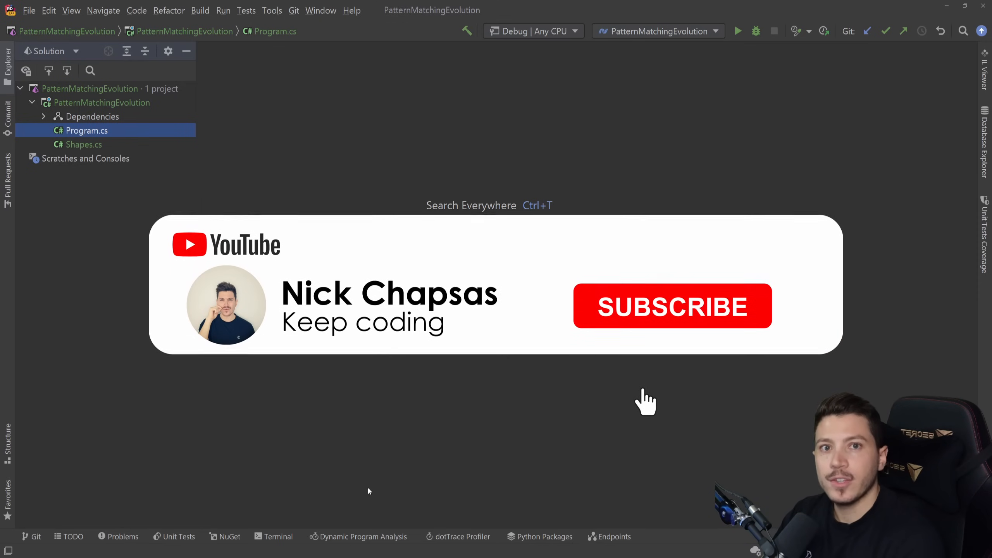
Step: Browse Checkout.com's Build smart, Build together and Build big stories
left_click(672, 306)
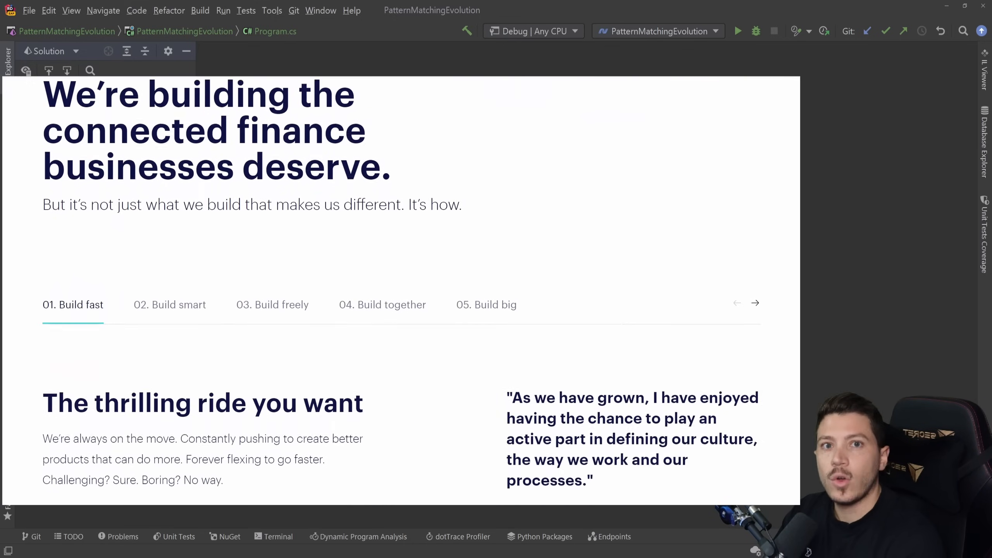
scroll("down", 3)
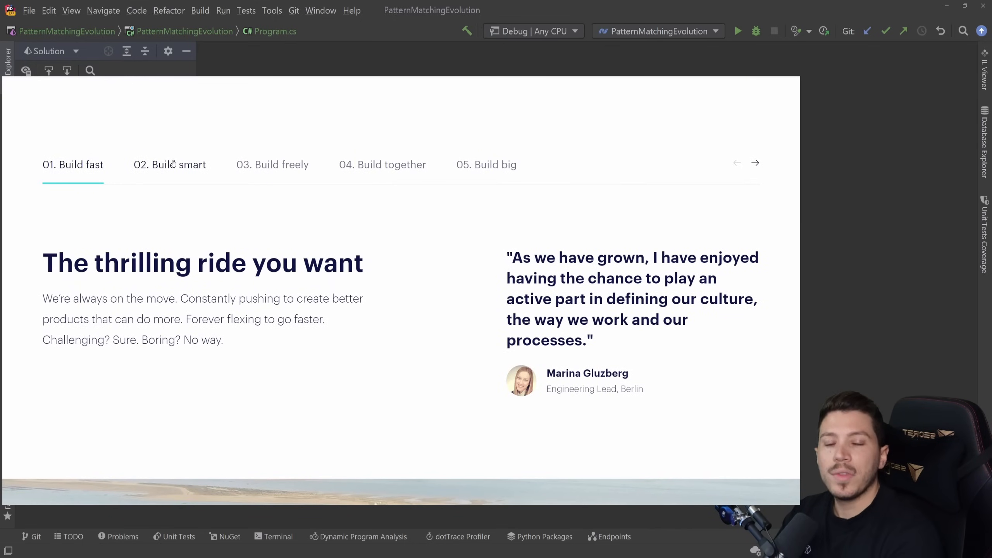
left_click(272, 164)
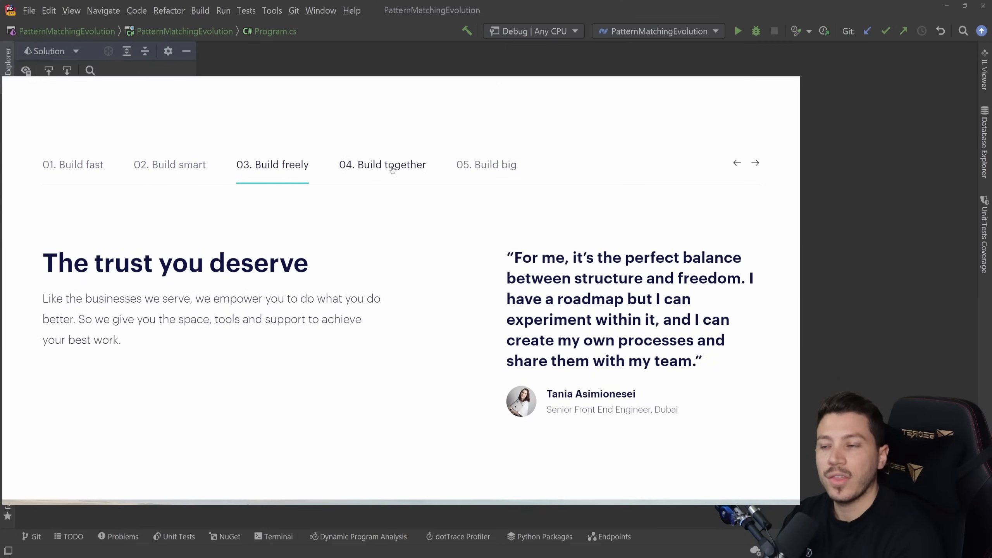
left_click(382, 164)
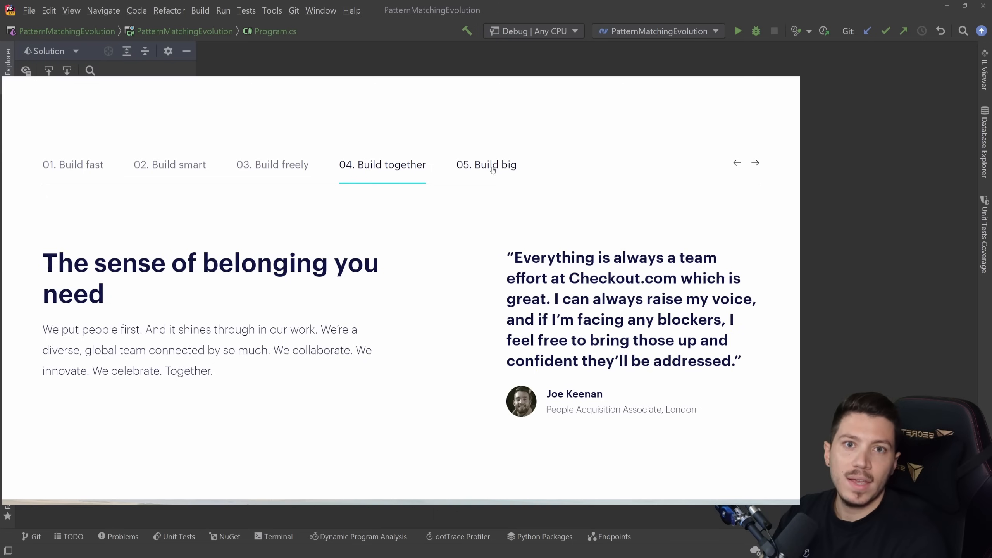
left_click(486, 165)
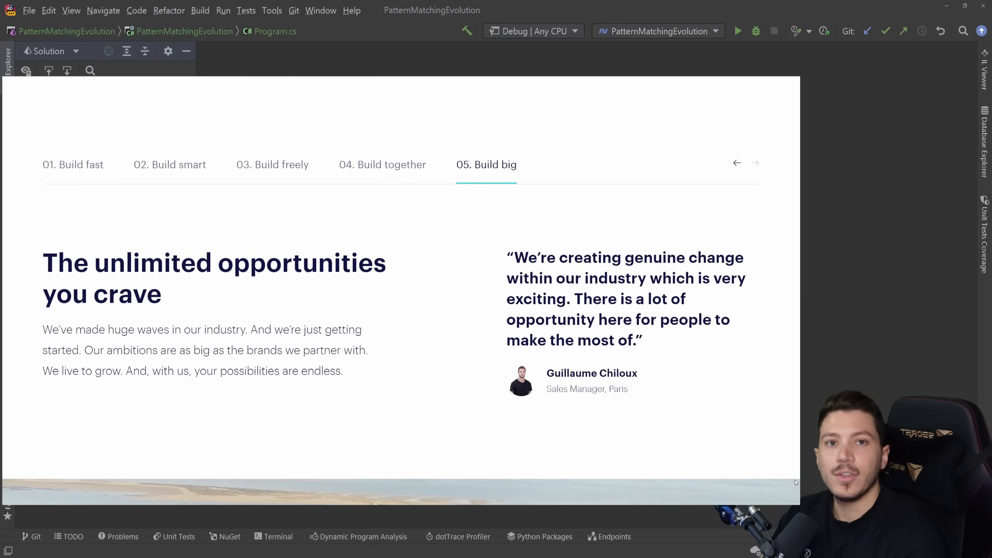
scroll("down", 3)
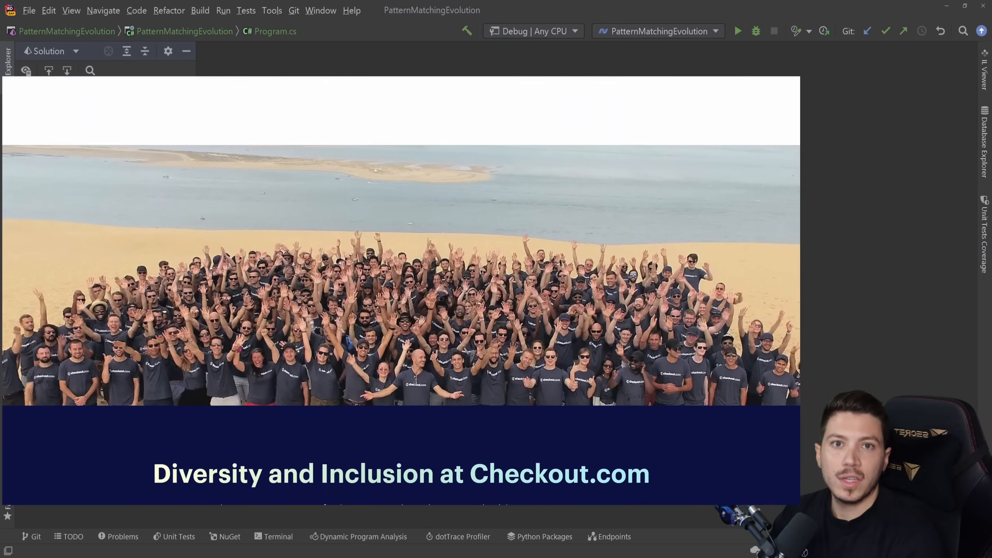
scroll("down", 3)
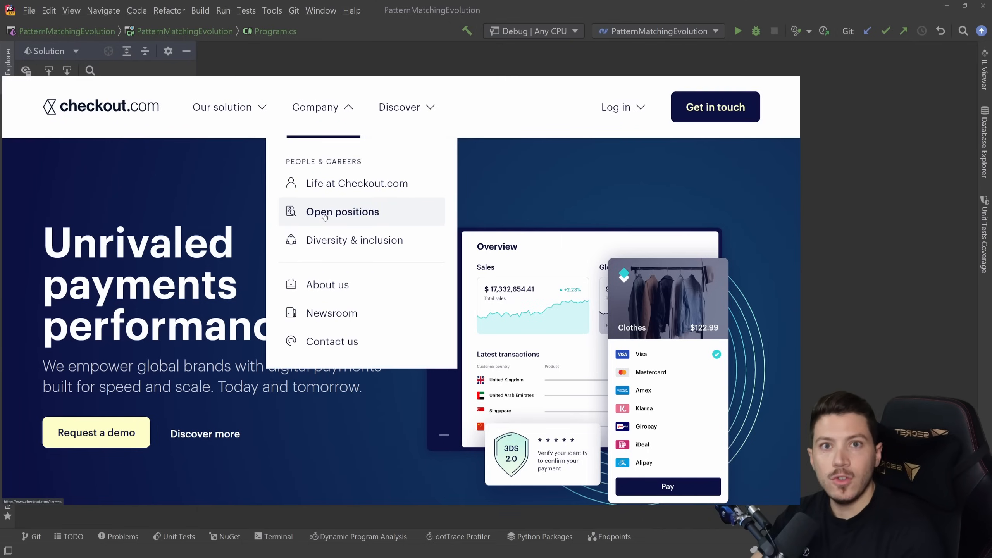
Step: Go to the careers page and filter the 241 open jobs to London
left_click(342, 211)
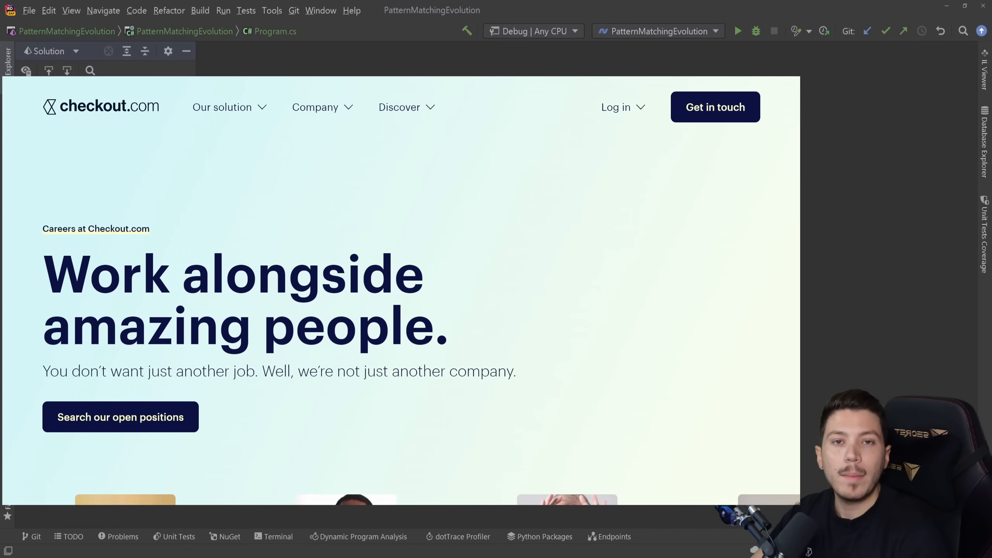
scroll("down", 3)
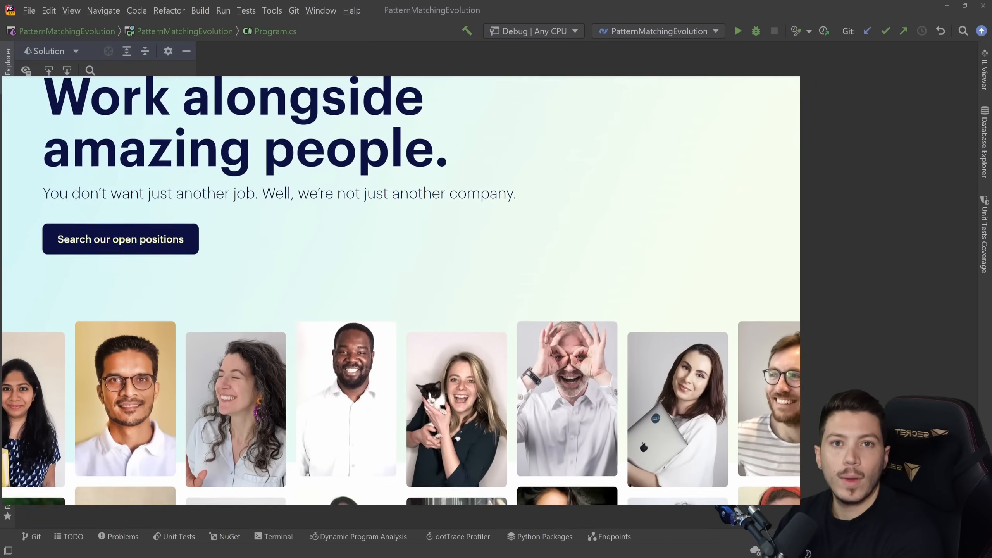
scroll("down", 3)
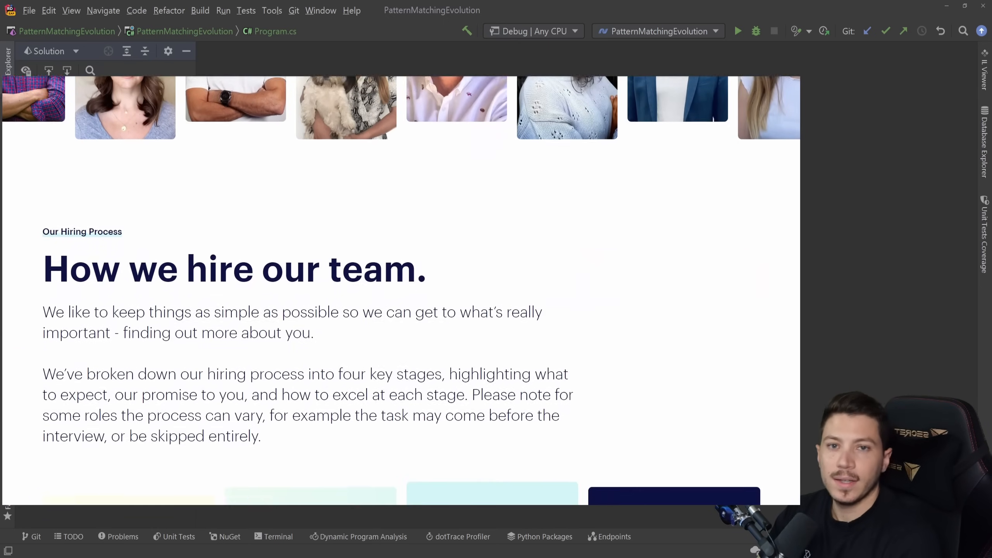
scroll("down", 3)
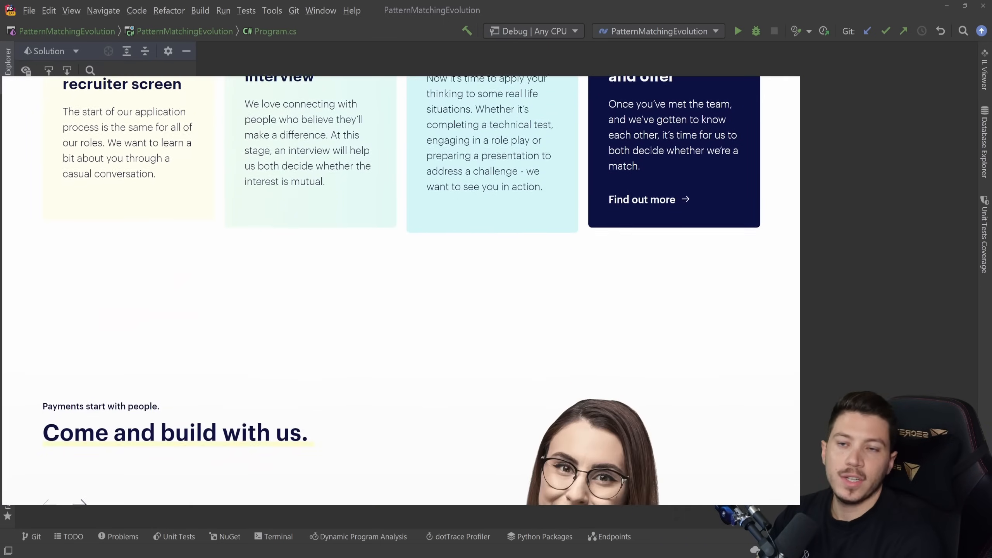
scroll("down", 3)
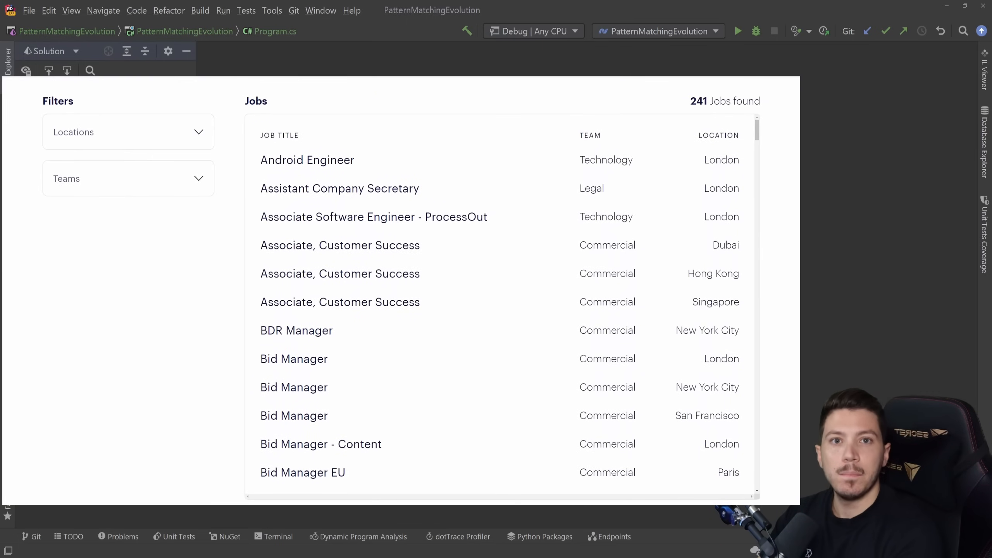
left_click(128, 132)
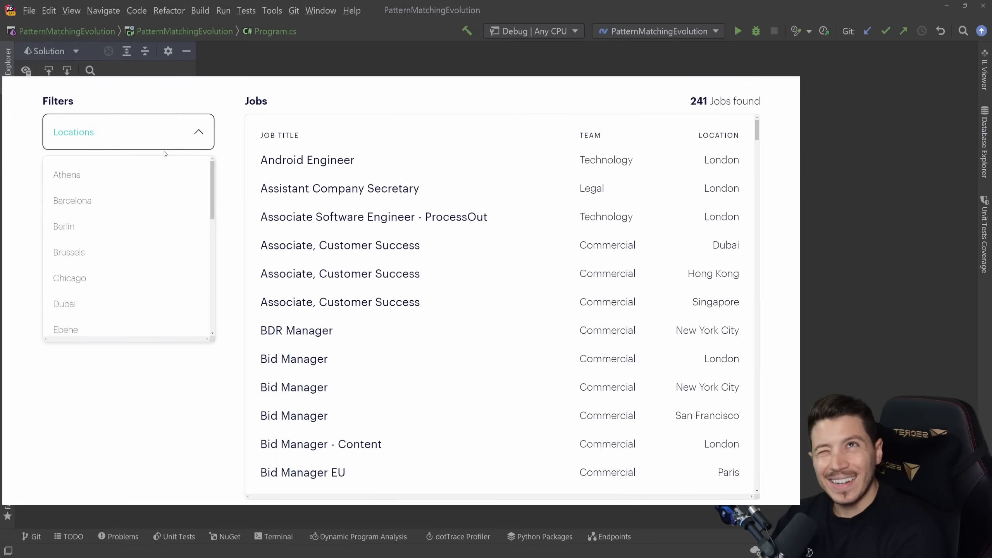
scroll("down", 3)
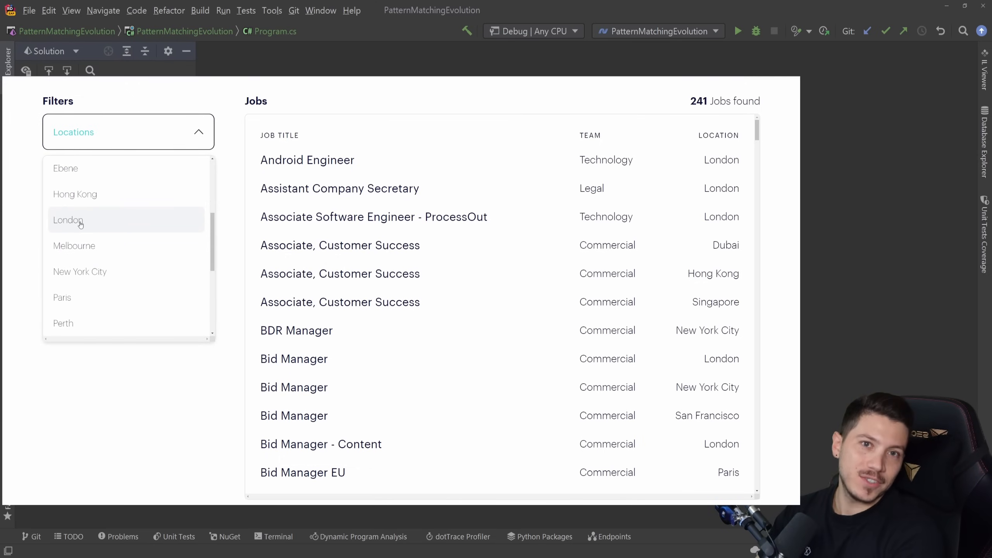
left_click(68, 220)
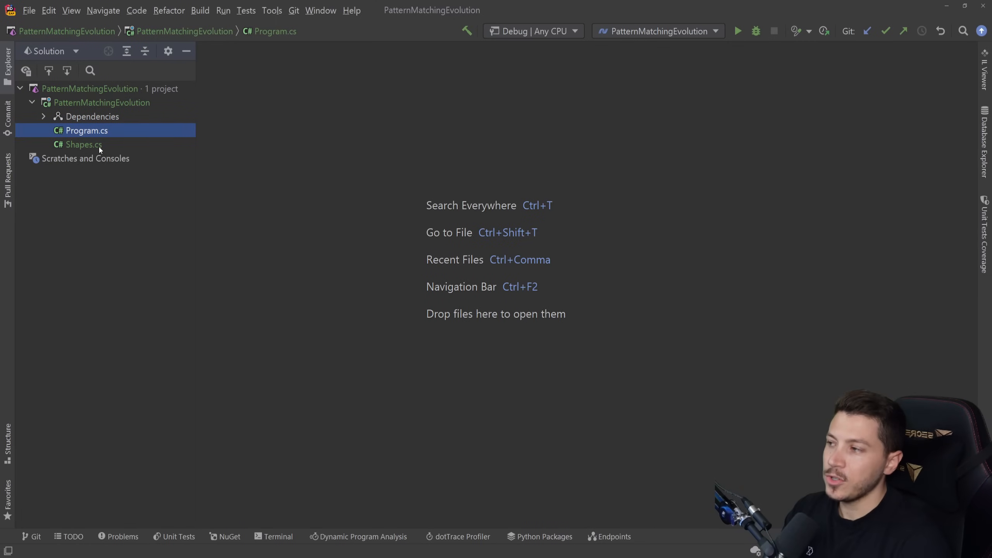
Step: Open Shapes.cs and read through the Shape, Rectangle, Circle and ISquare definitions
double_click(83, 144)
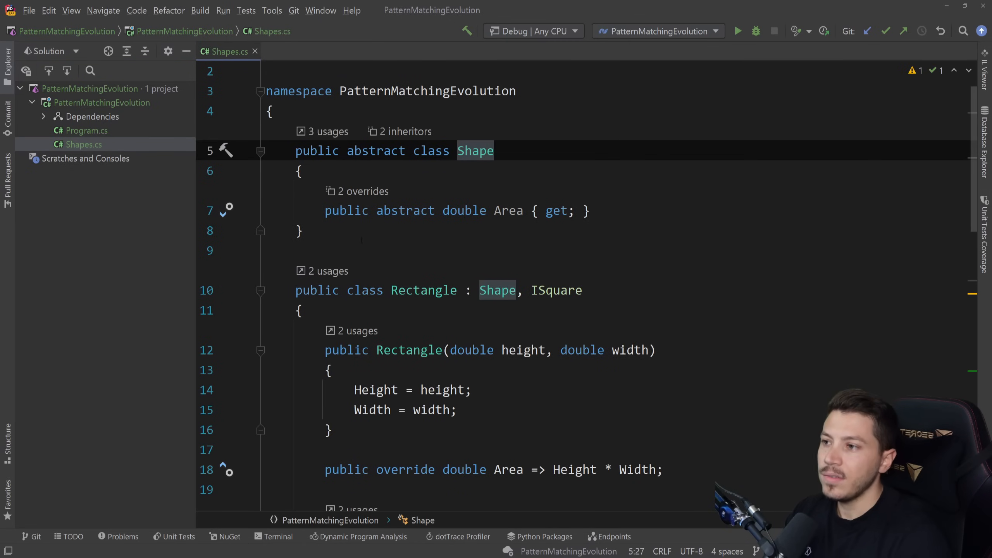
double_click(475, 151)
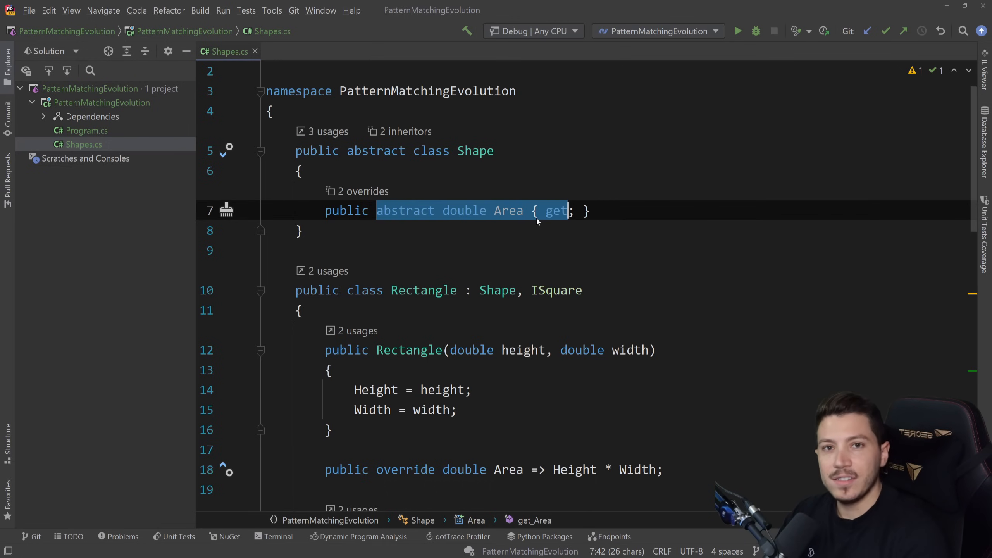
mouse_move(438, 211)
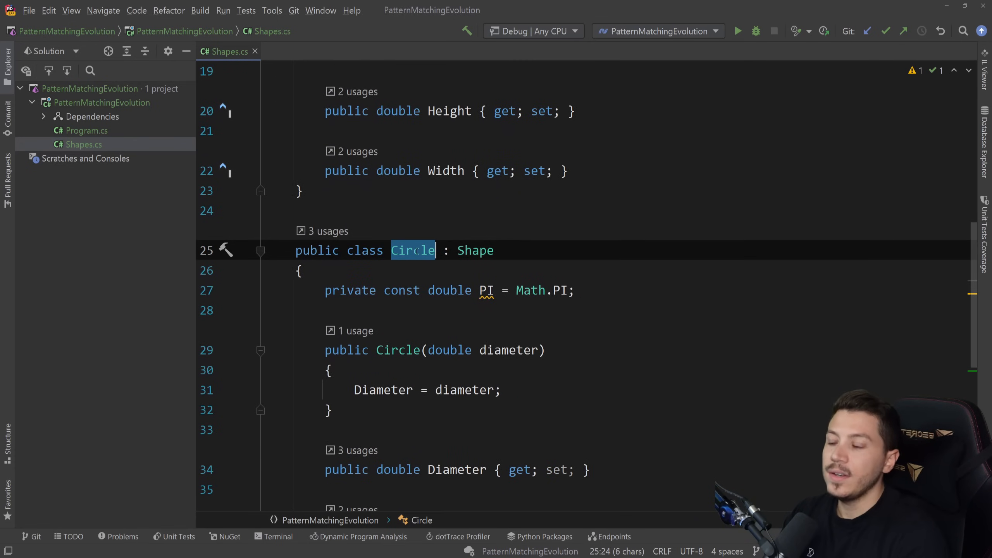
scroll("down", 3)
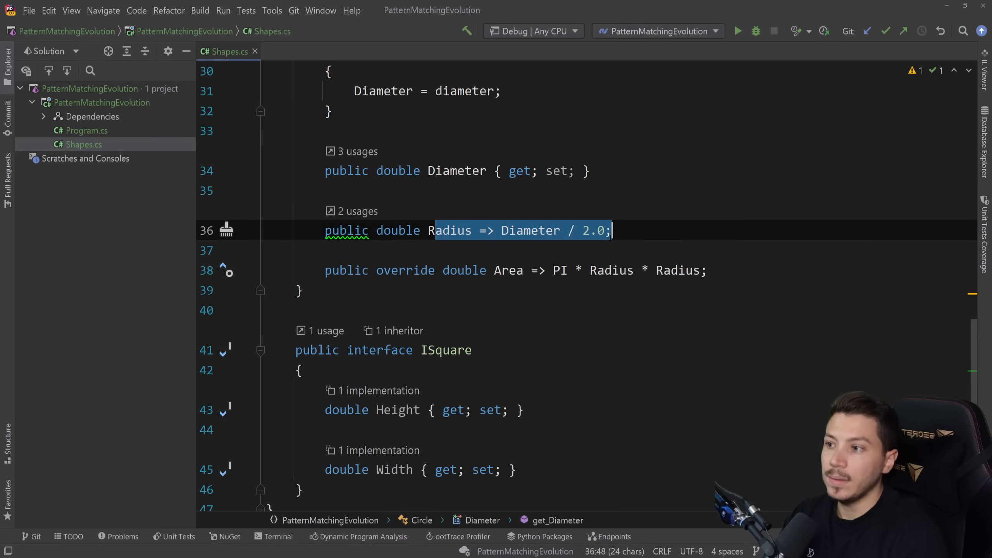
scroll("up", 3)
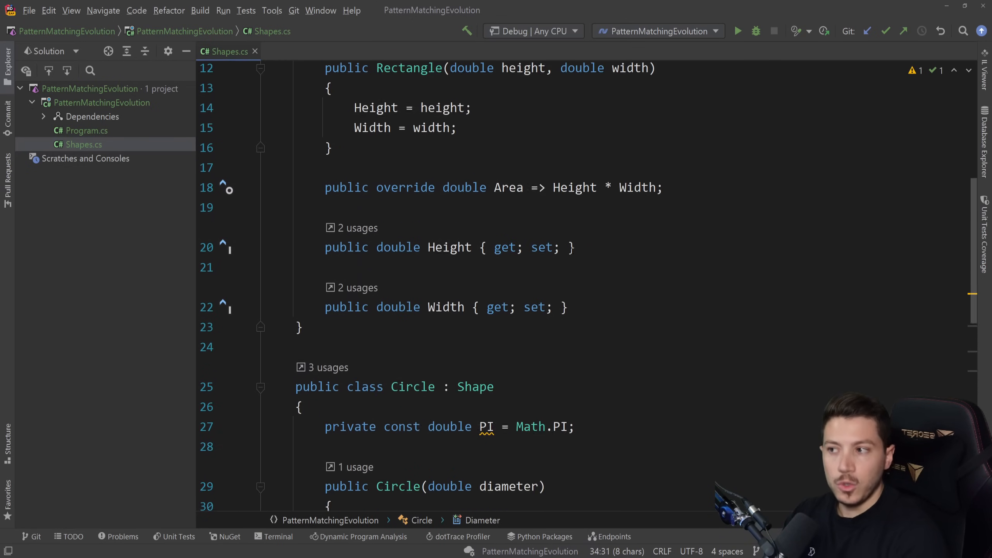
scroll("up", 3)
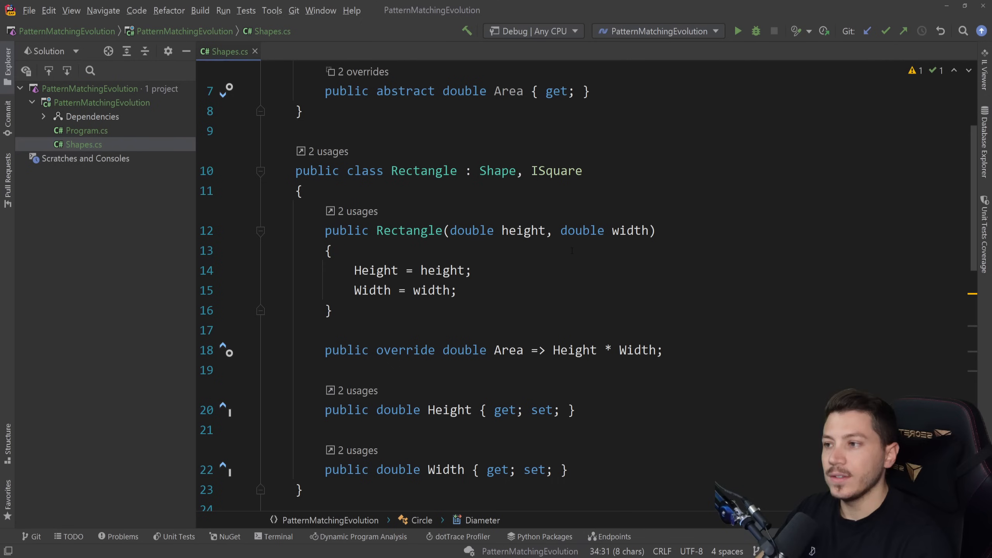
left_click(295, 52)
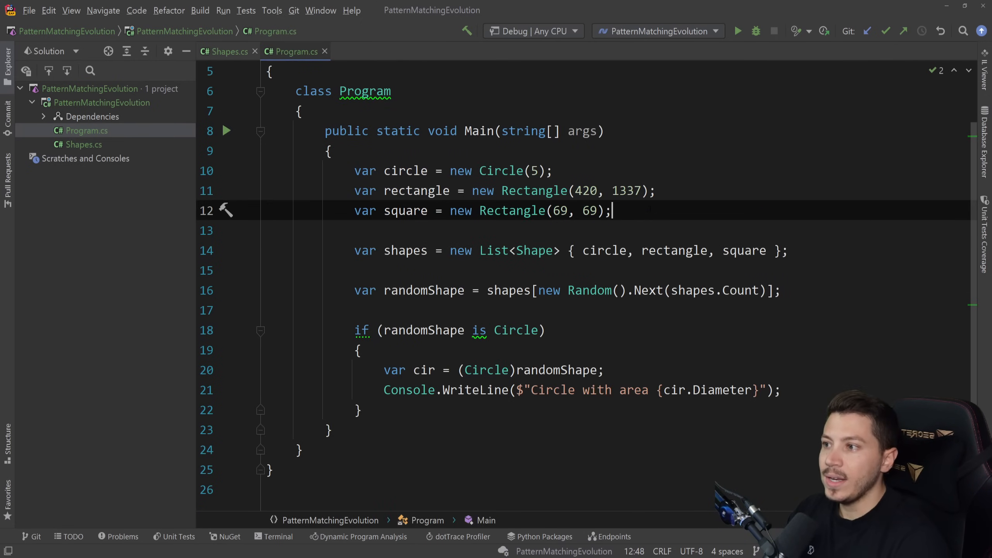
Step: Confirm the .csproj pins LangVersion 6, then delete the (Circle) cast on line 20
double_click(406, 211)
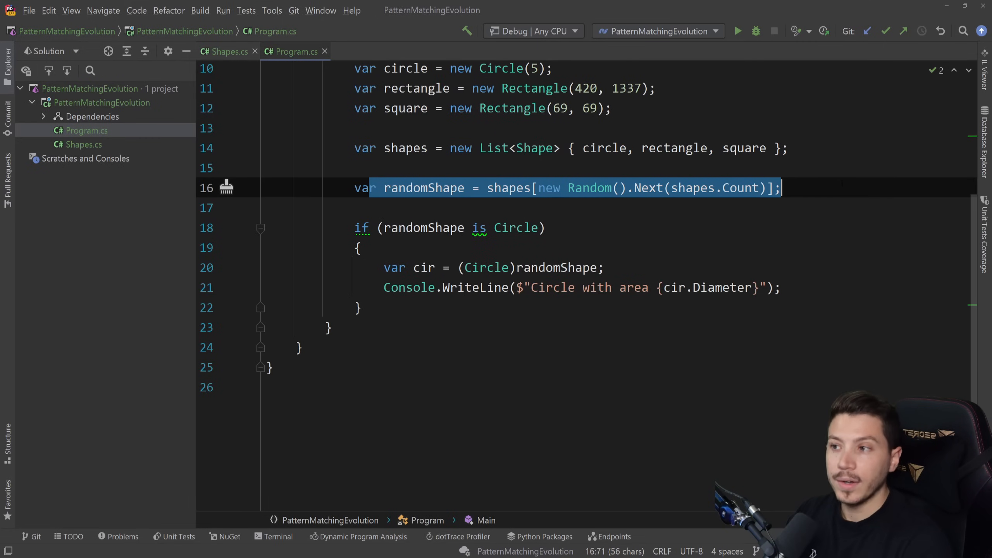
right_click(101, 102)
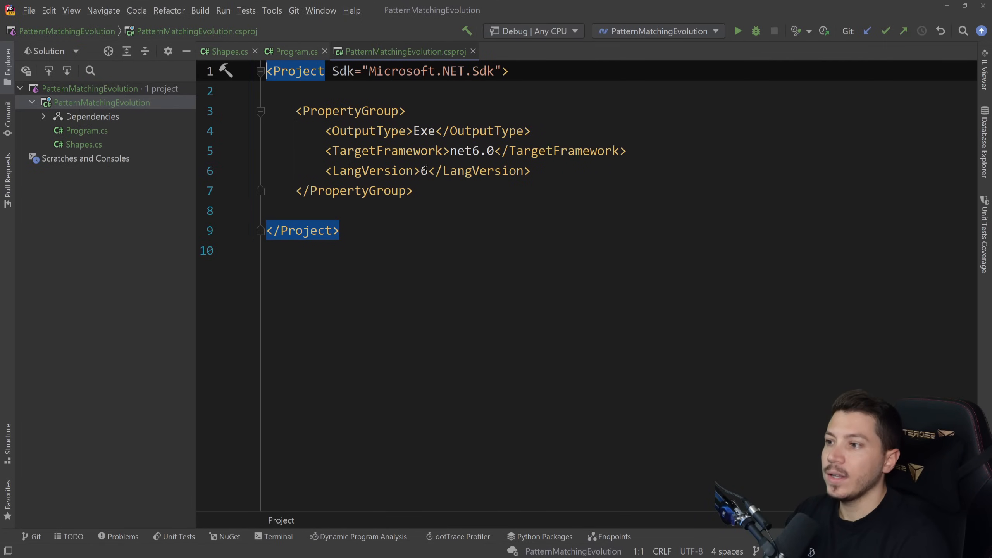
left_click(443, 170)
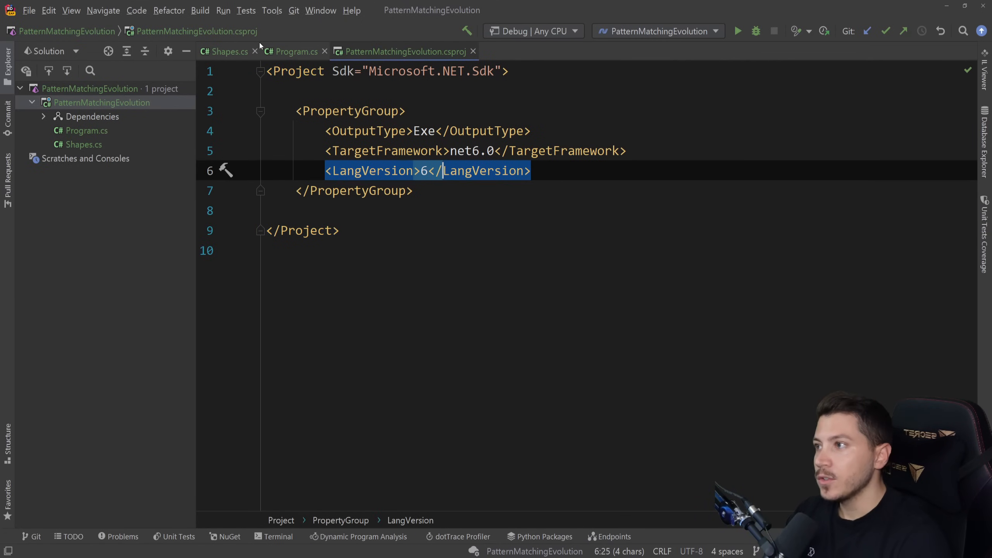
left_click(292, 51)
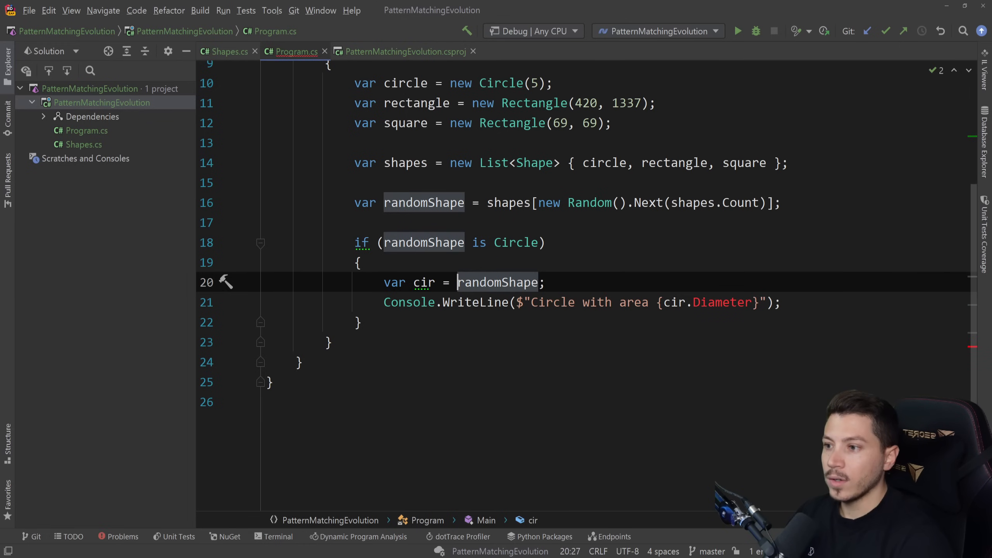
Step: Assign cir with 'as Circle' and run the program, getting 'Circle with area 5'
type("as Circle")
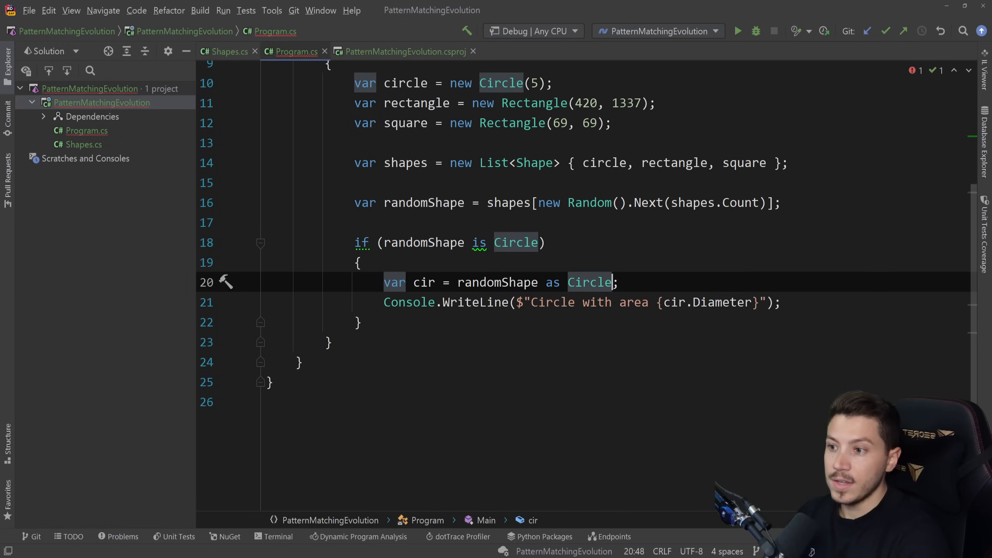
left_click(423, 282)
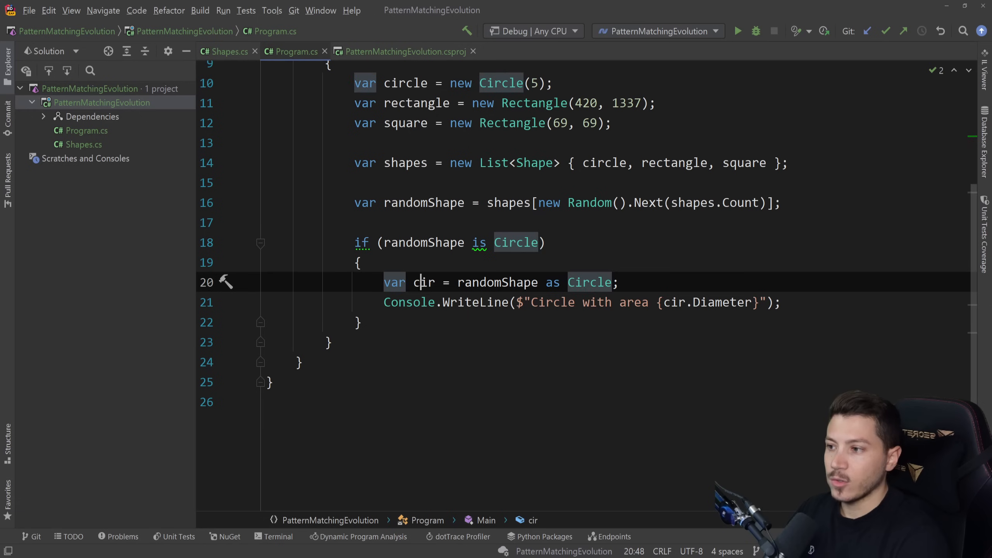
left_click(736, 31)
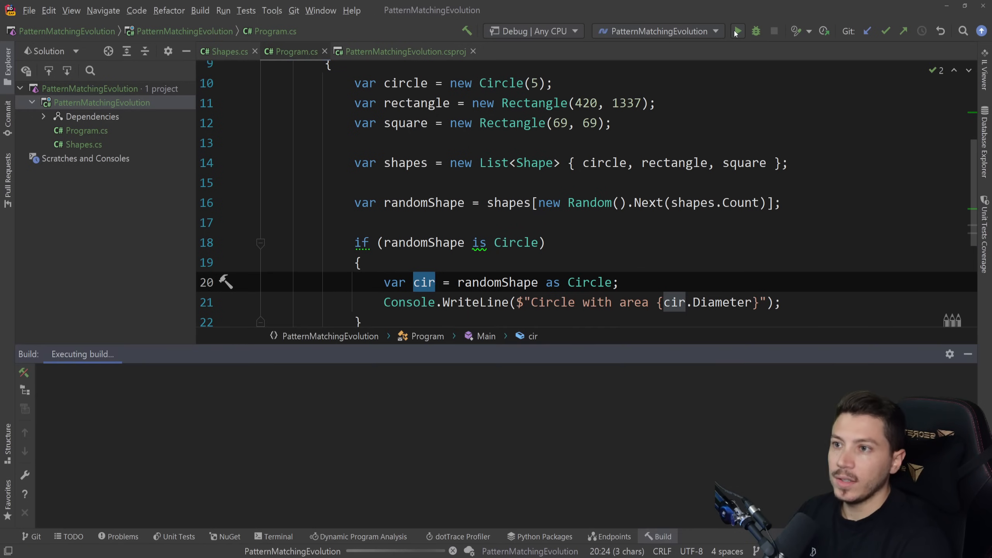
left_click(737, 31)
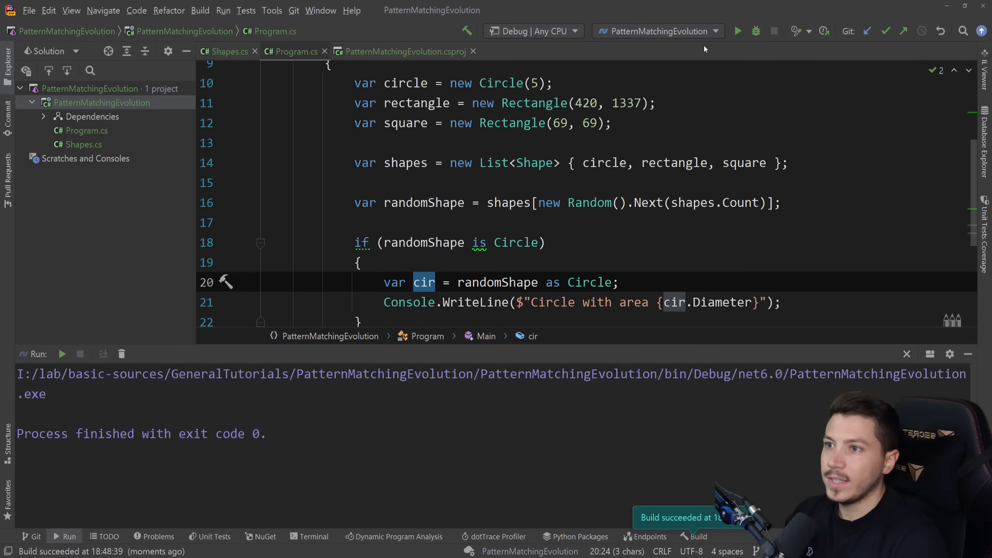
left_click(737, 30)
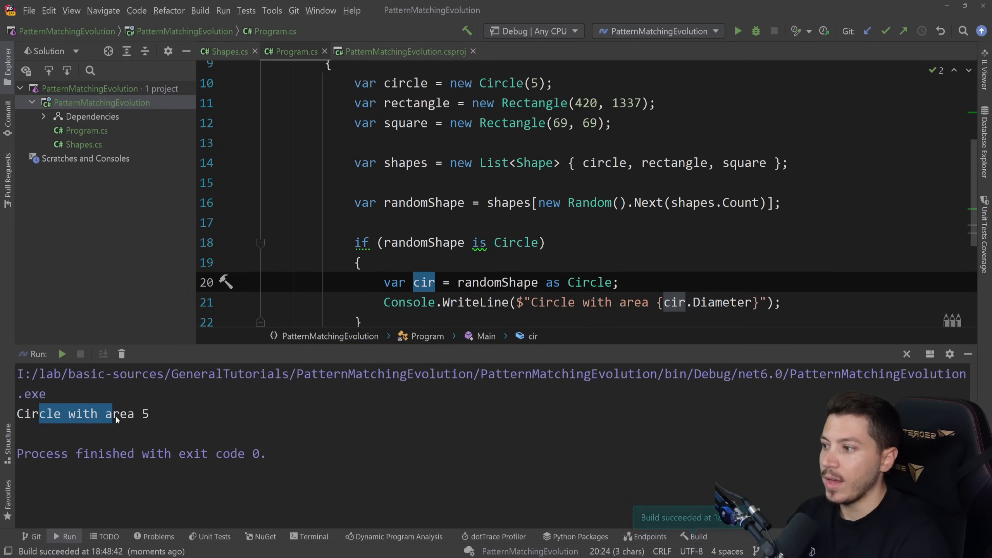
left_click(906, 354)
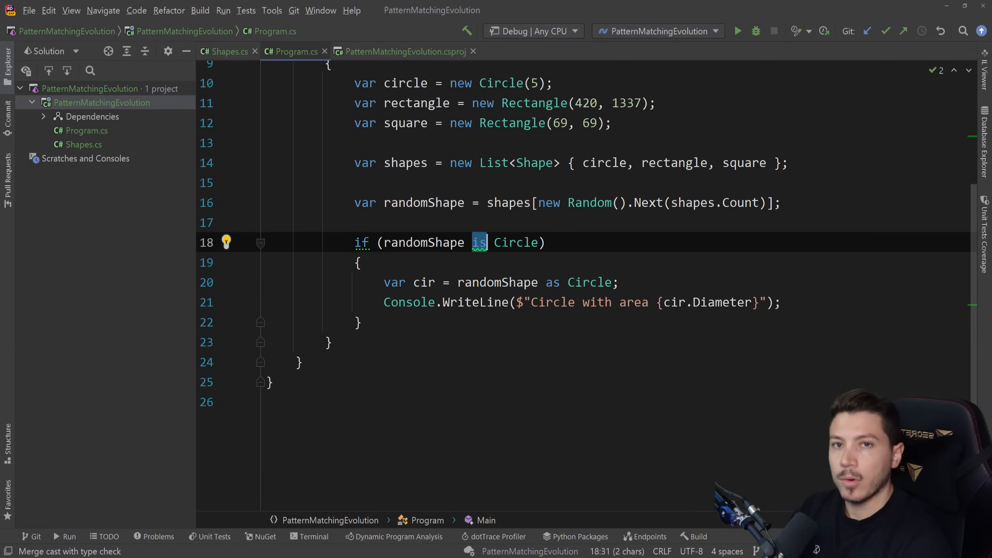
mouse_move(516, 242)
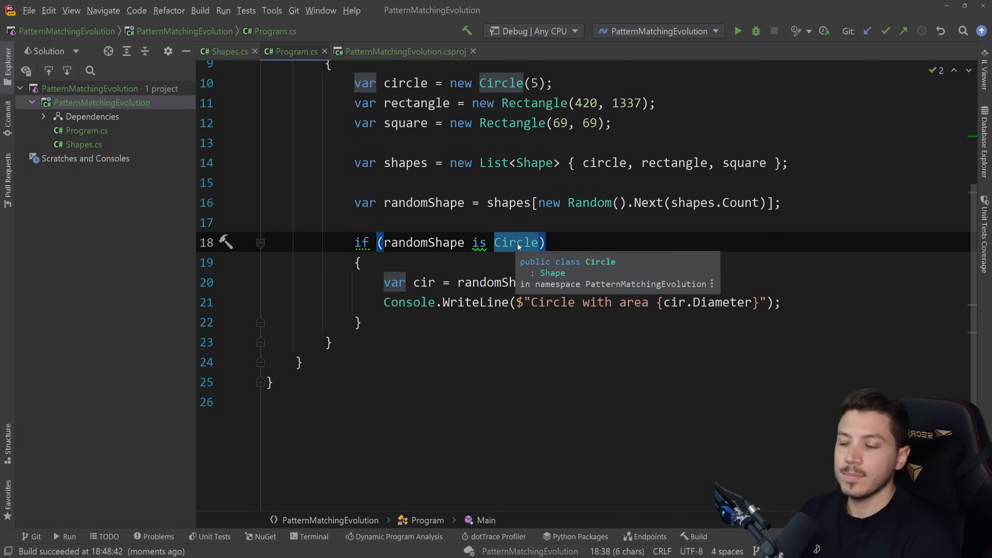
Step: Set LangVersion to 7 in PatternMatchingEvolution.csproj and rewrite the check as 'is Circle cir'
left_click(403, 51)
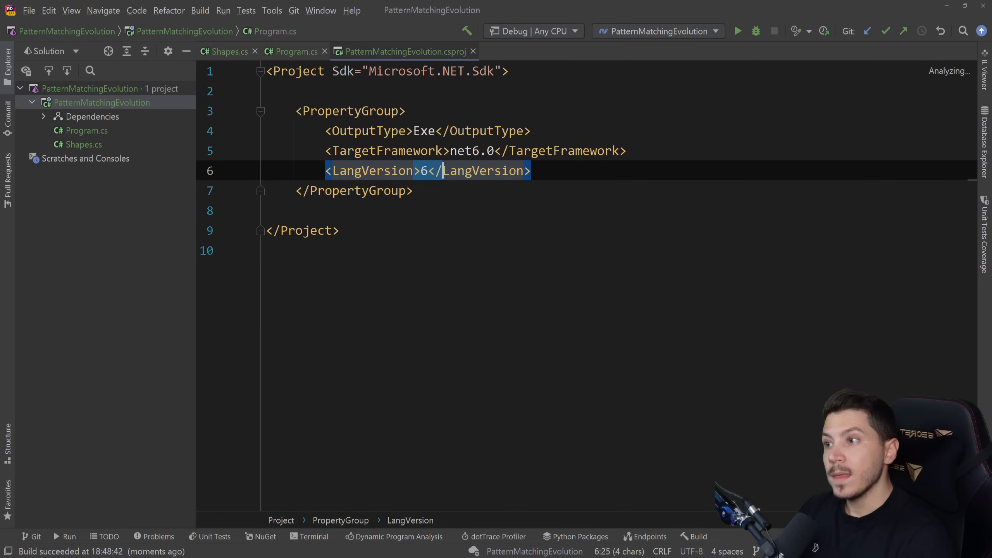
type("7")
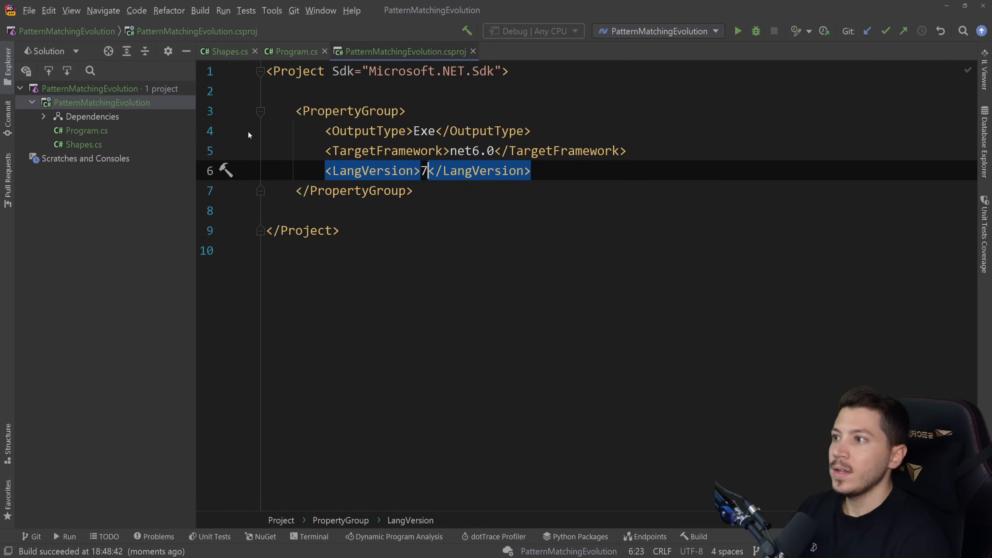
left_click(295, 51)
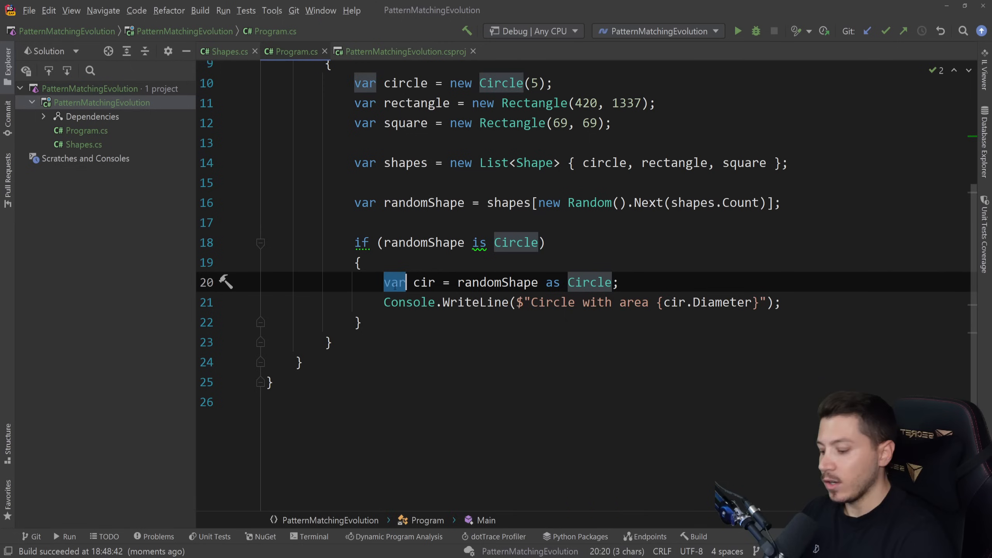
type("Circle")
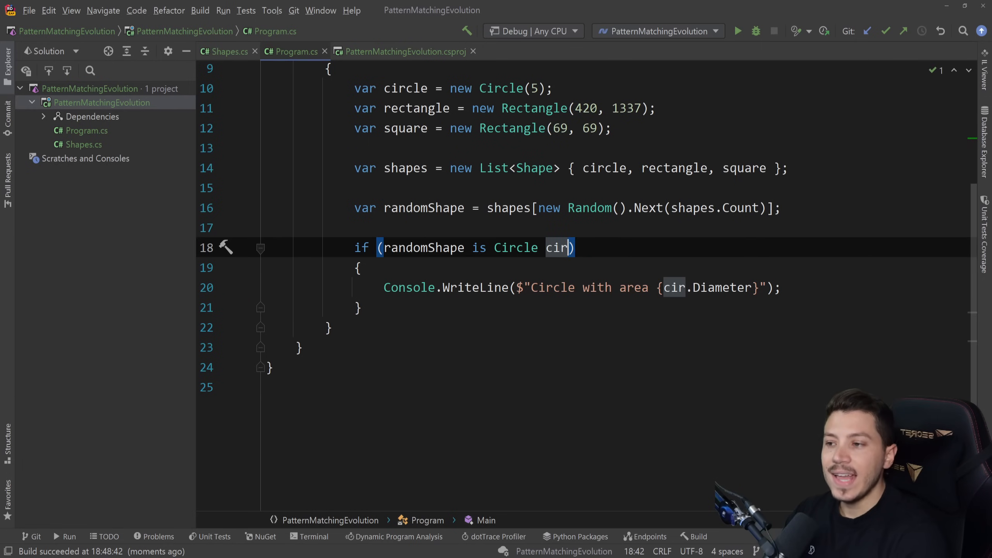
Step: Select the cir pattern variable in the merged 'is Circle cir' check
double_click(555, 247)
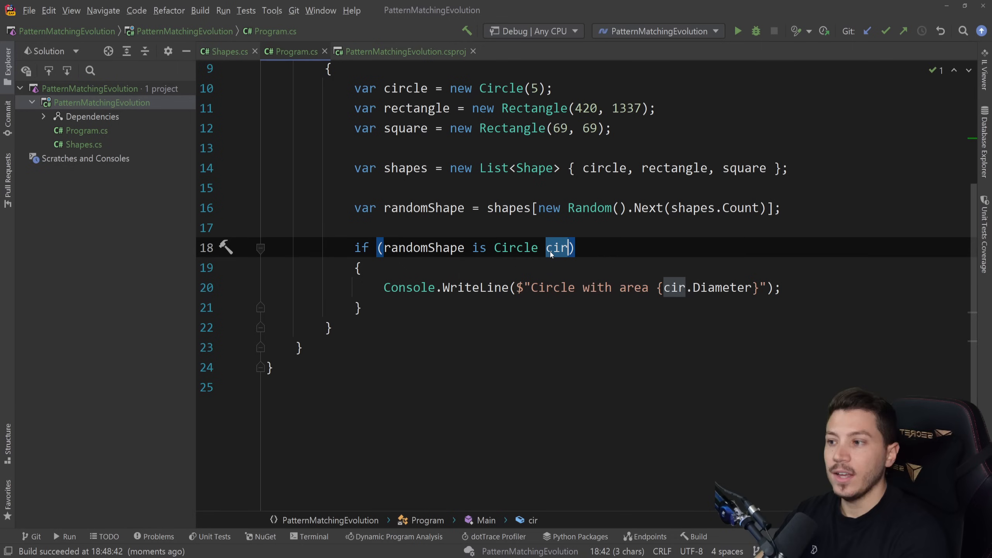
double_click(515, 247)
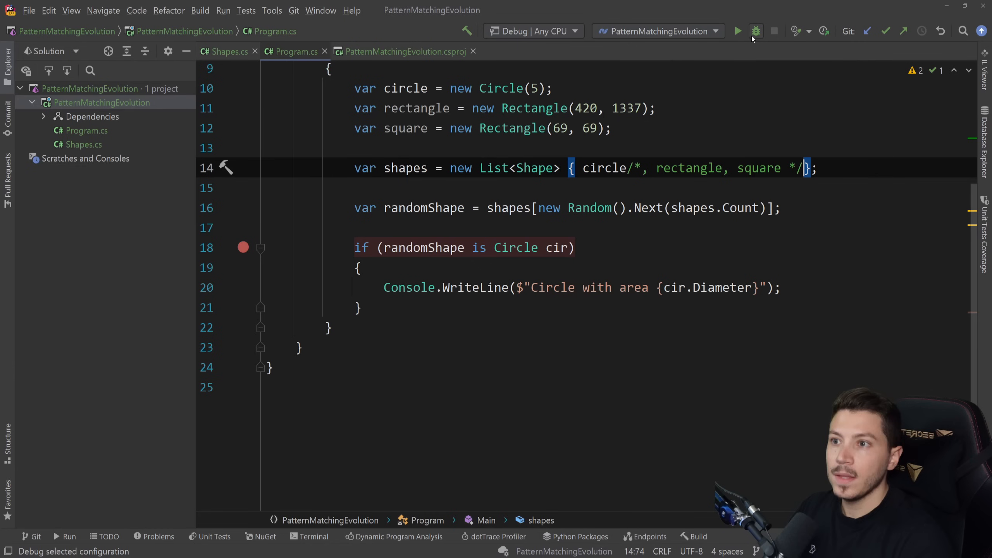
Step: Debug to confirm cir has Diameter 5, remove the line 18 breakpoint, and start a switch
left_click(755, 31)
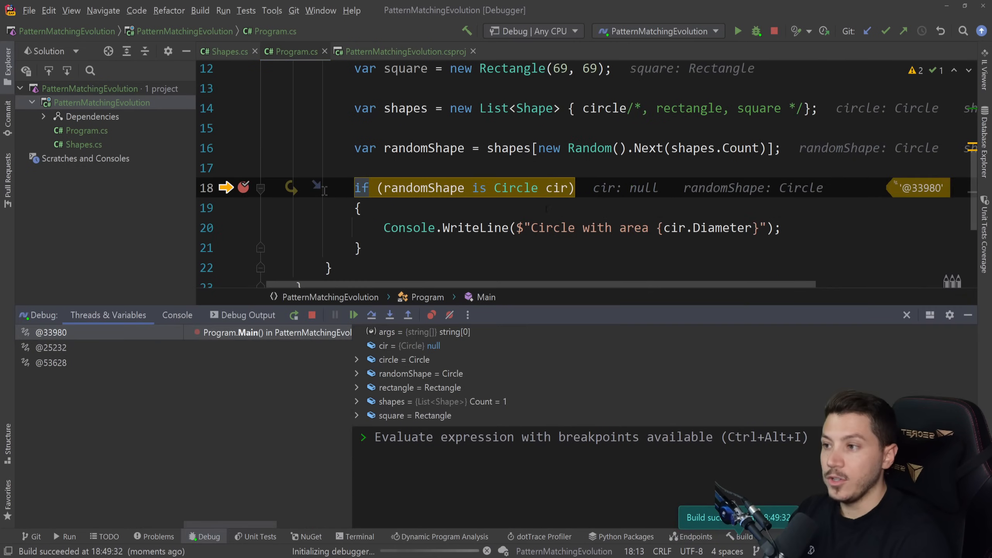
left_click(371, 315)
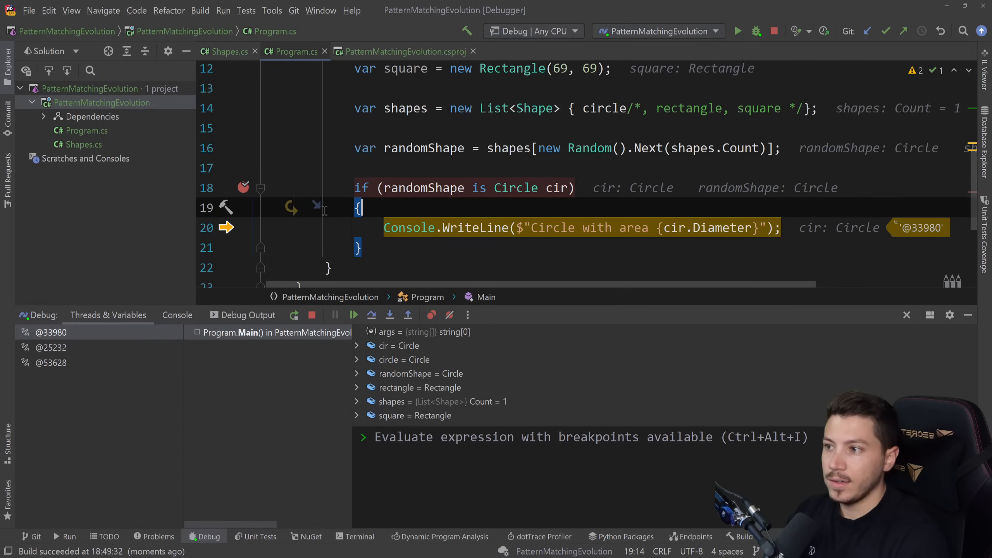
mouse_move(707, 228)
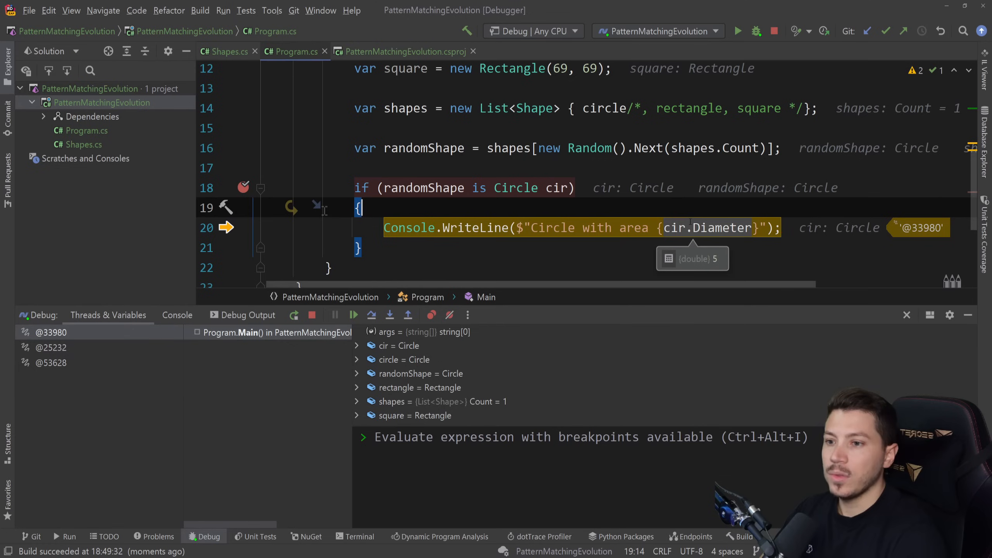
left_click(775, 31)
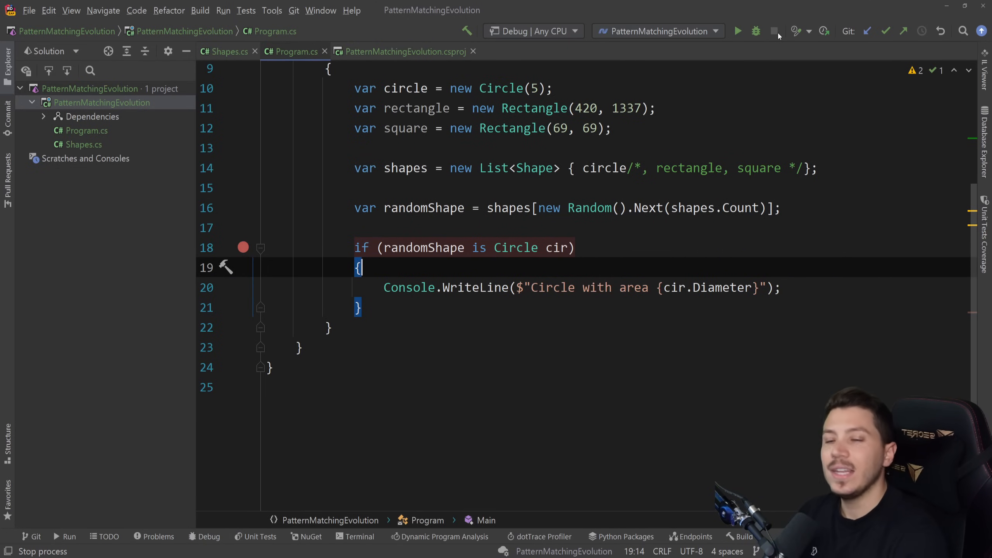
left_click(243, 247)
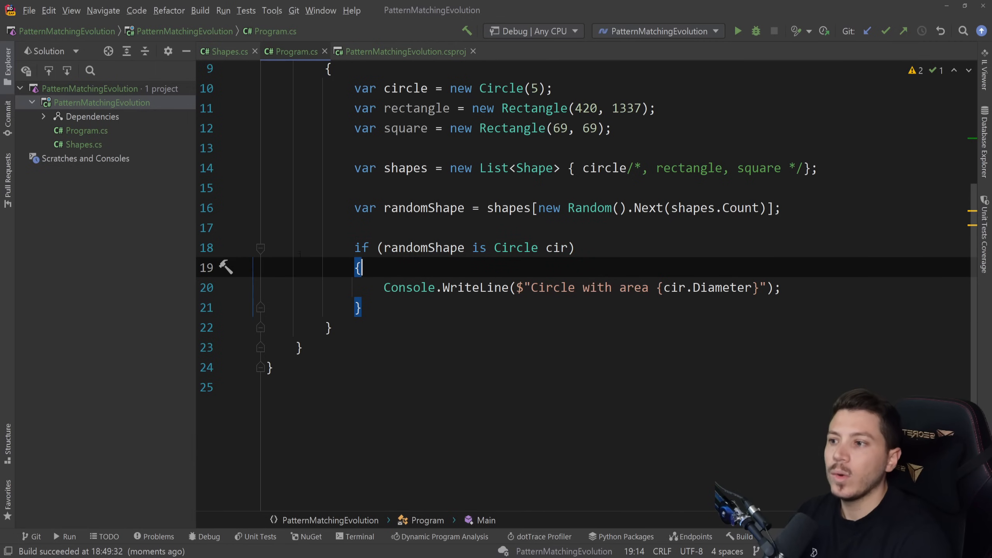
double_click(515, 247)
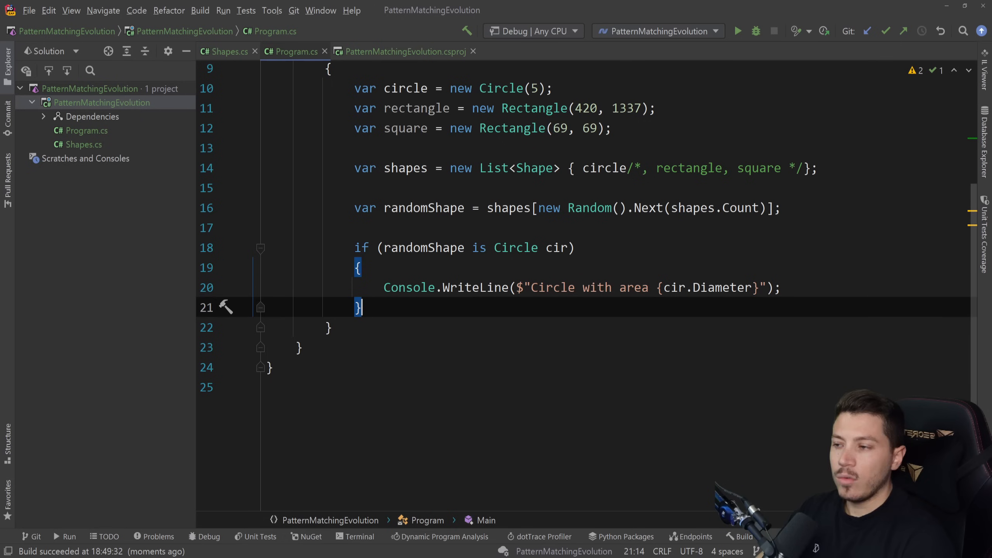
type("switch (r")
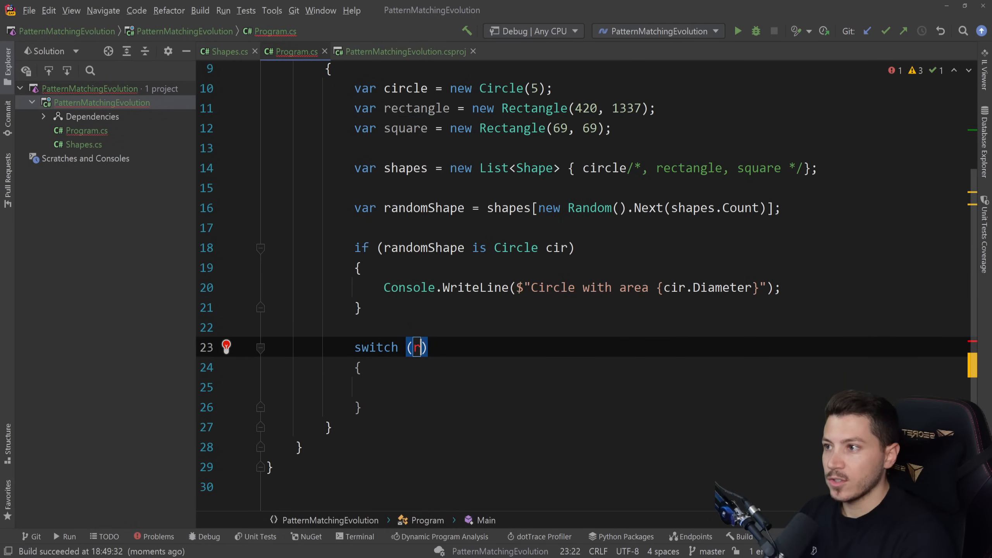
Step: Write 'case Circle c:' printing "This is a circle with area {c.Area}" followed by break
type("andomShape")
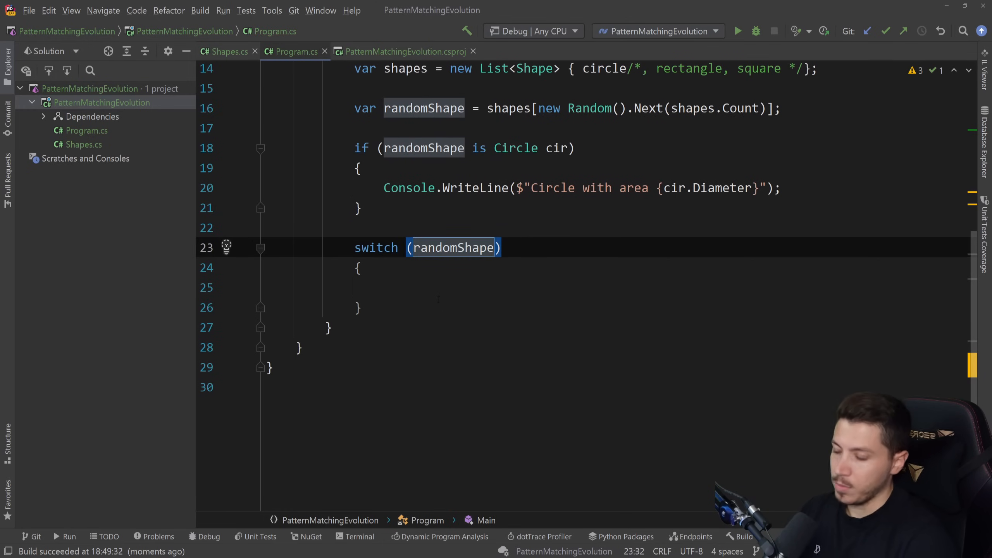
left_click(383, 287)
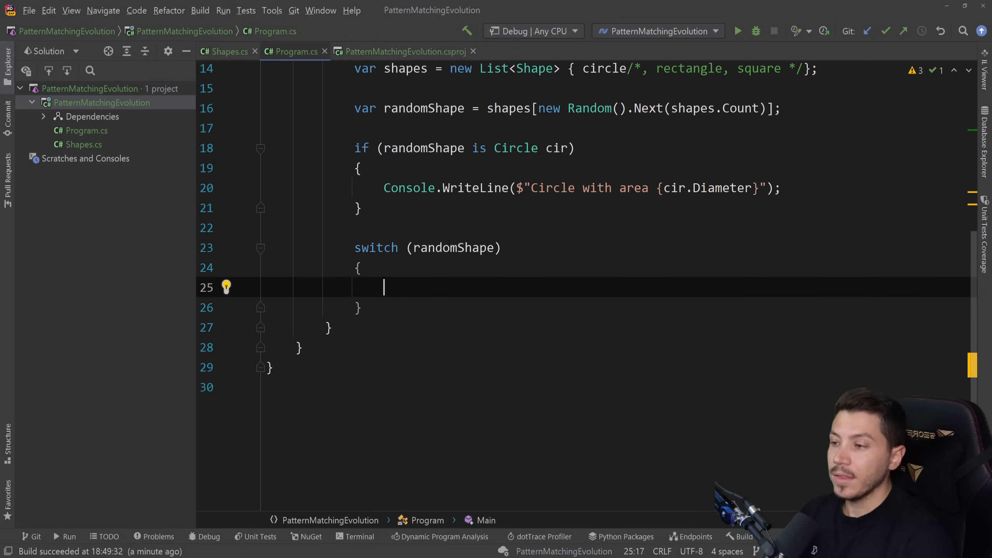
type("case Circle")
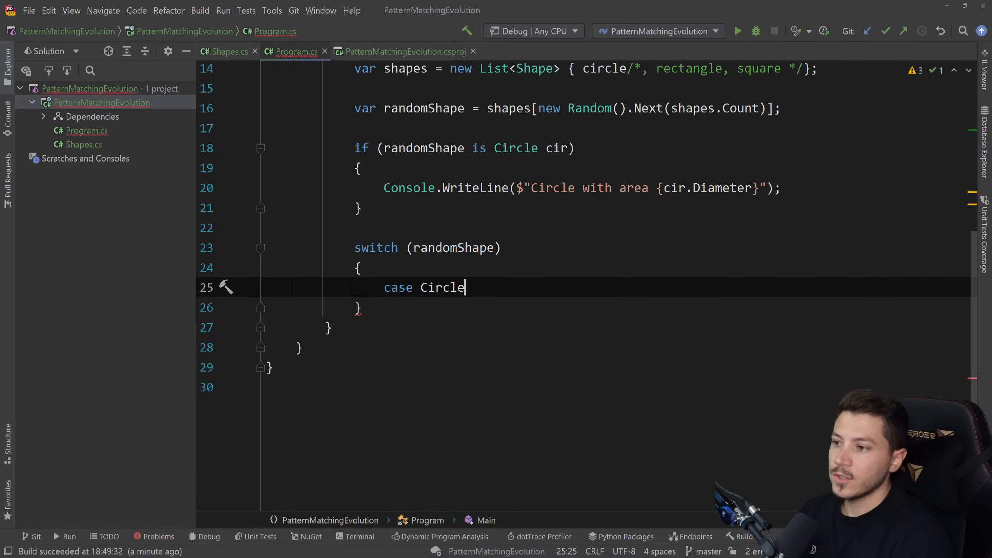
type("c:")
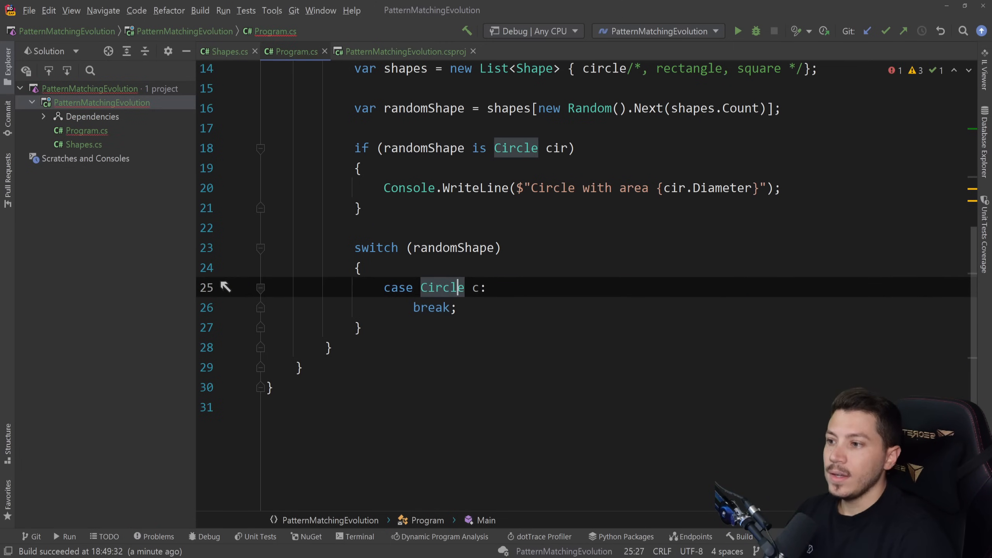
type("Console.WriteLine(\"This is a\");")
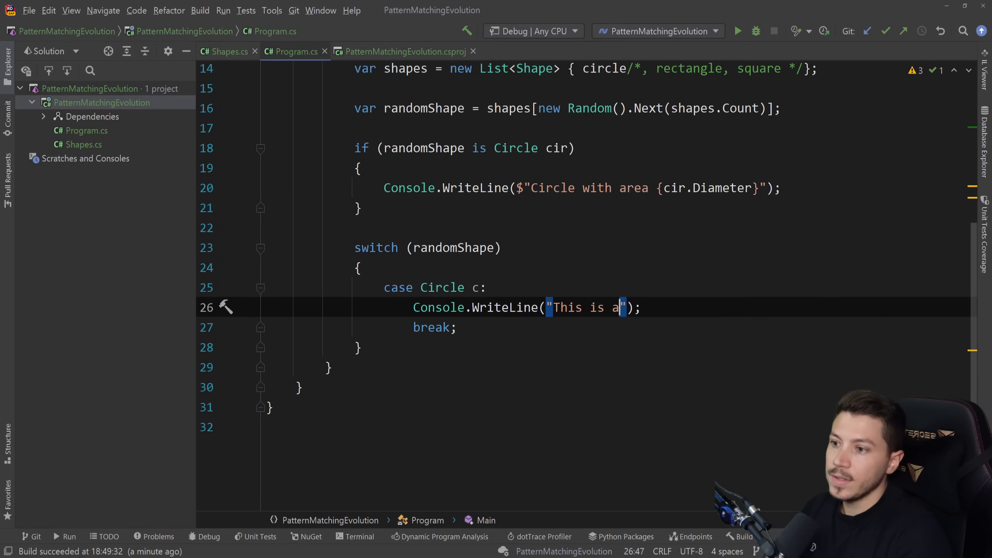
type("circle with area {")
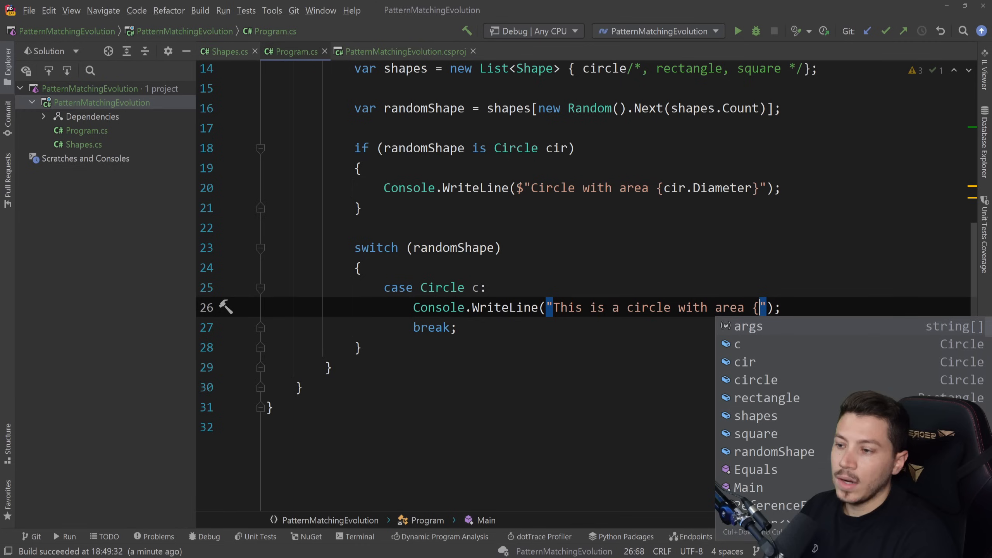
type("c.Area")
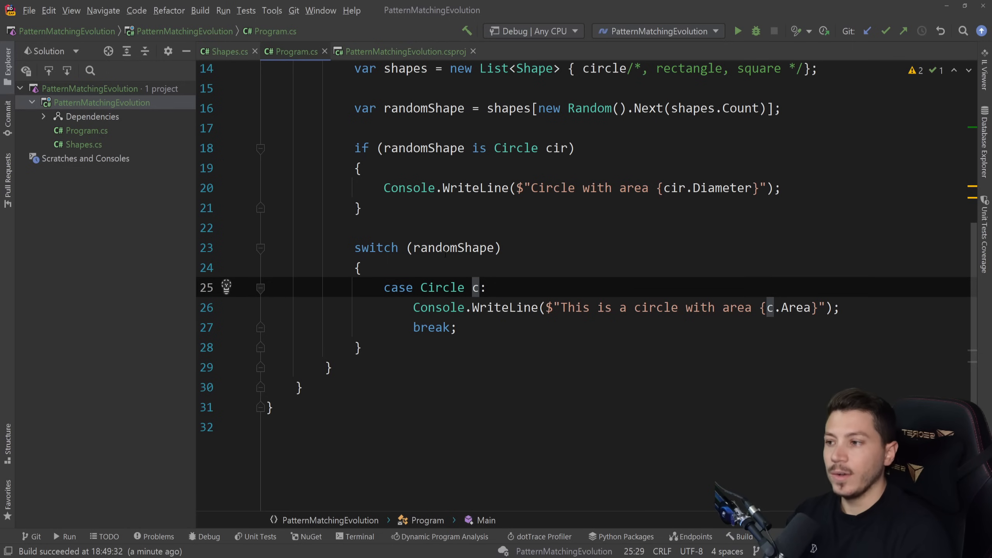
mouse_move(454, 246)
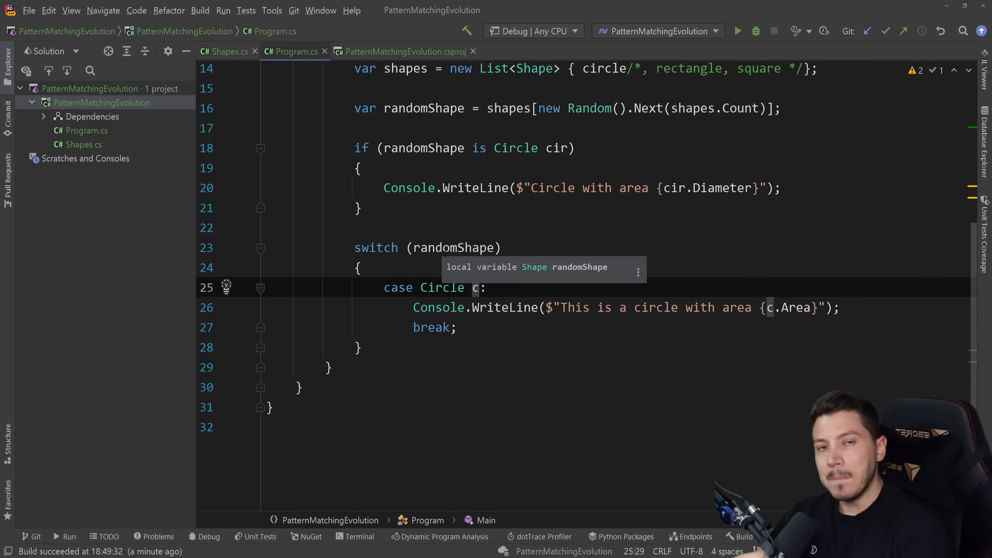
double_click(443, 288)
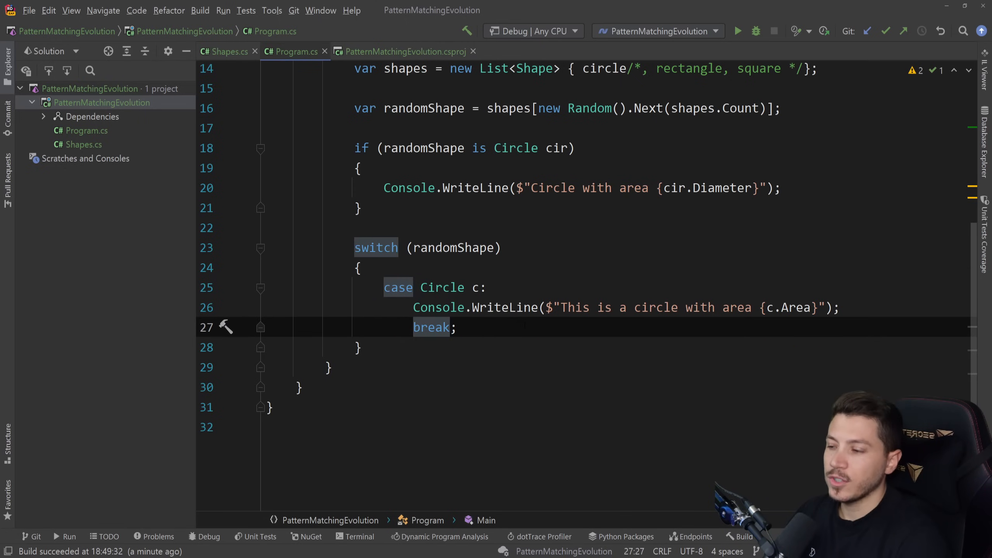
Step: Add 'case Rectangle r when r.Height == r.Width' printing "This is a square!", plus a default case
key("enter")
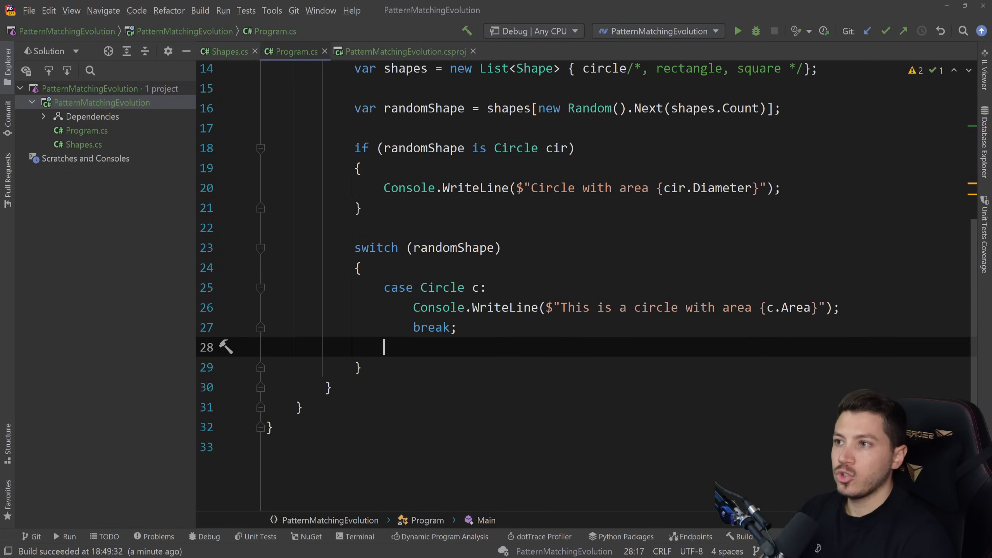
type("case")
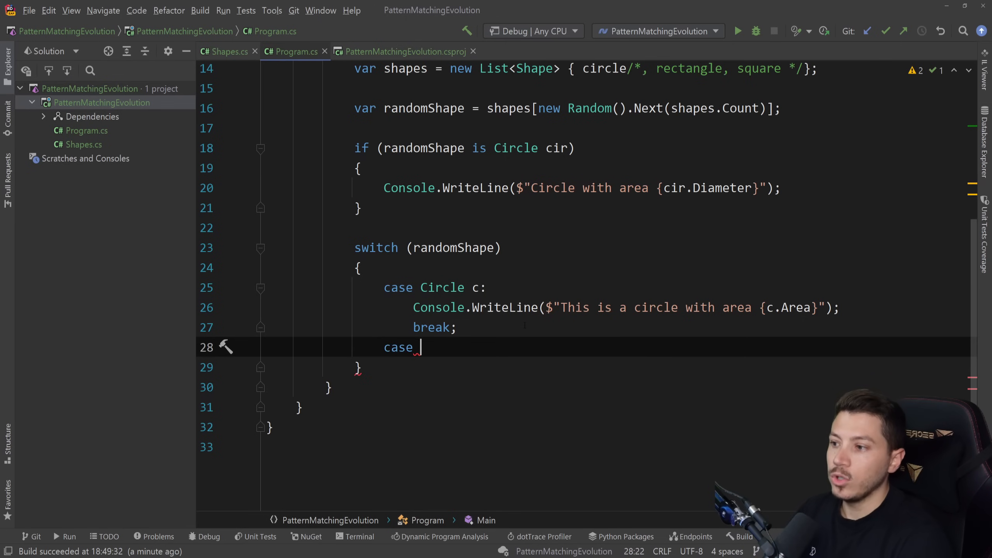
type("Rectangle")
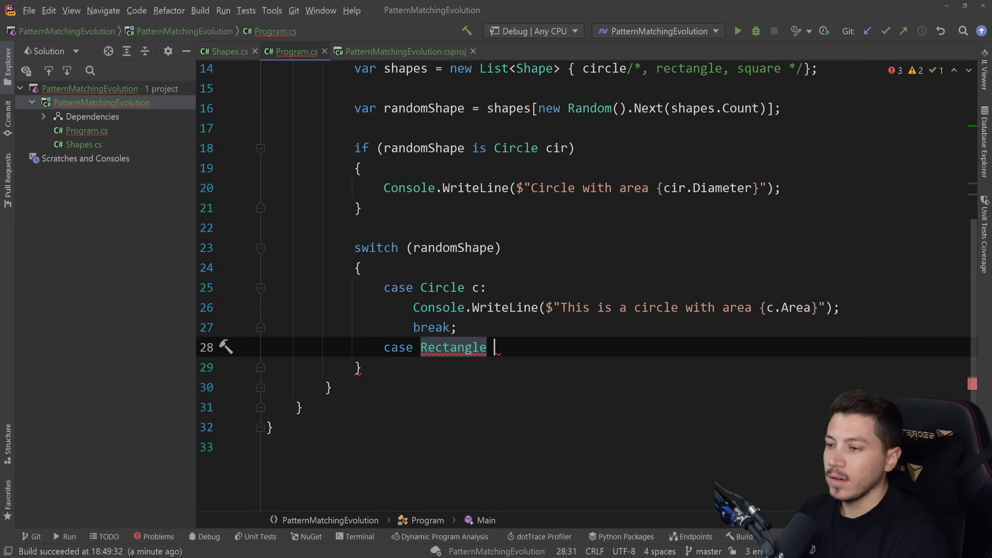
type("r when r.")
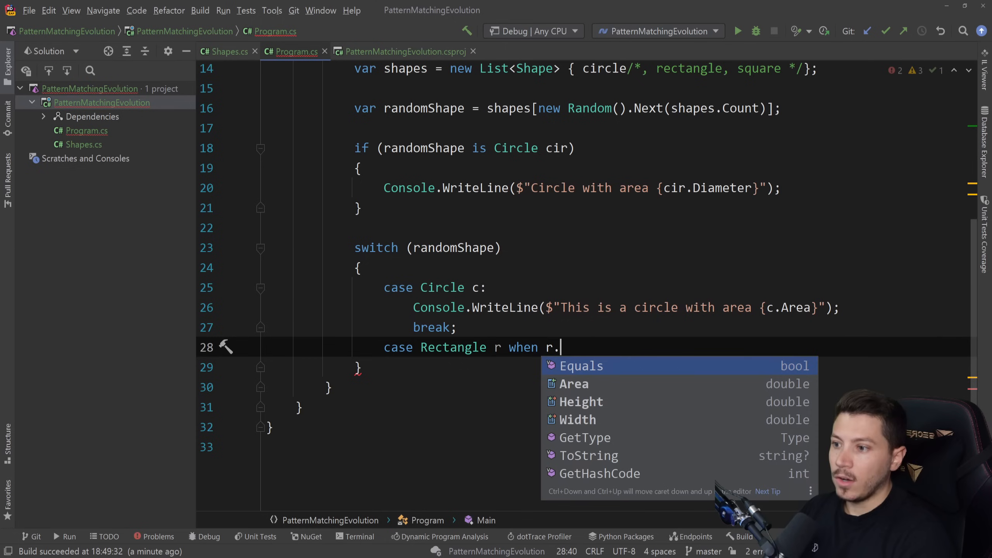
type("Height ==")
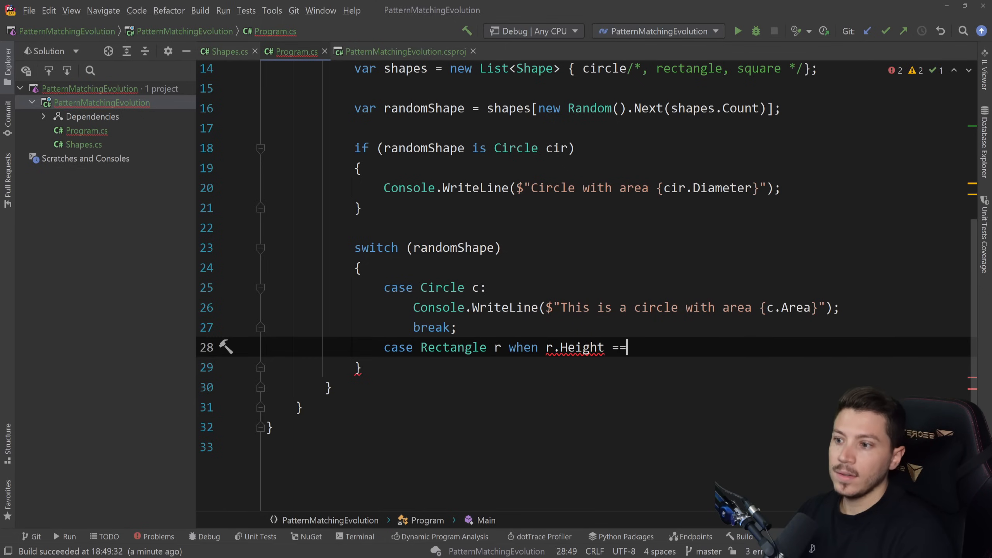
type("r.Width:")
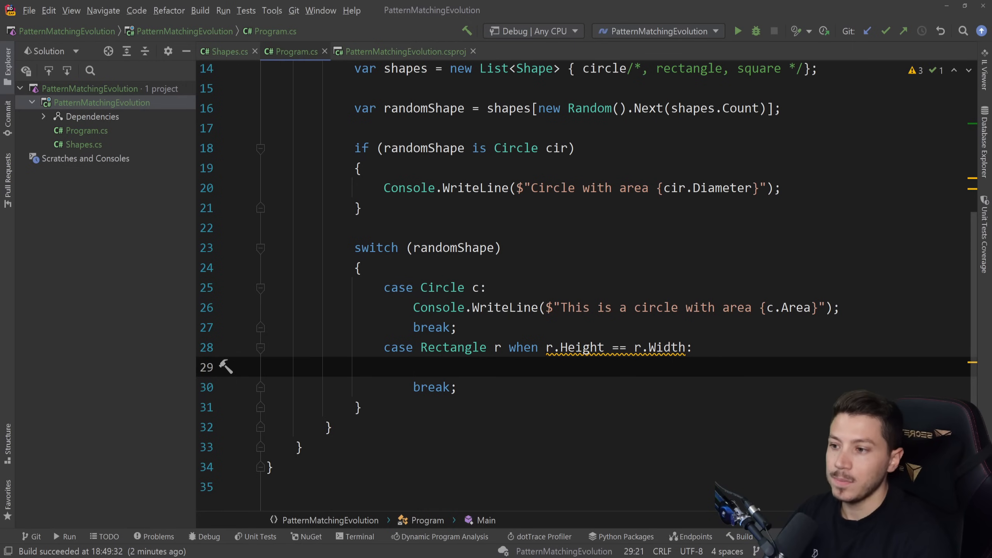
double_click(452, 348)
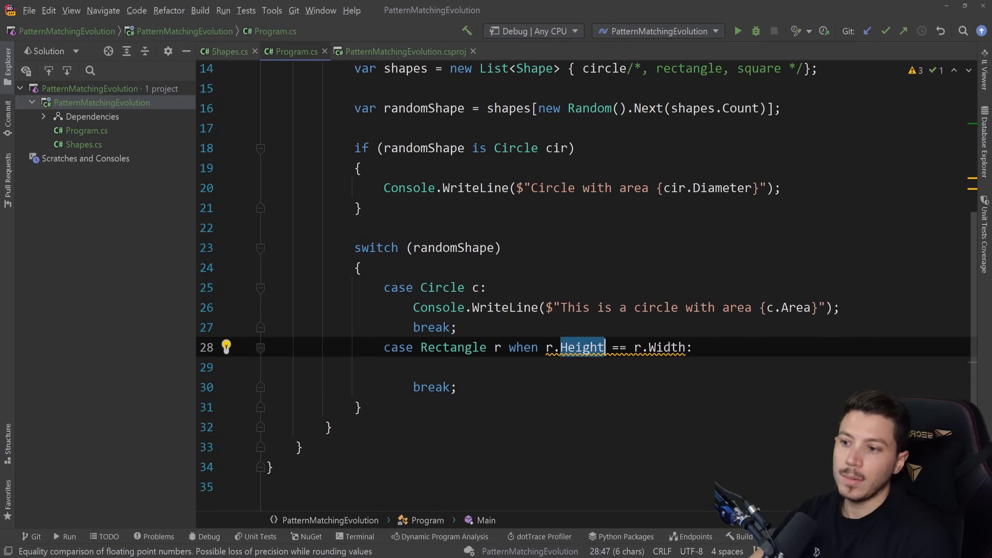
type("c")
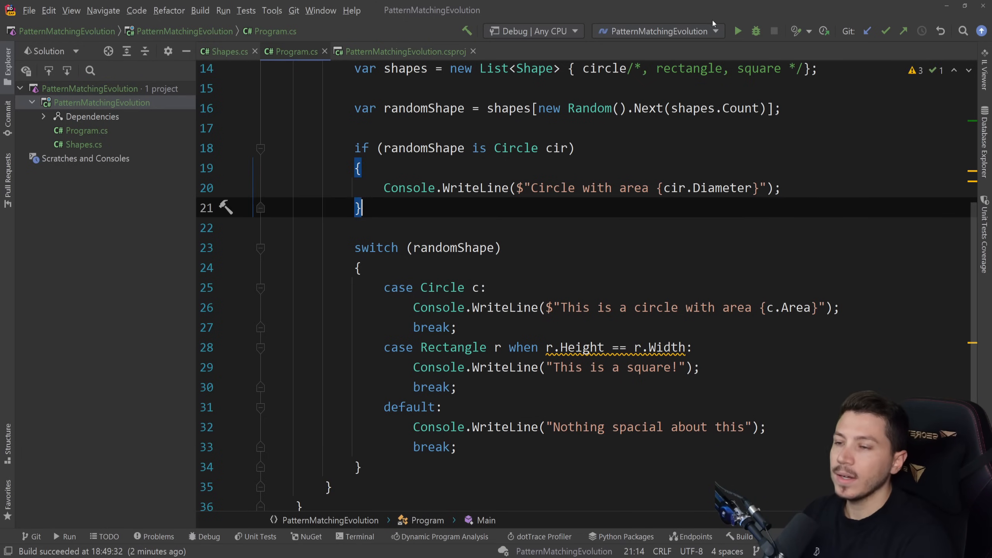
Step: Restore rectangle and square in the shapes list and rerun to see the square and circle messages
left_click(736, 30)
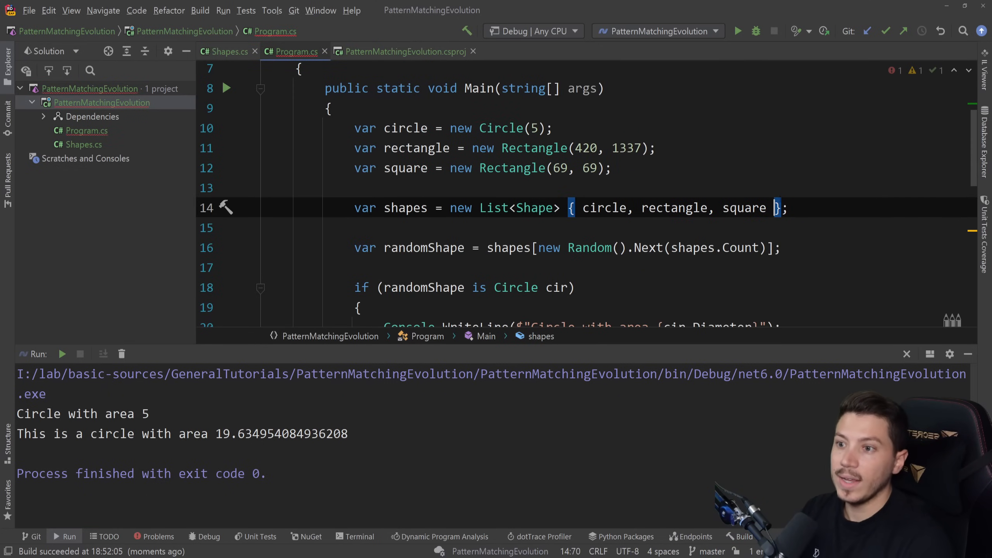
left_click(741, 537)
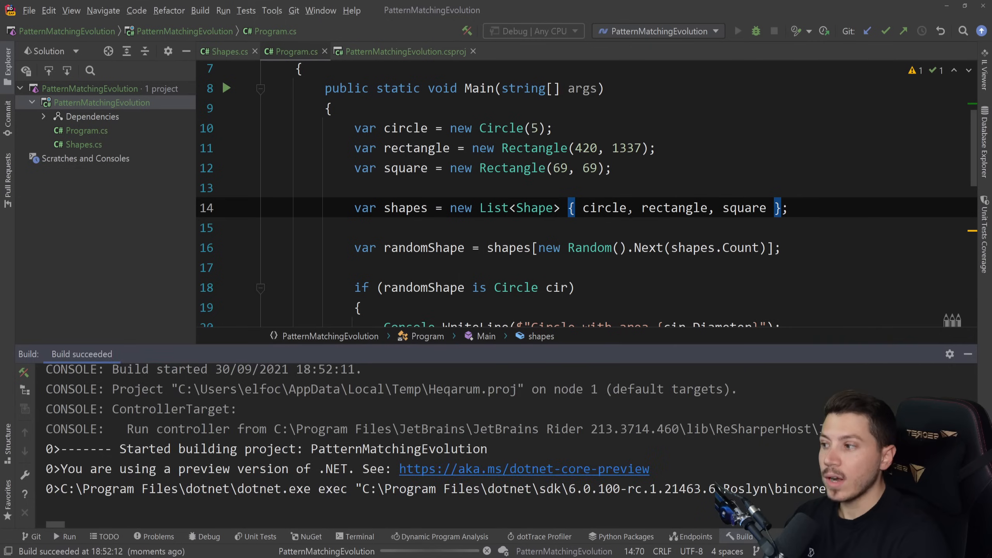
left_click(738, 31)
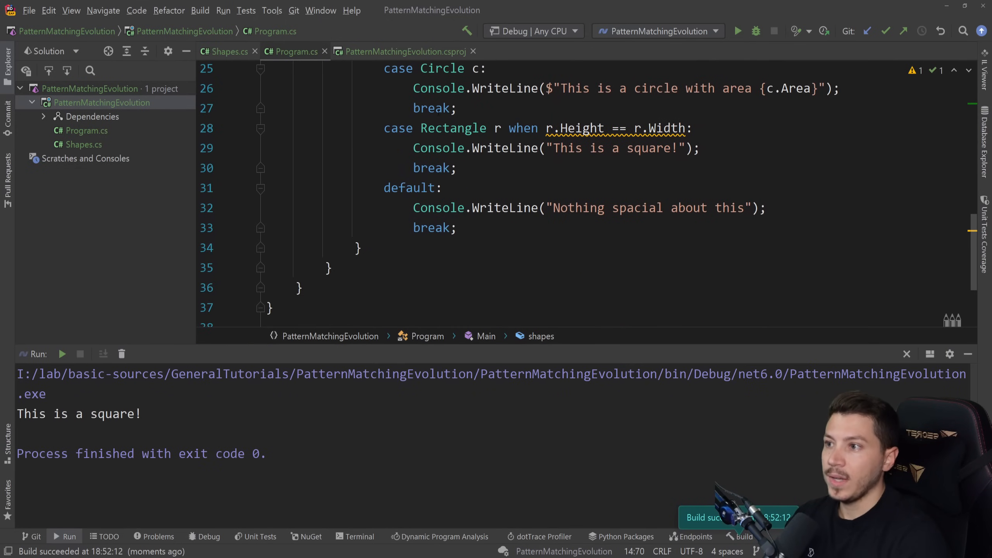
double_click(666, 128)
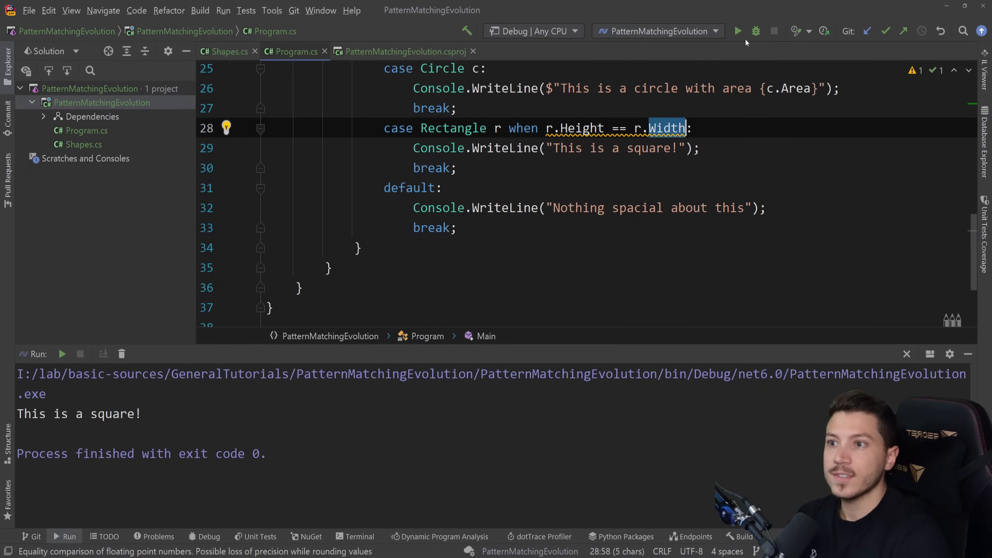
left_click(755, 31)
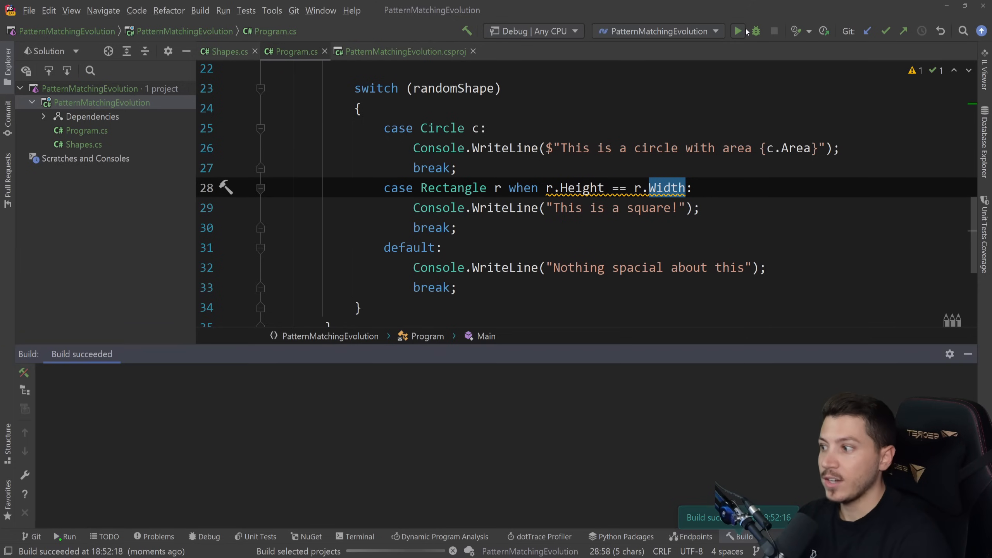
left_click(738, 31)
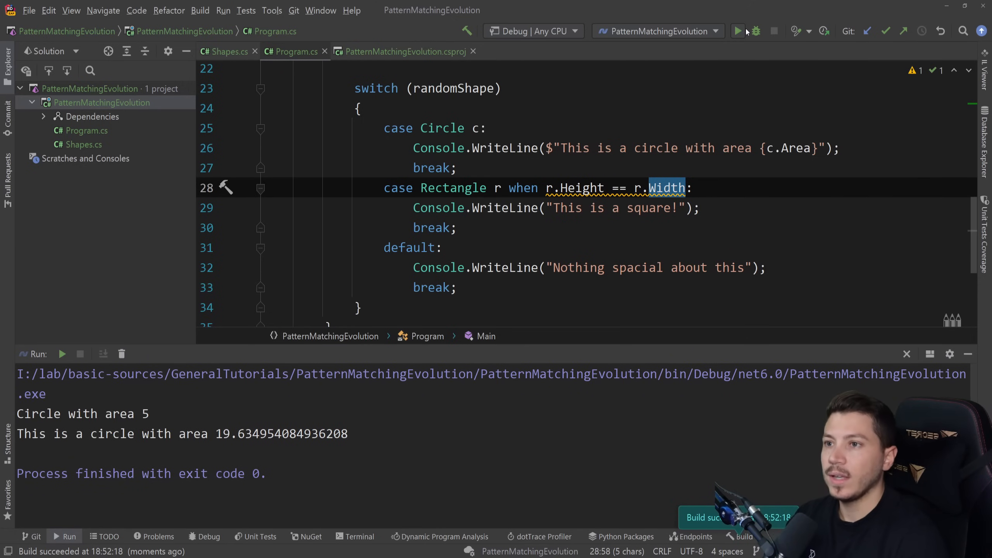
left_click(737, 31)
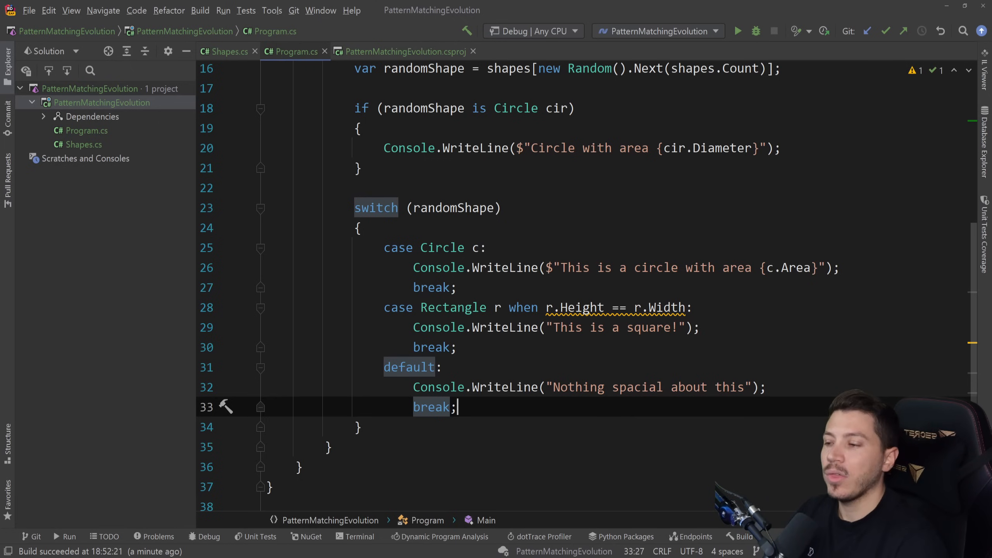
Step: Change the project's LangVersion from 7 to 8 in the .csproj, then return to Program.cs
left_click(405, 51)
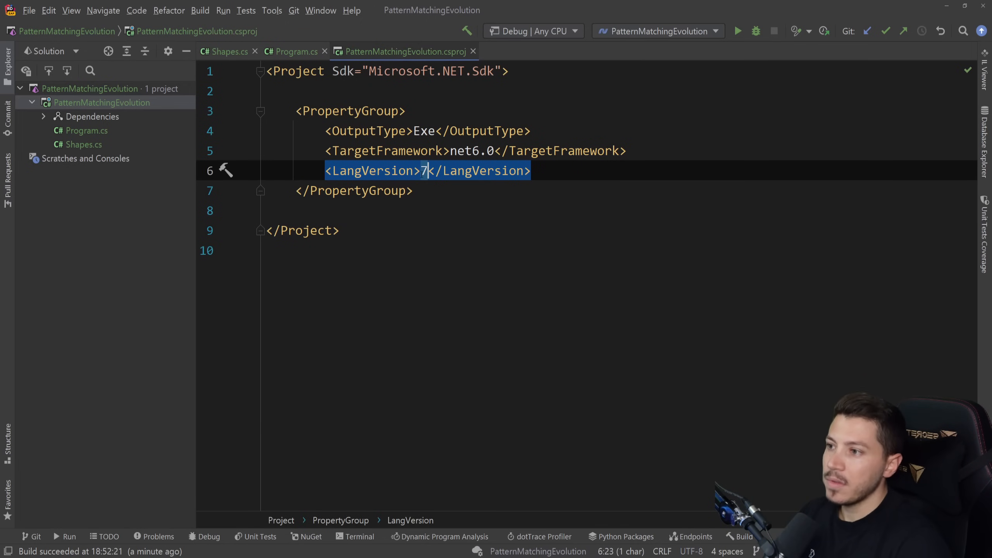
type("8")
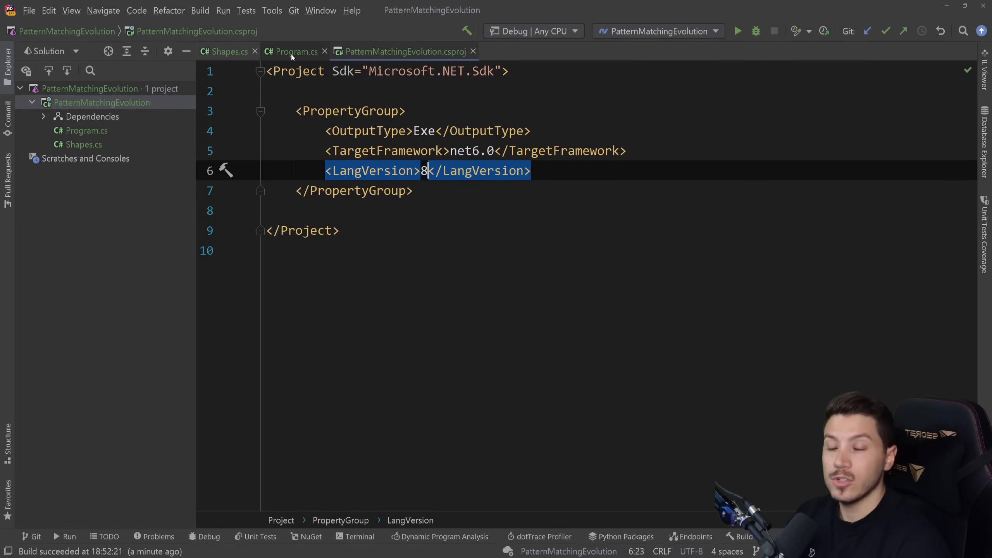
left_click(294, 52)
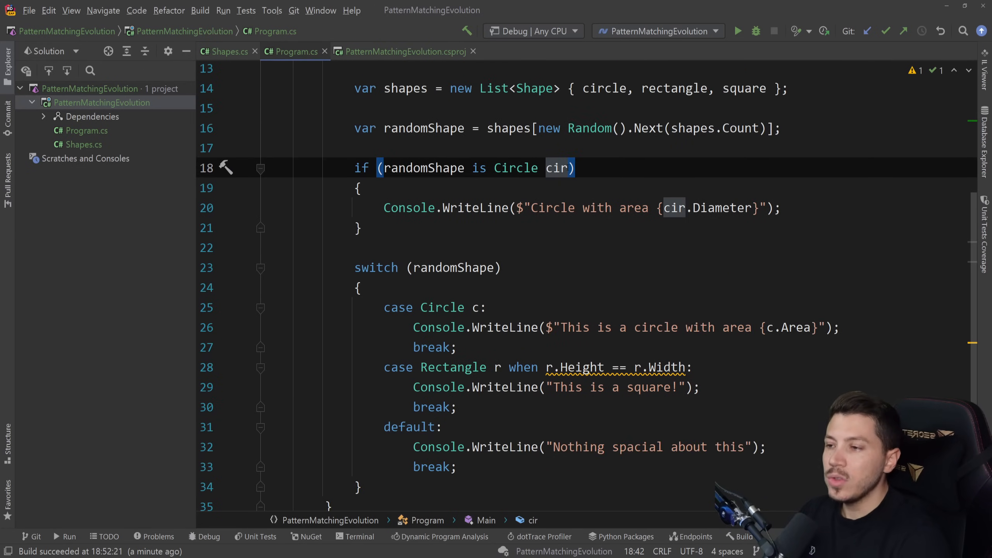
Step: Make the if condition randomShape is Circle { Radius: 10, Area: 50 }, with an empty body
left_click(573, 167)
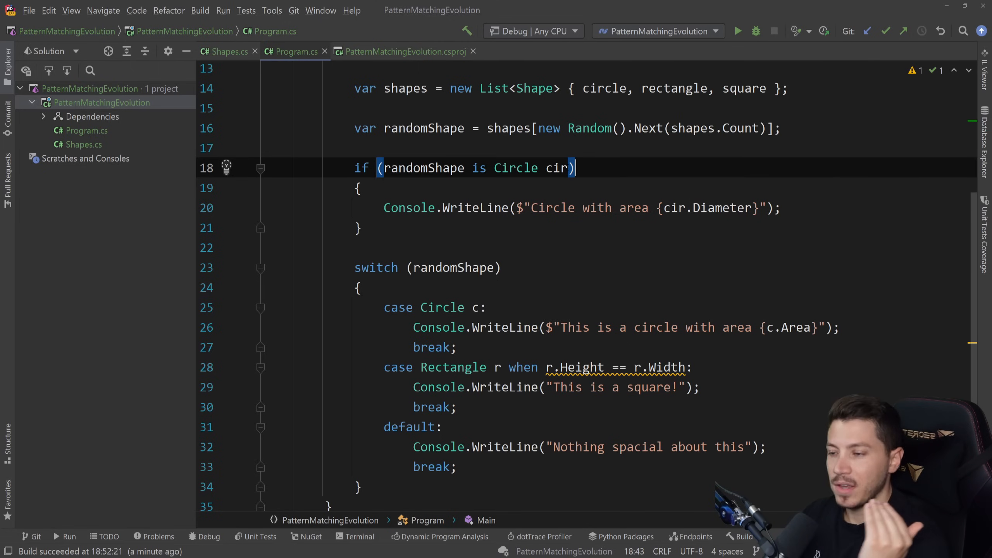
key("Backspace")
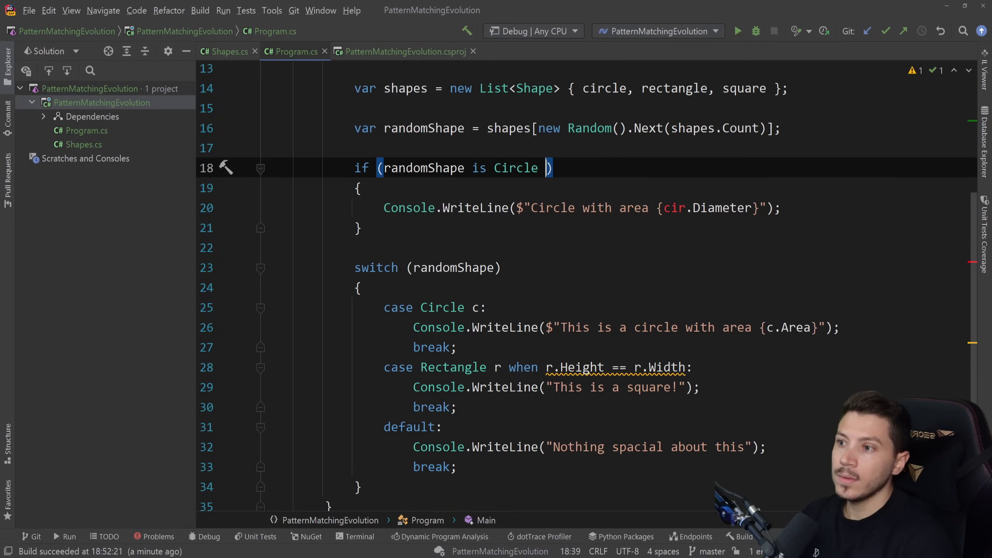
type("{}")
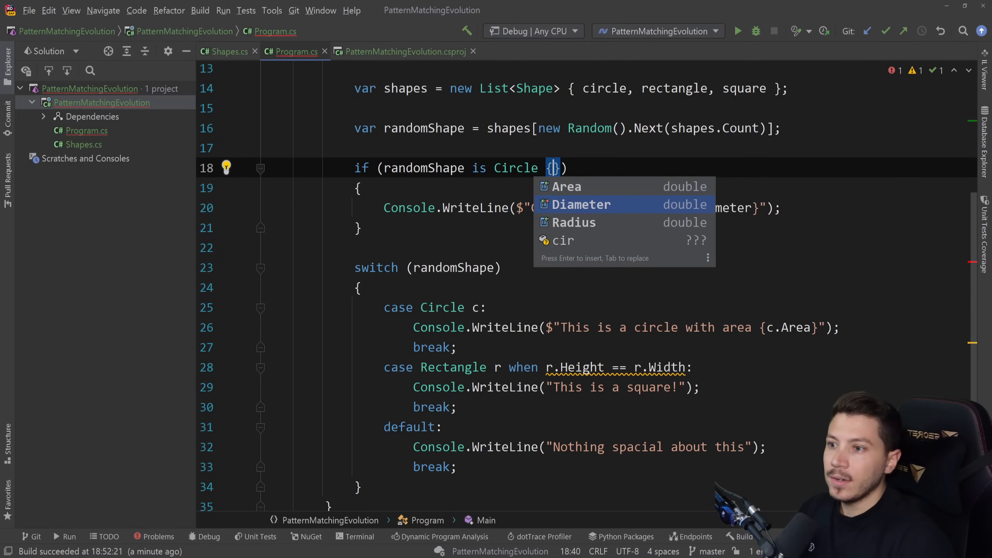
type("Radius: 10")
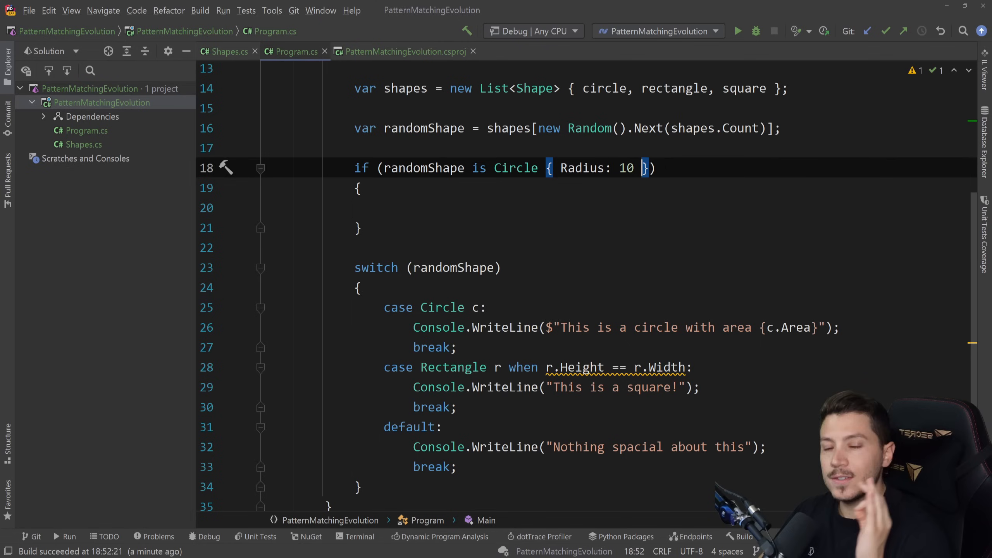
type(", Diameter")
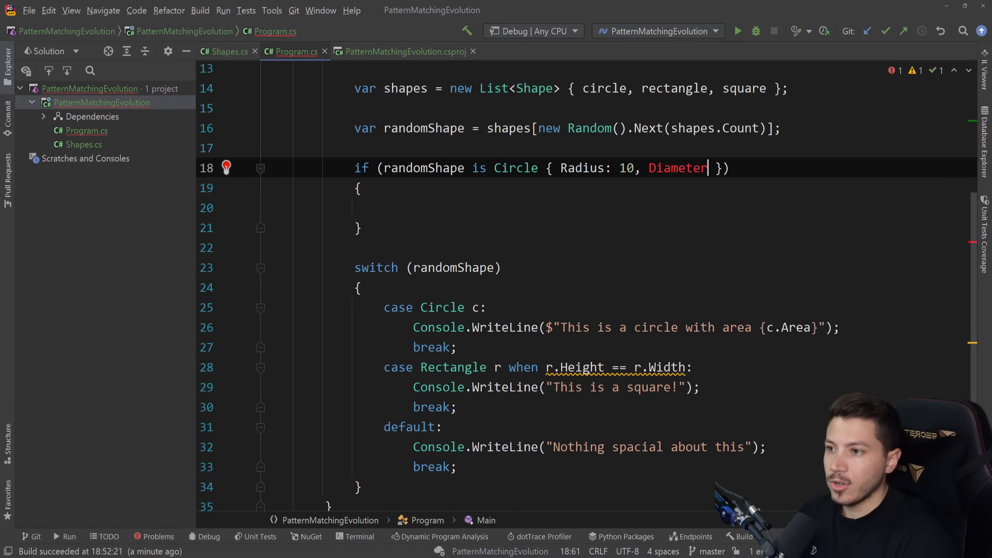
type("Area")
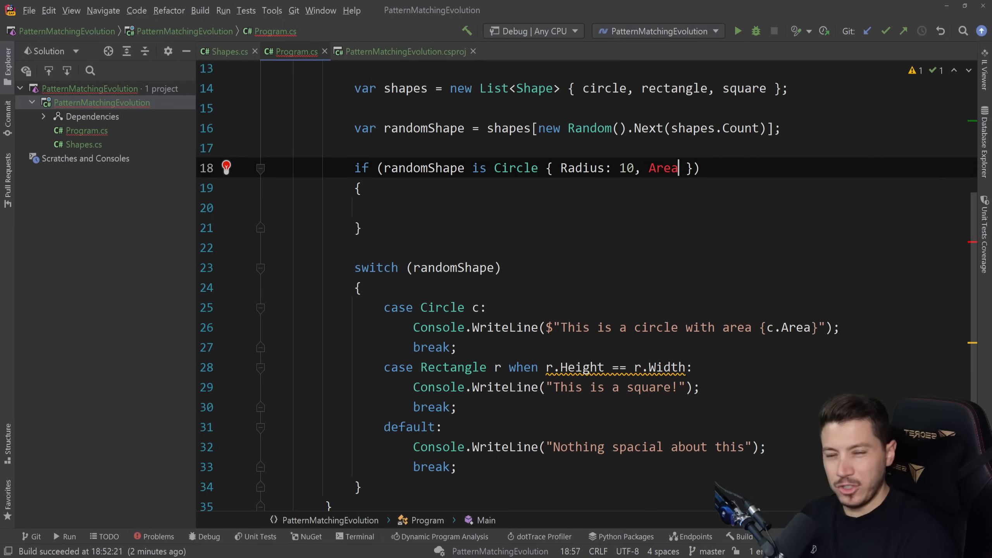
type(":")
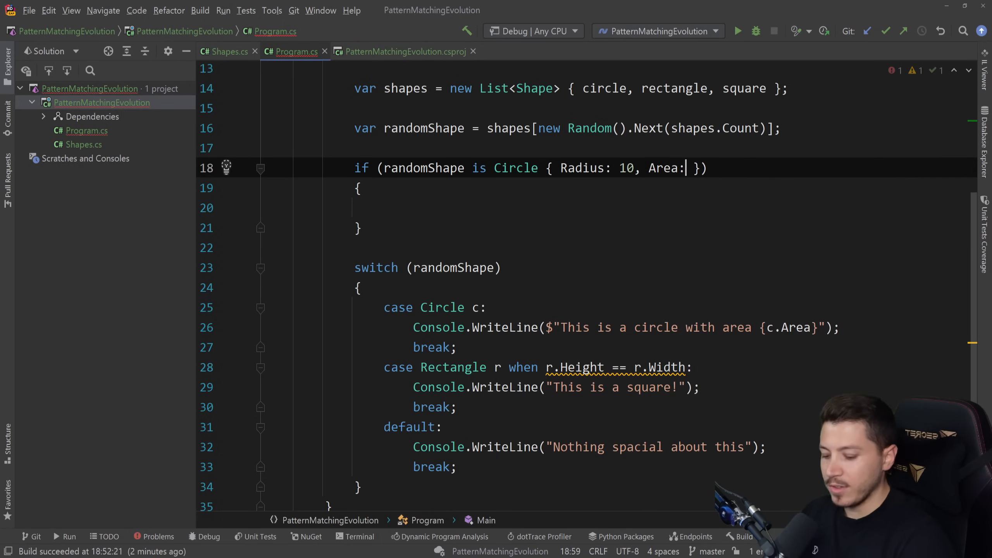
type("50")
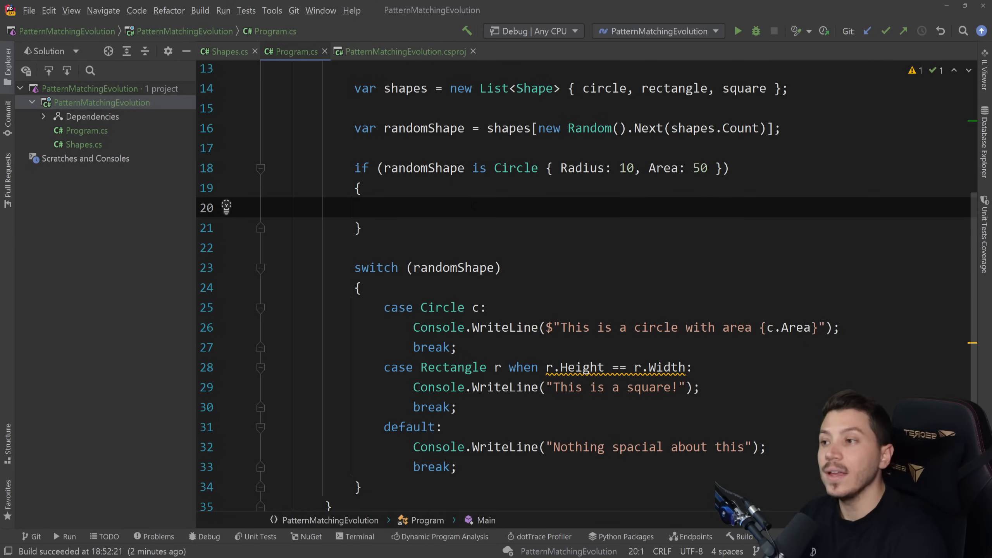
left_click(266, 207)
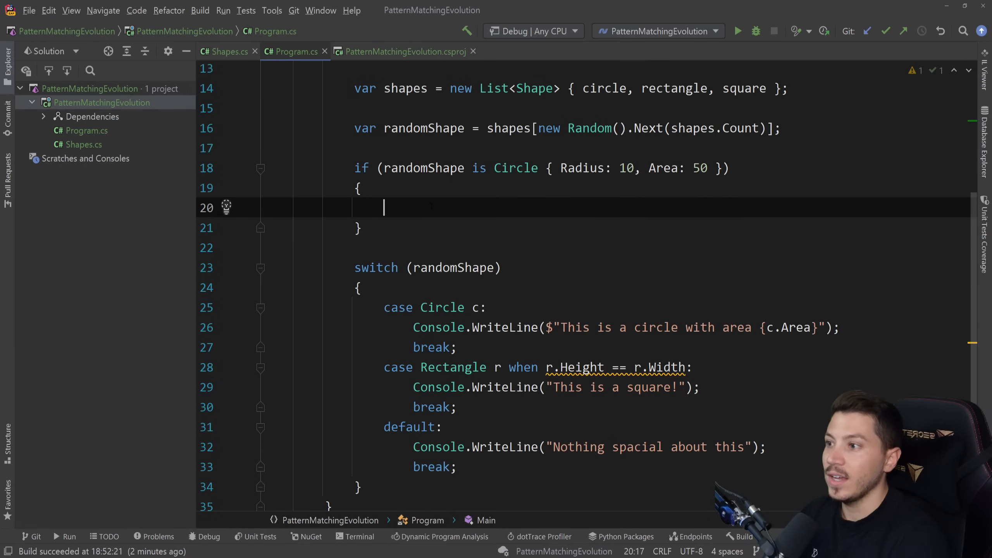
type("circle.Ra")
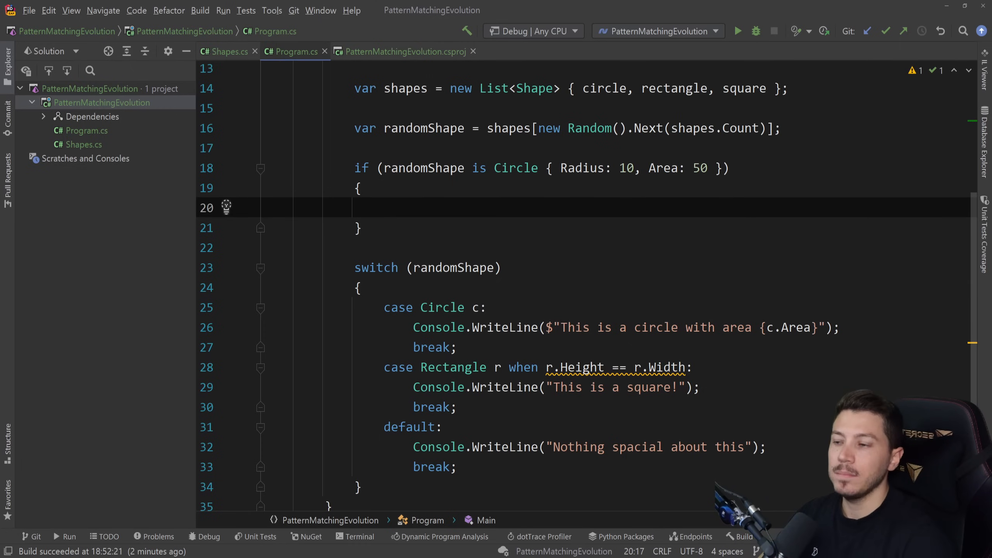
scroll("down", 3)
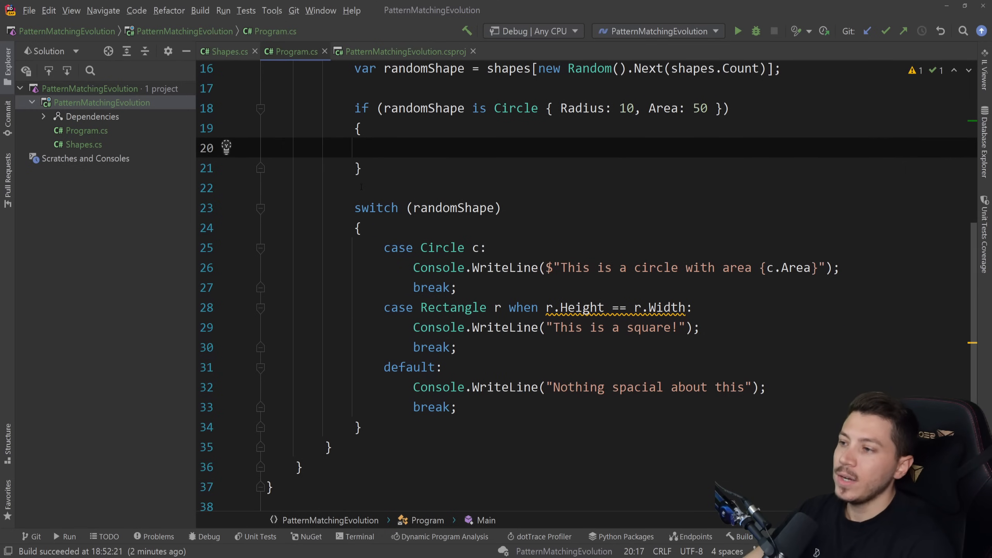
Step: Replace the old switch statement with var shadeDetails = randomShape switch
left_click(376, 207)
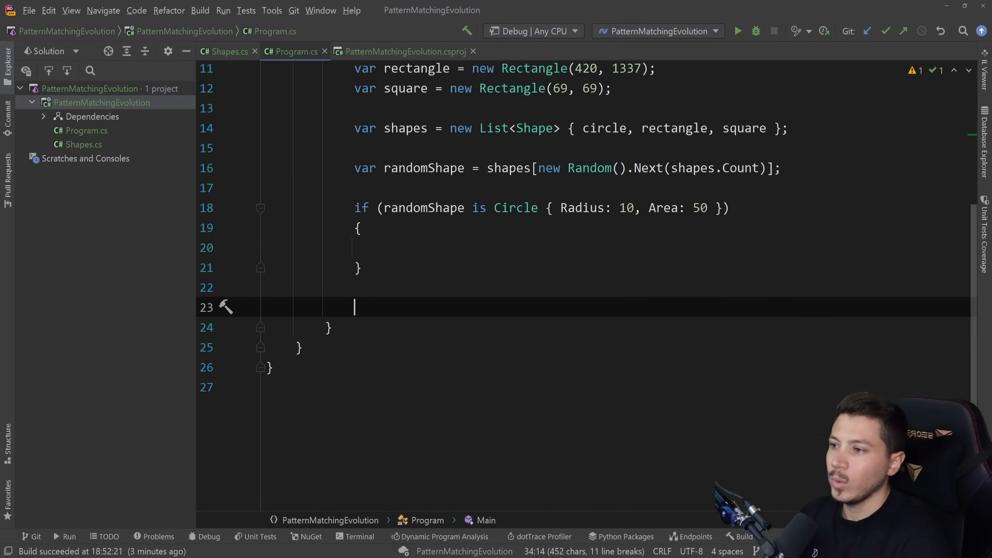
type("var")
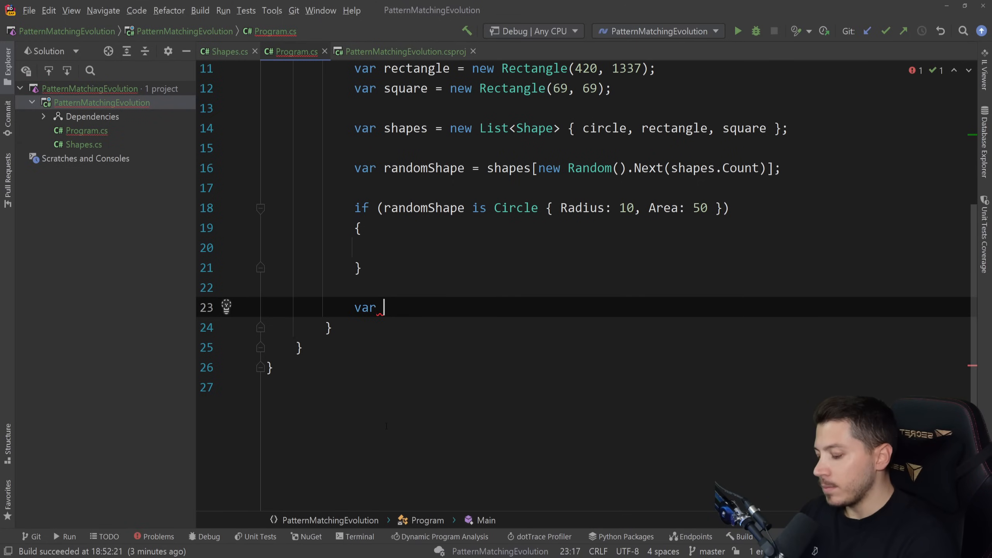
type("shade")
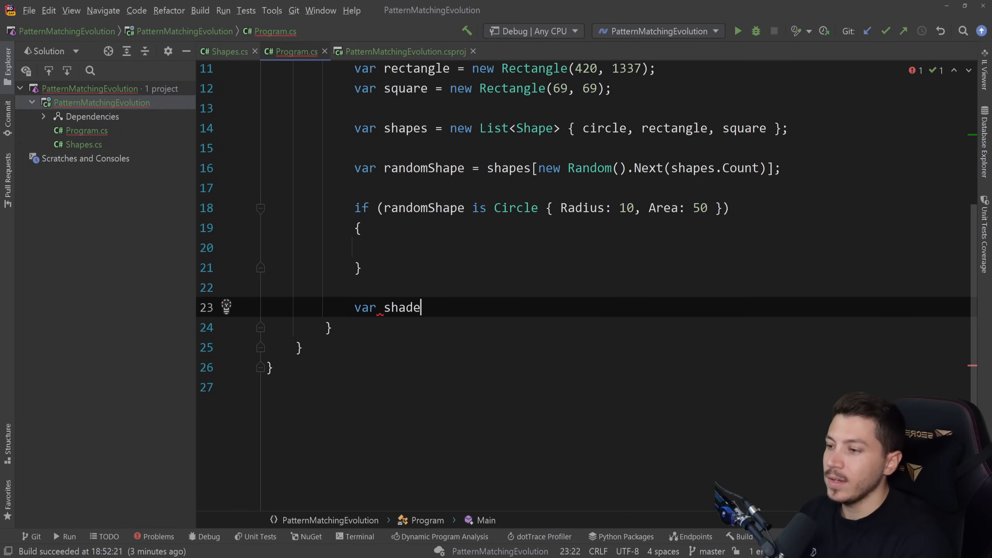
type("Details")
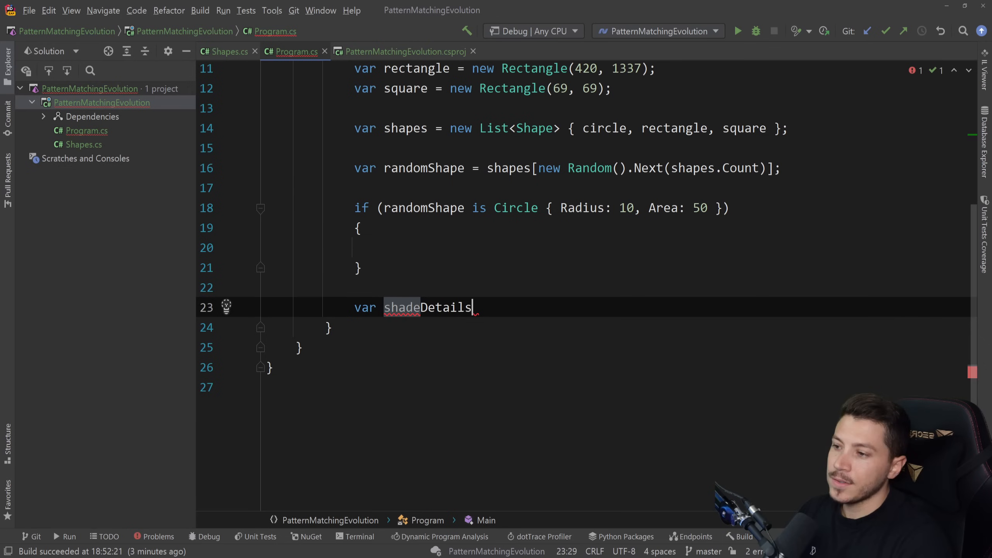
type("= randomShape switch")
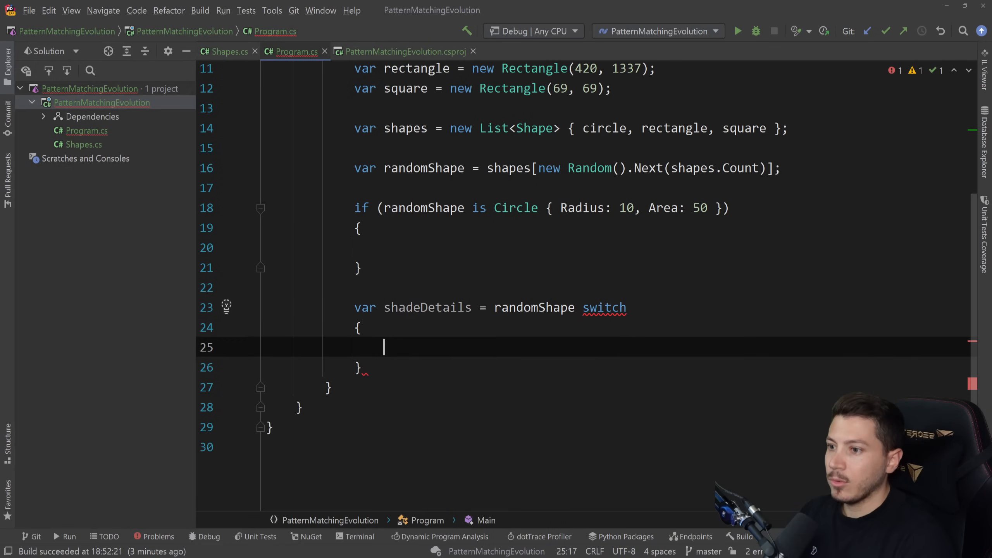
type(";")
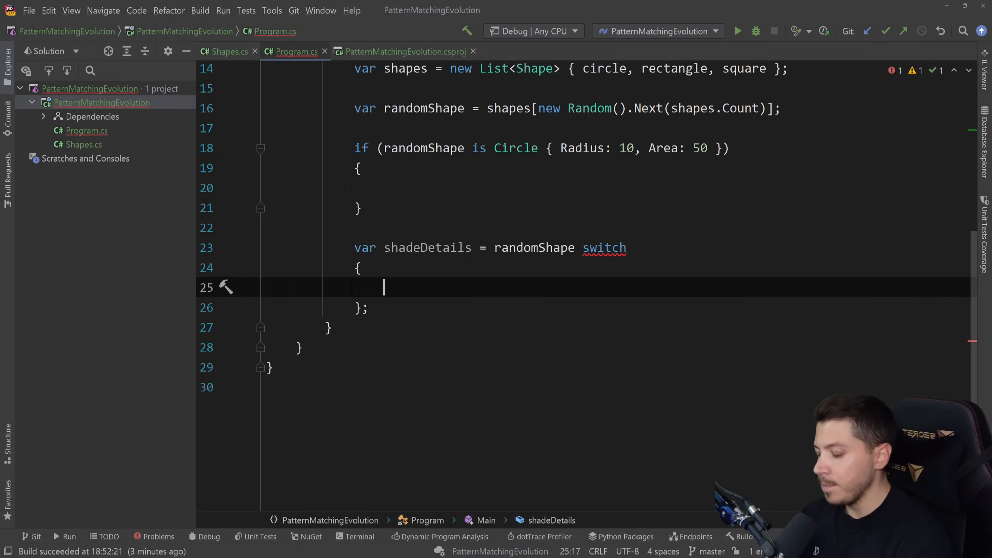
Step: Add a Circle cir arm returning "This is a circle"
type("Circle _")
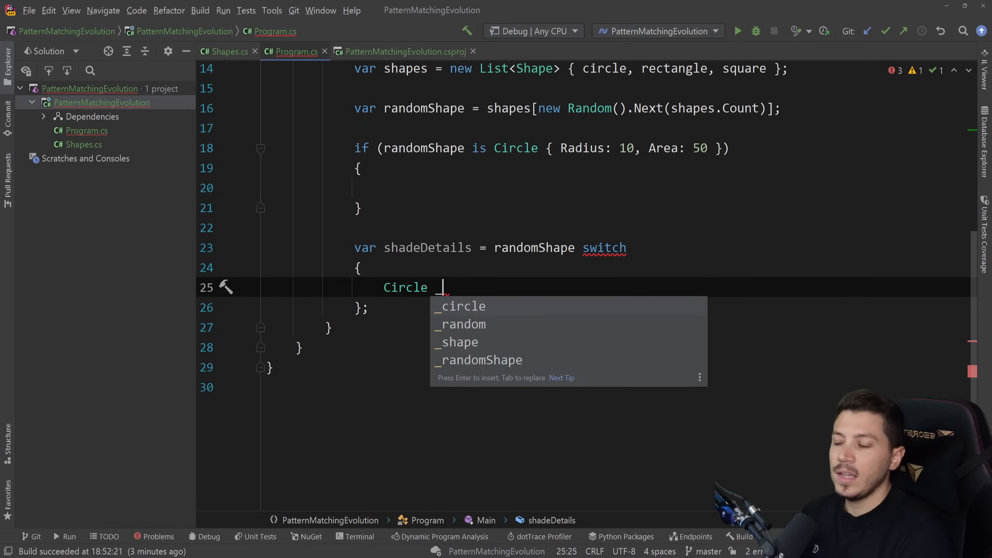
type("cir")
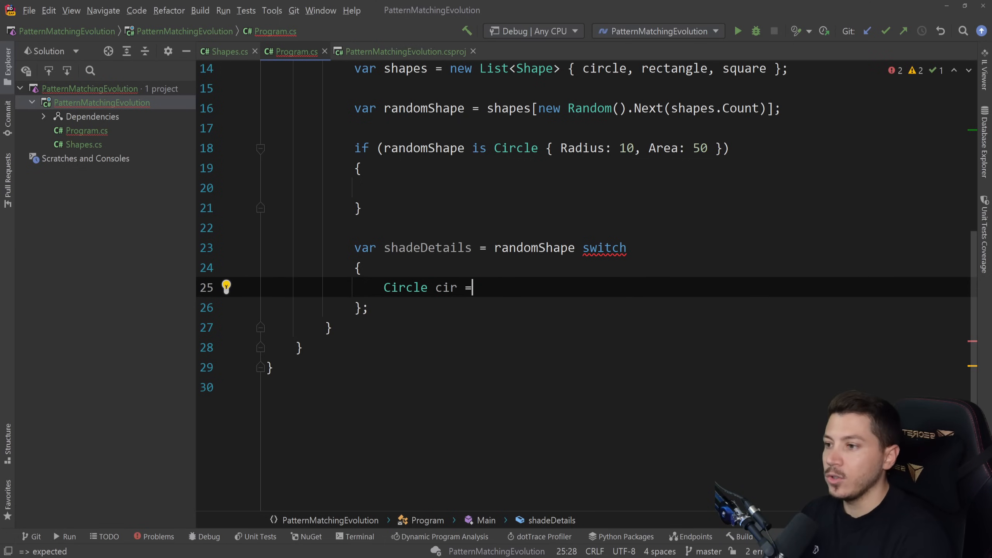
type("=> \"This \"")
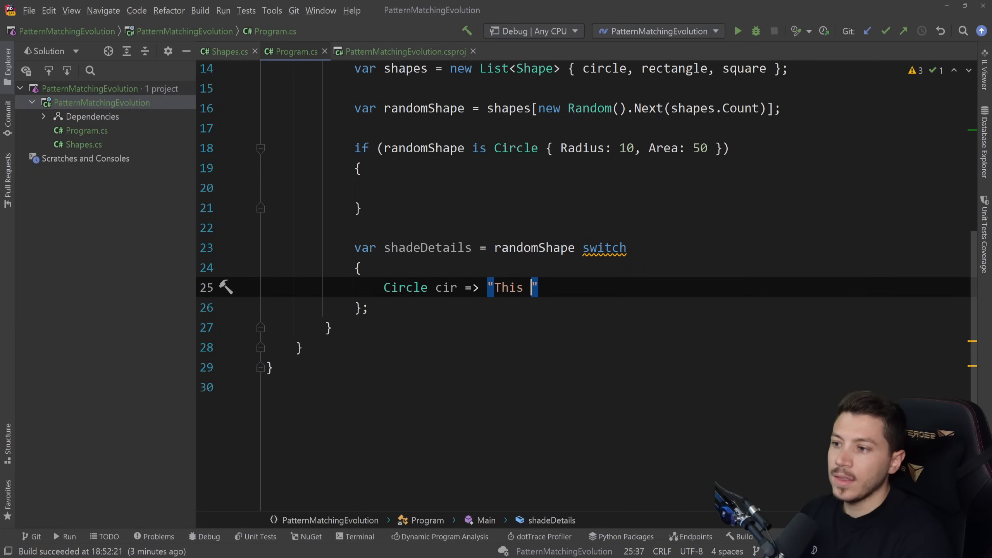
type("is a circle")
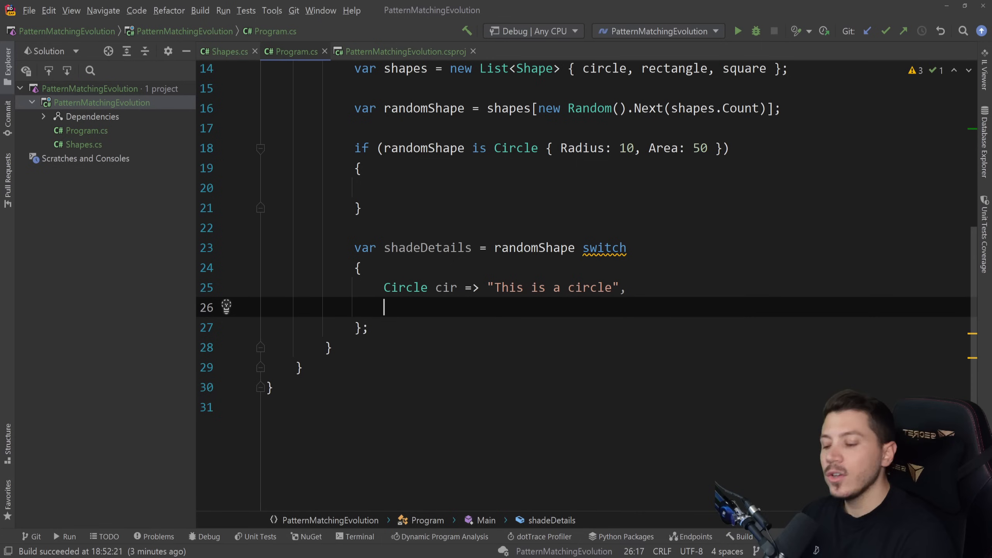
Step: Add the _ => "didn't match" default arm and make the Circle arm report its area
type("_ => \"")
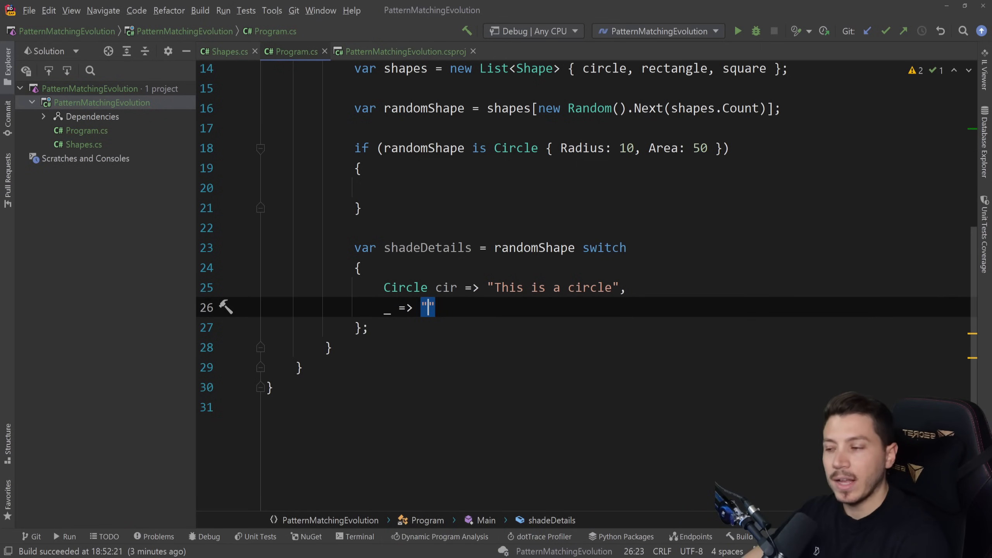
type("T")
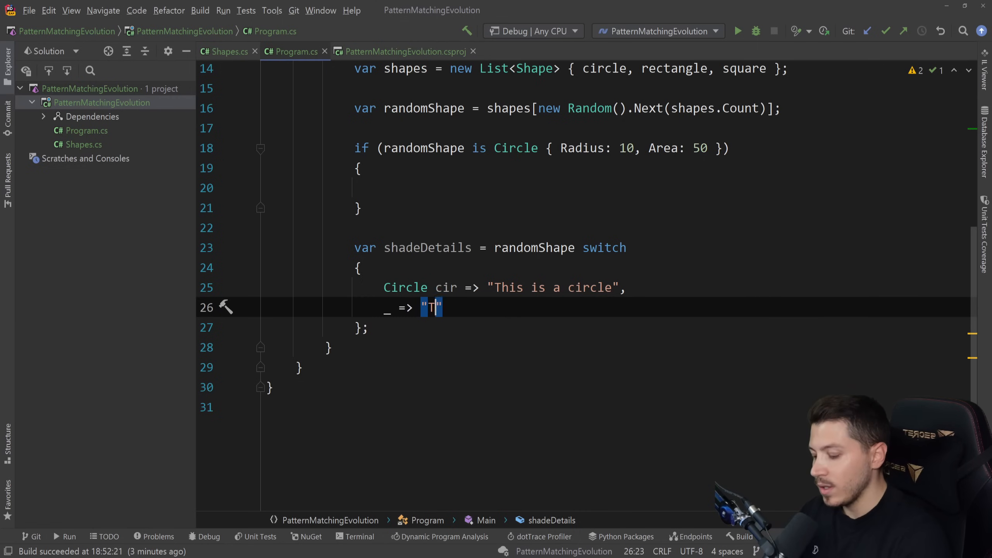
type("his is a default")
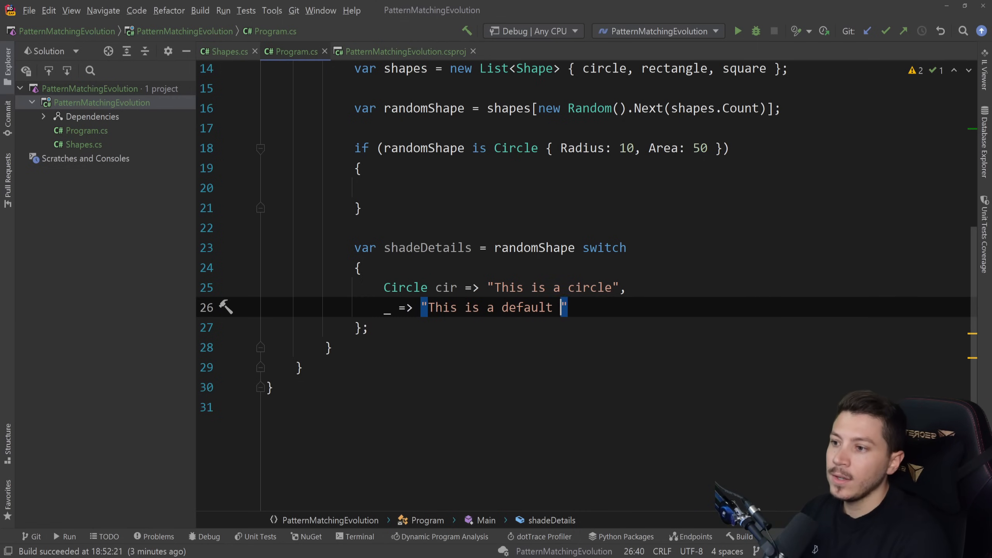
type("it didn't match anything")
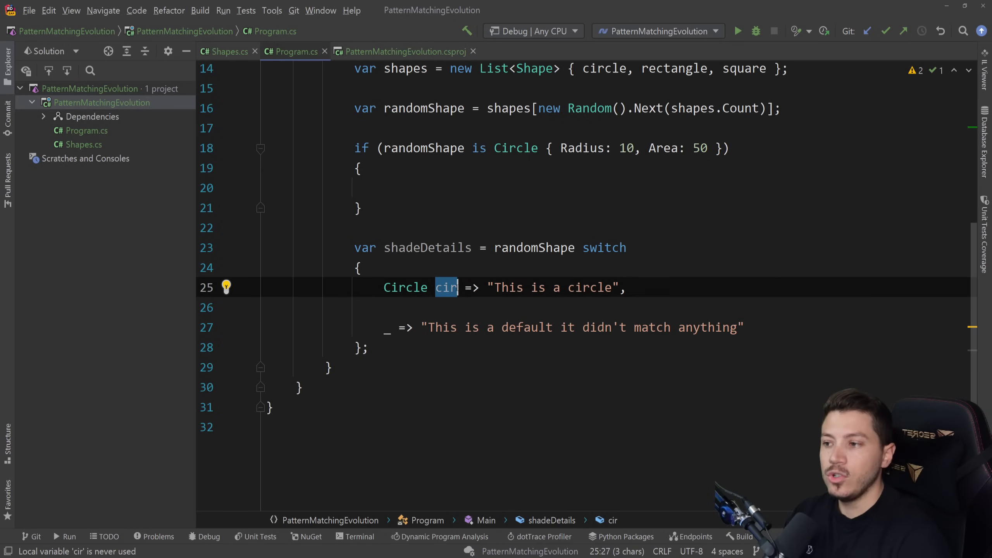
type("_")
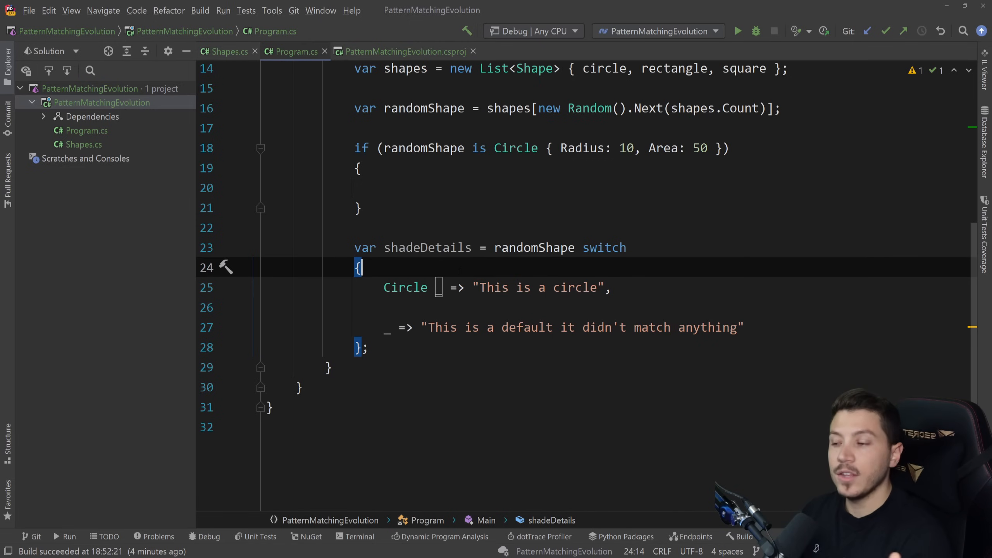
type("c")
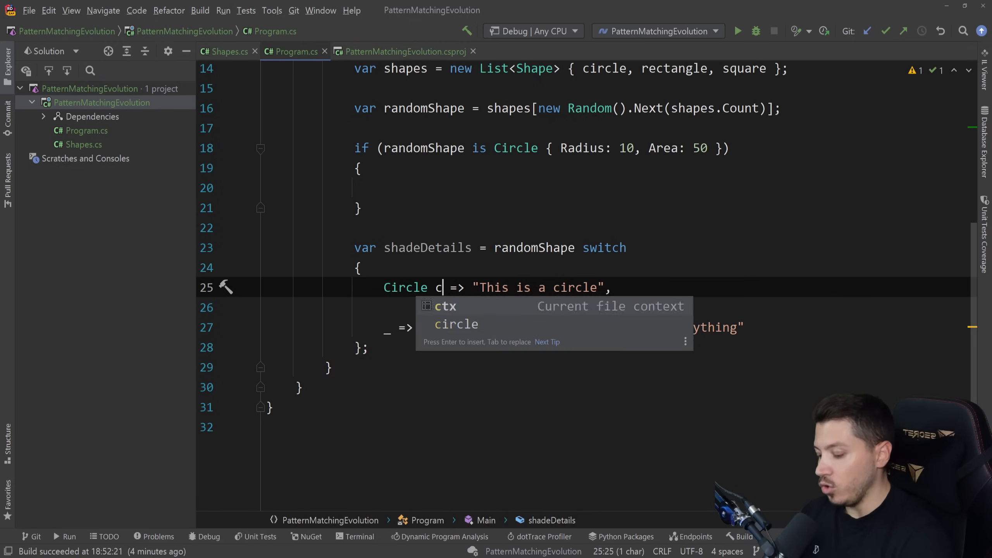
type("ir => \"This is a circle with area {cir.Area")
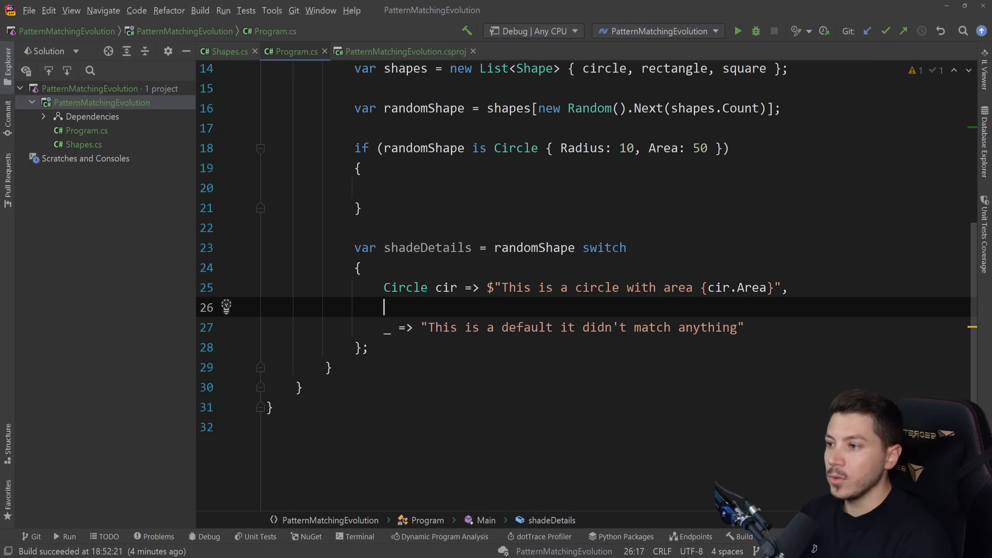
Step: Add a Rectangle rec when rec.Height == rec.Width arm returning "This is a square"
type("Rectangle rec => \"\"")
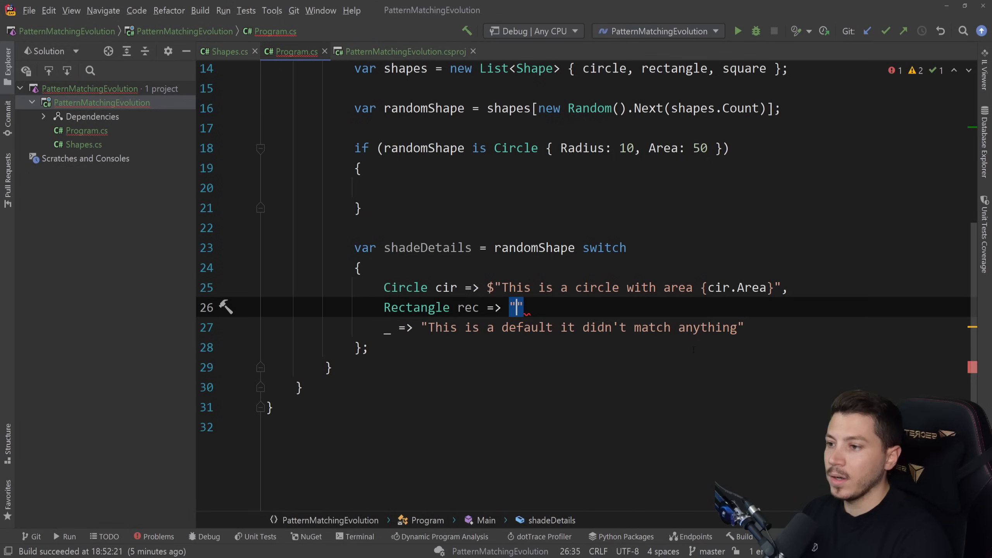
type("This is a square")
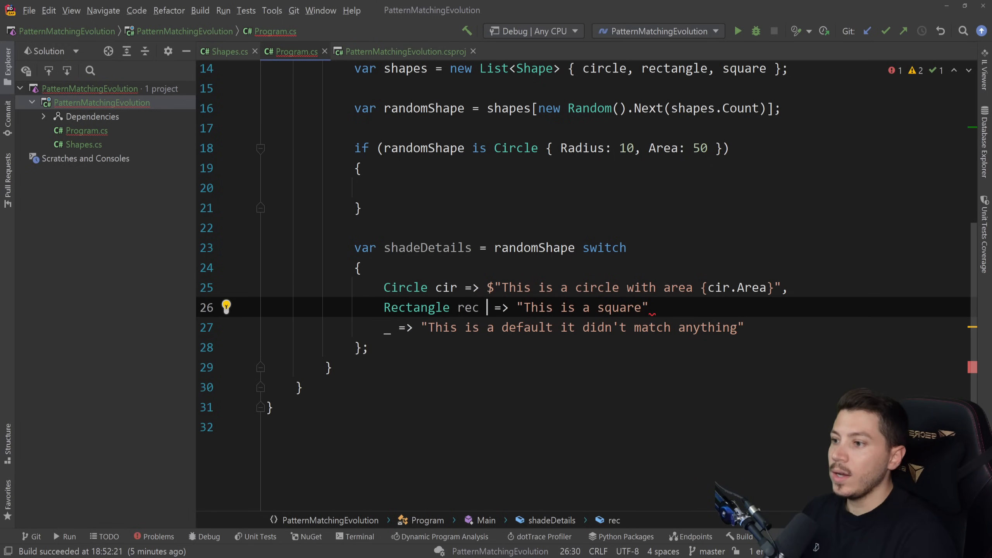
type("when rec.Height ==")
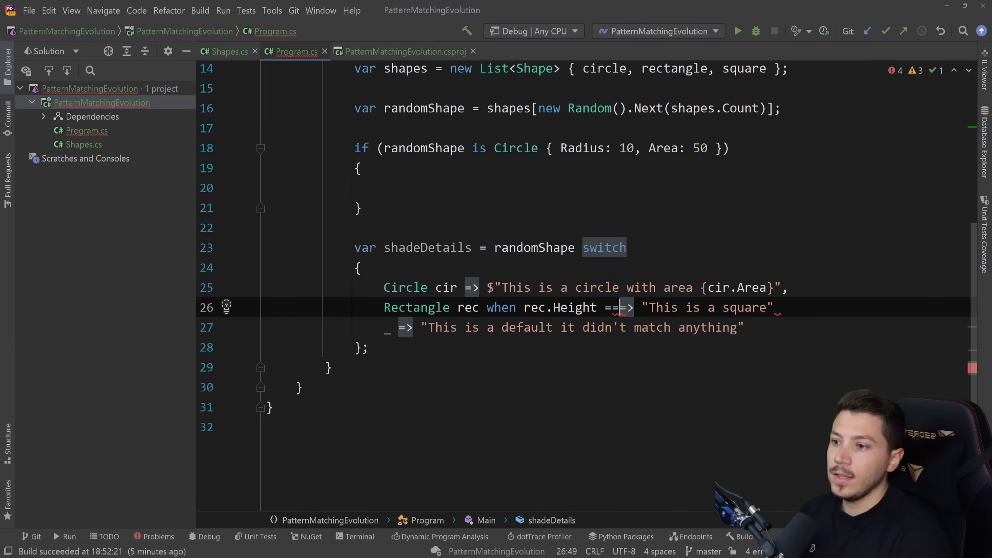
type("rec.Width =")
type("{  ")
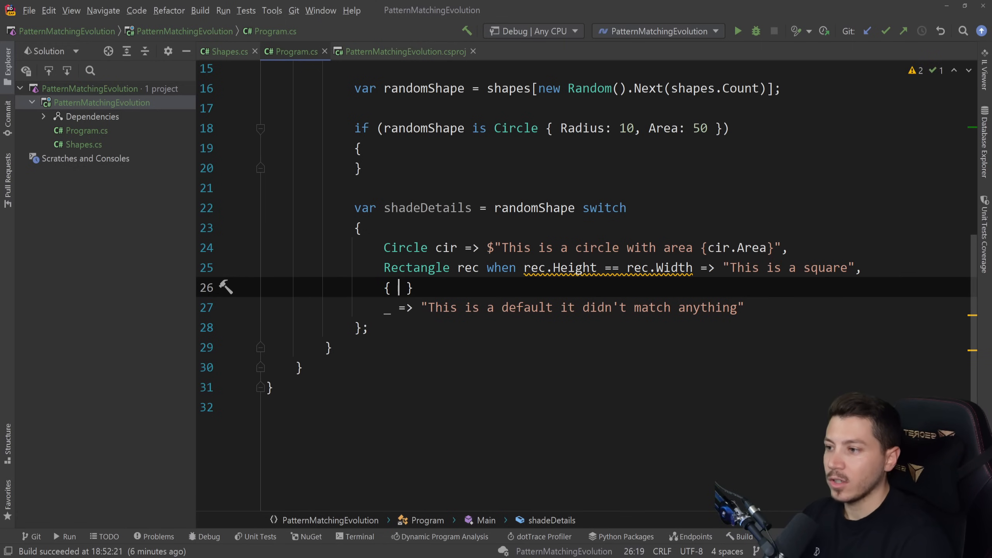
Step: Add the { Area: 100 } => "This area was 100" arm, rename to shapeDetails, and print it
type("Area;")
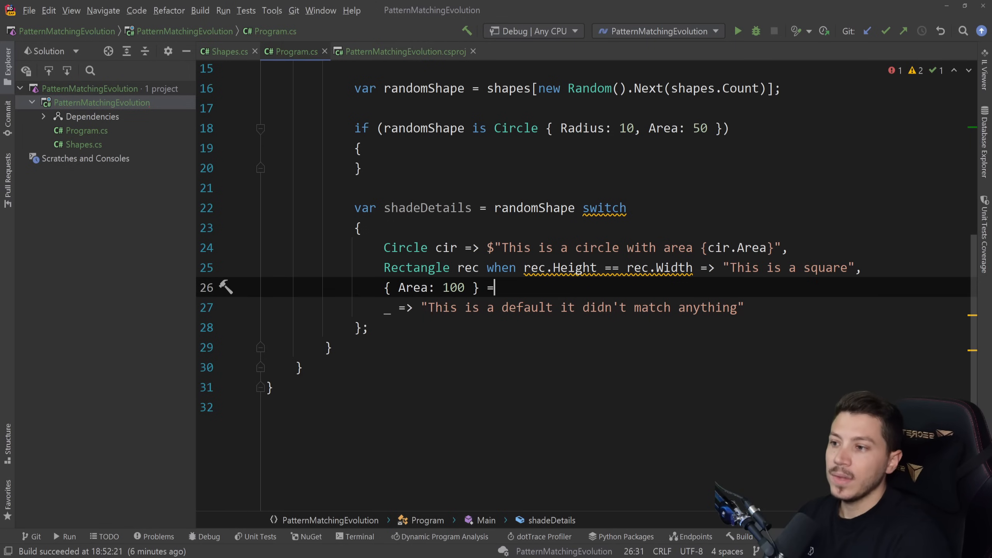
type("=> \"This\"")
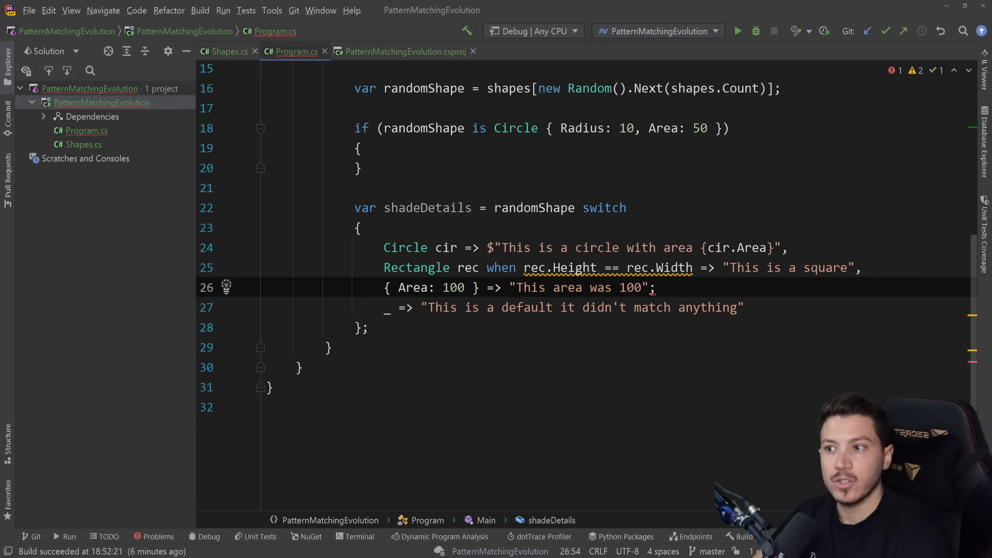
type("Console")
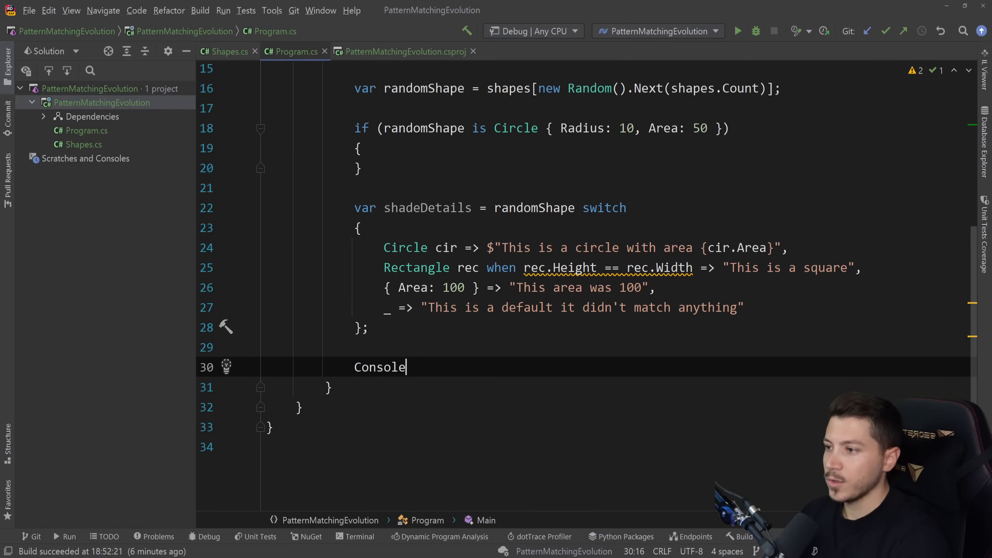
type(".WriteLine(shapes);")
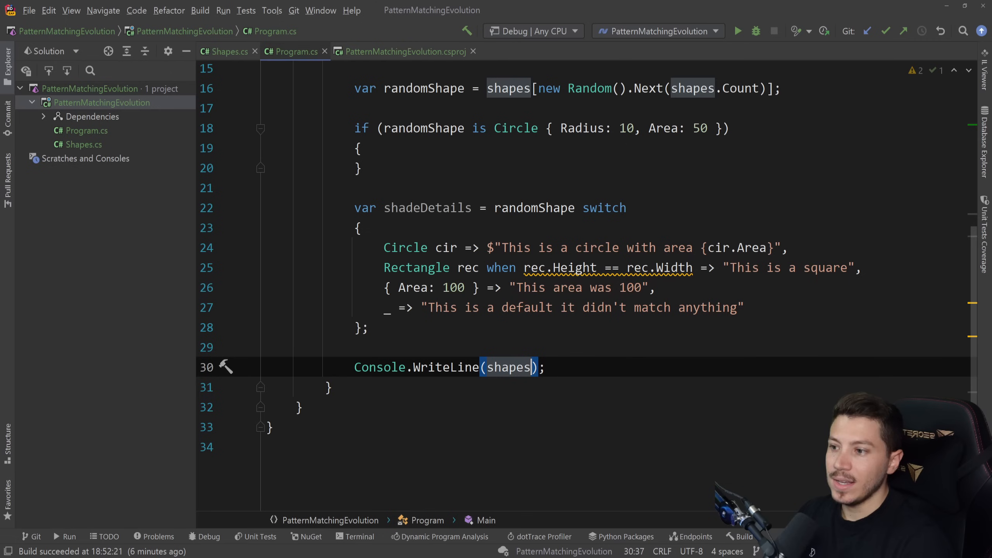
type("Detail")
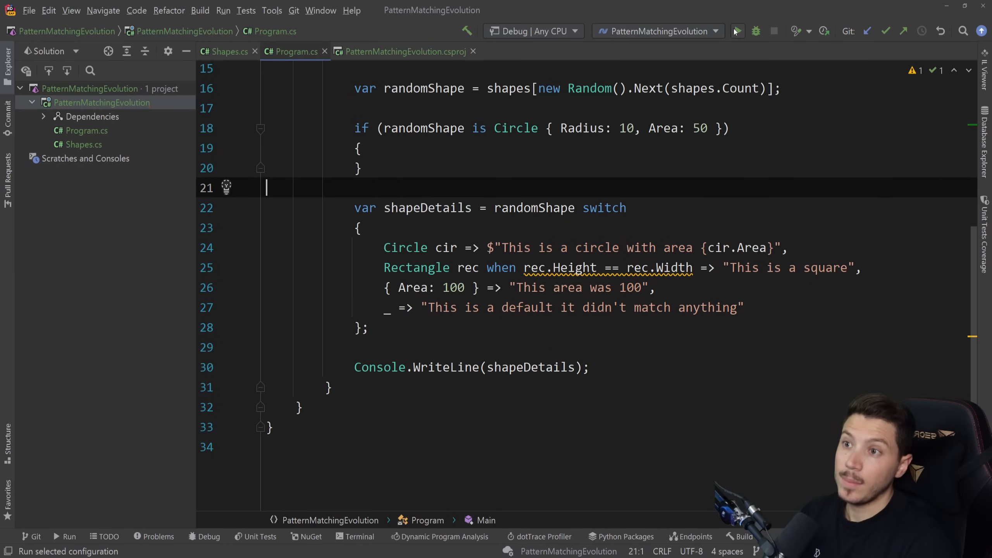
Step: Run the program, read which arm matched, close the Run panel, and add > to the Area 100 pattern
left_click(737, 31)
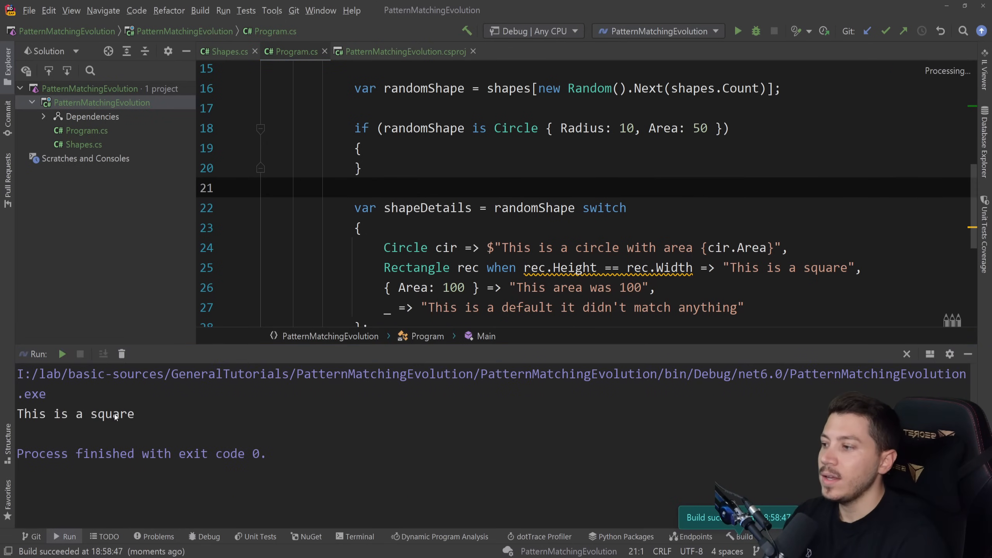
scroll("down", 3)
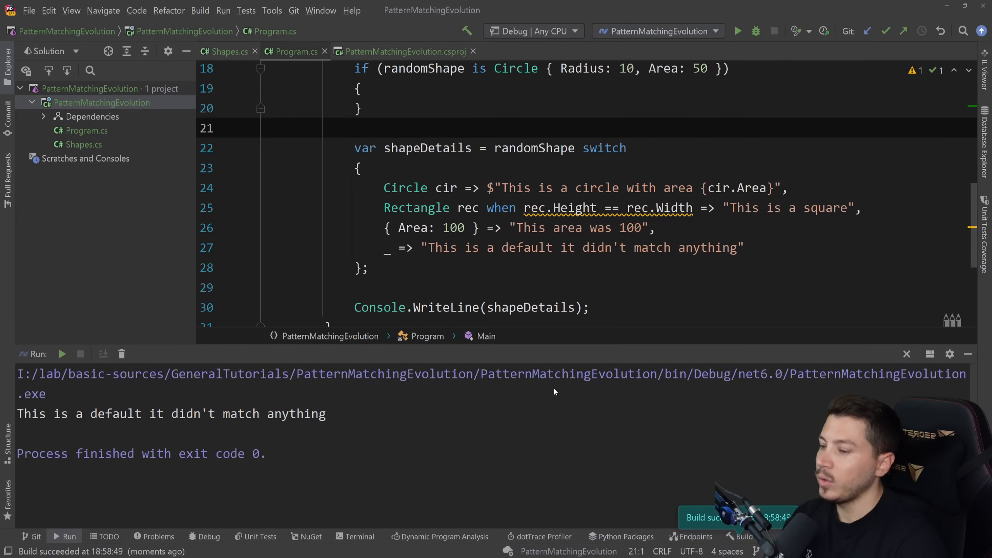
left_click(906, 354)
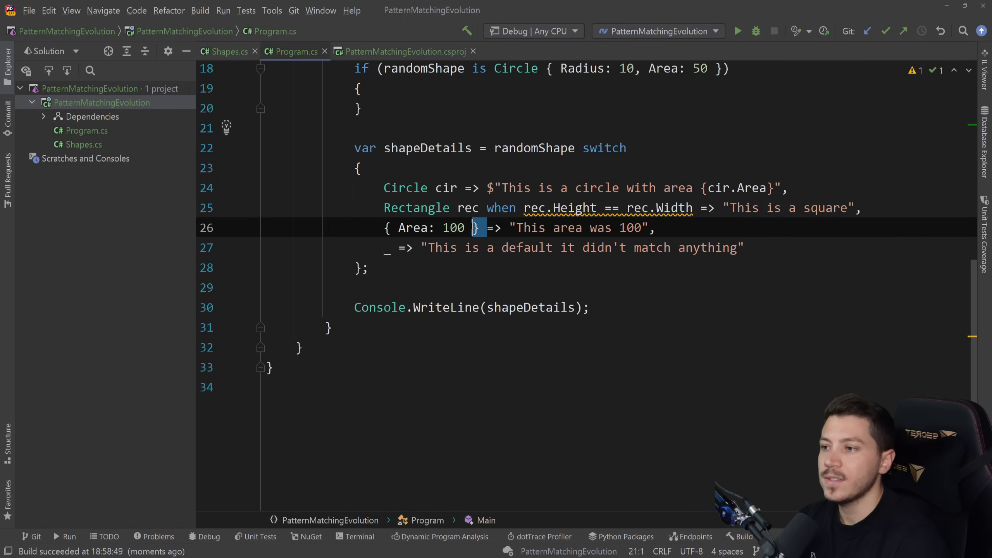
left_click(387, 228)
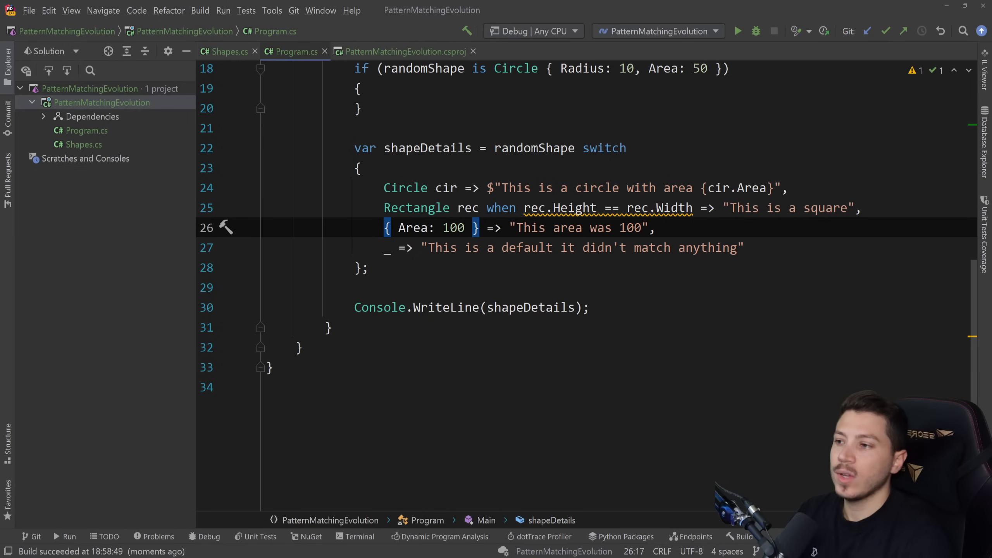
type(">")
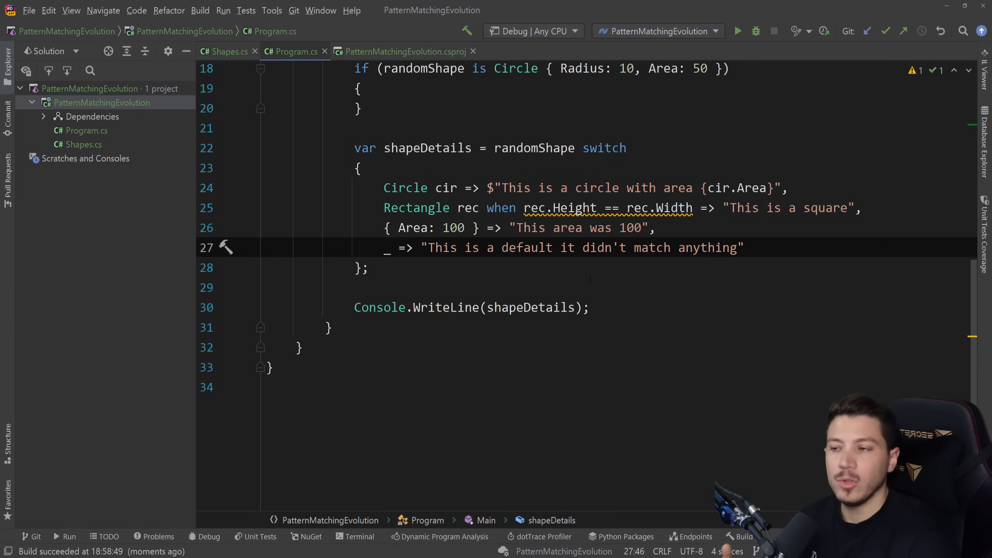
Step: Check that PatternMatchingEvolution.csproj still has LangVersion 8, then close that tab
left_click(405, 51)
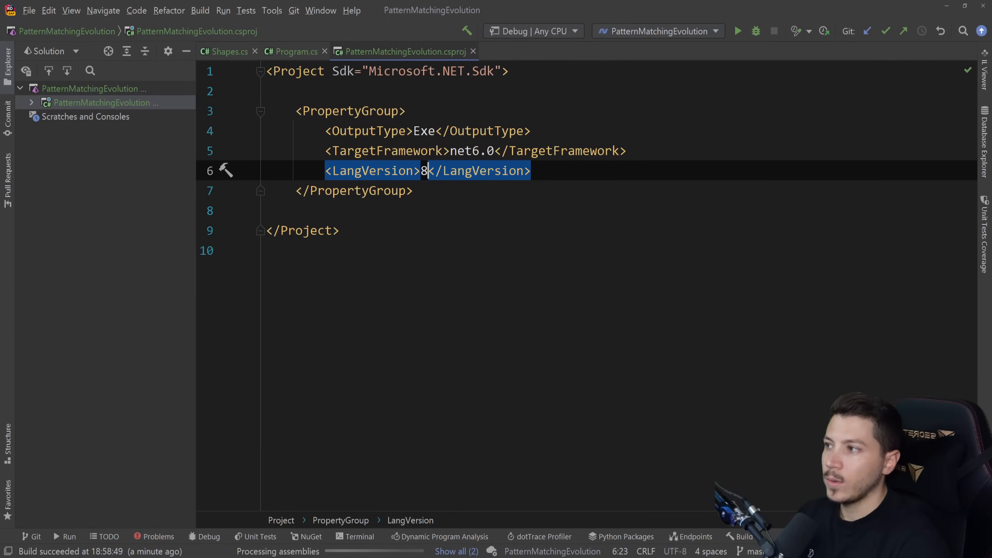
left_click(294, 51)
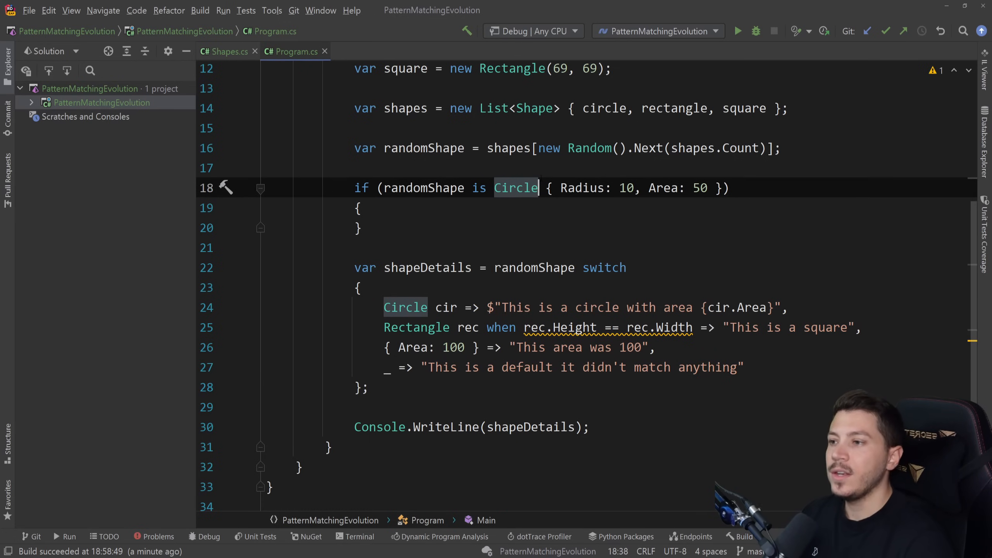
Step: Add an empty if (randomShape is not Rectangle) block above the Circle check, discarding the null check
type("if(")
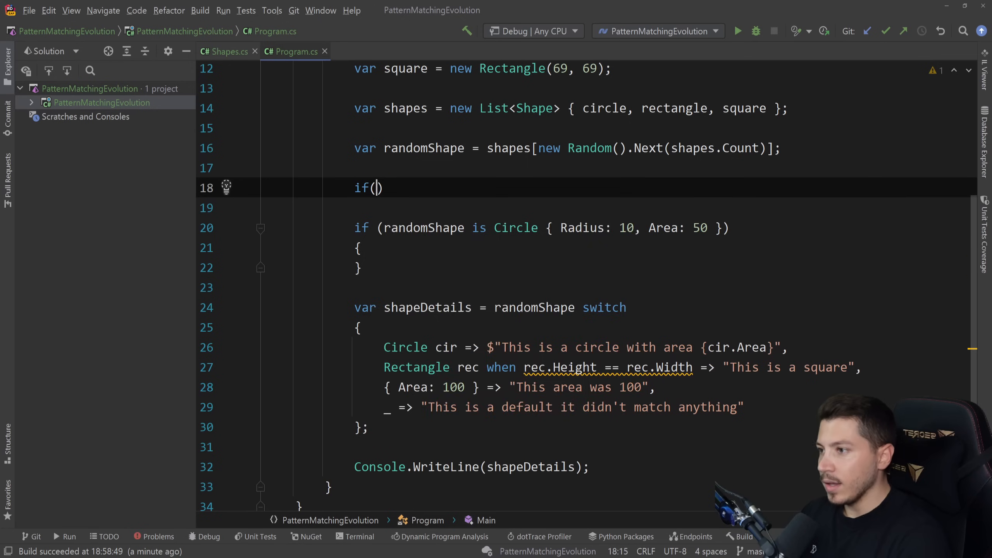
type("randomShape s")
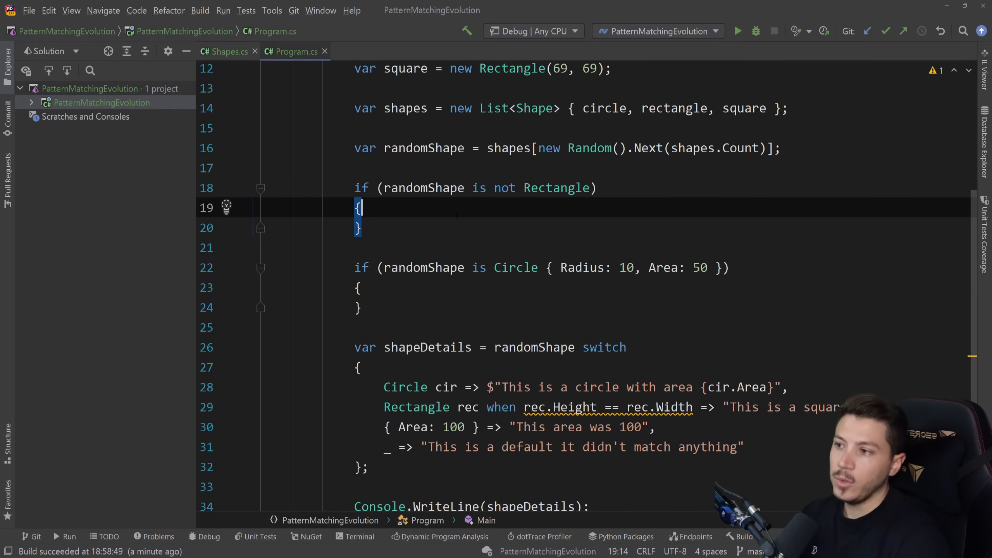
key("Enter")
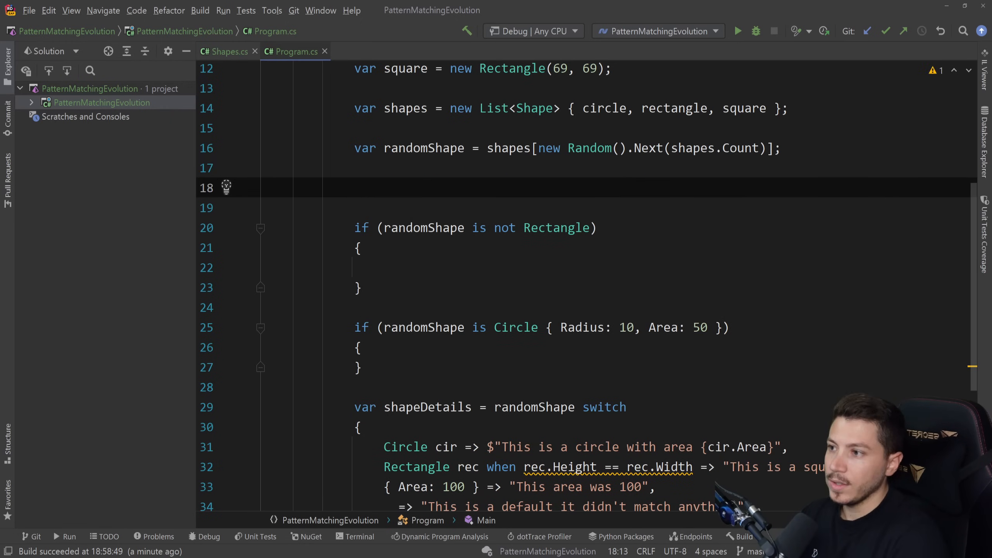
type("if(randomShape)")
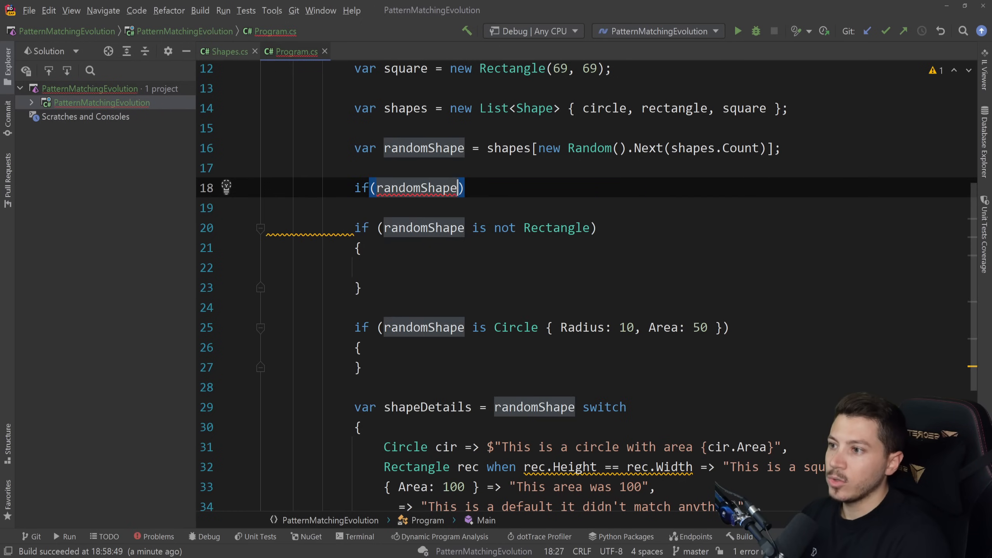
type("is not null")
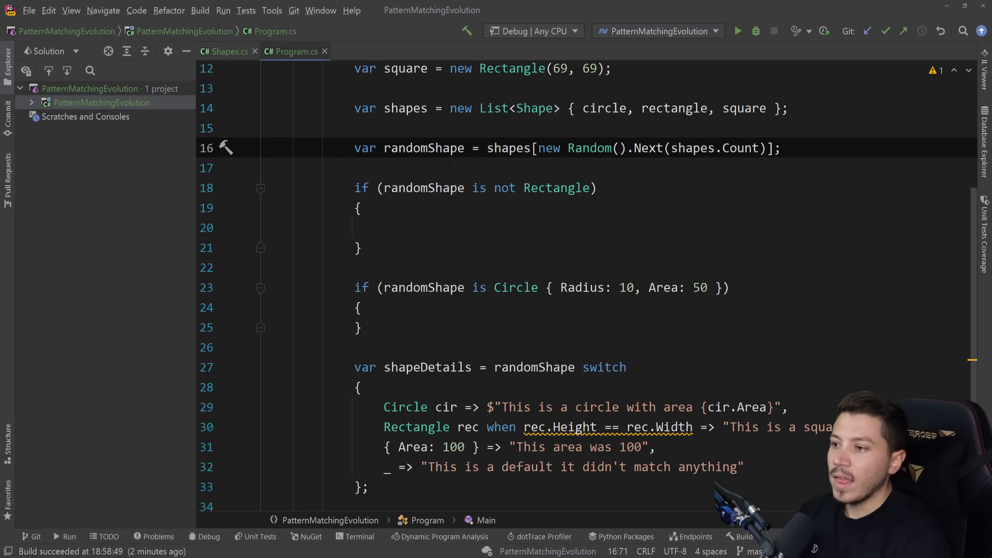
Step: Set the Circle pattern to { Radius: > 100 and < 200, Area: >= 1000 }
scroll("down", 3)
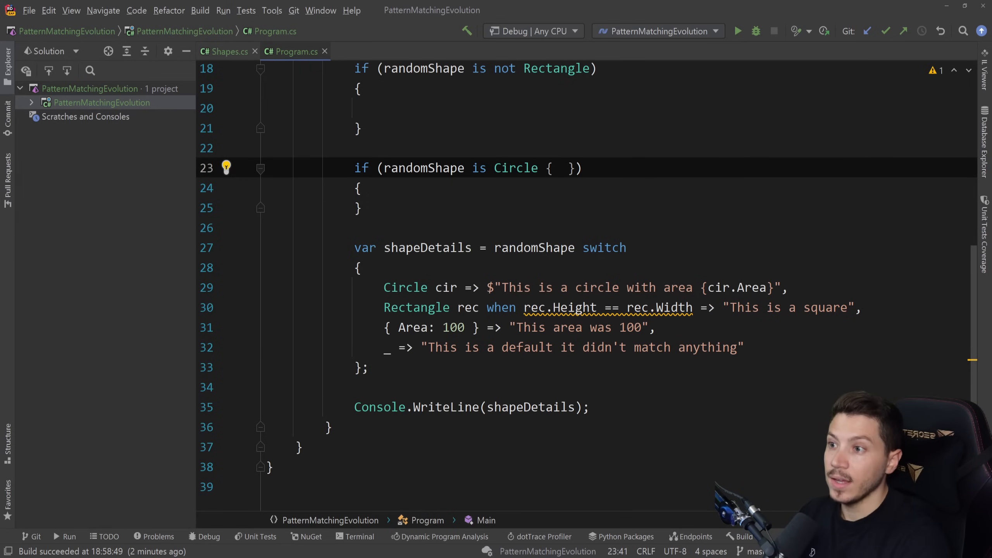
type("Radius")
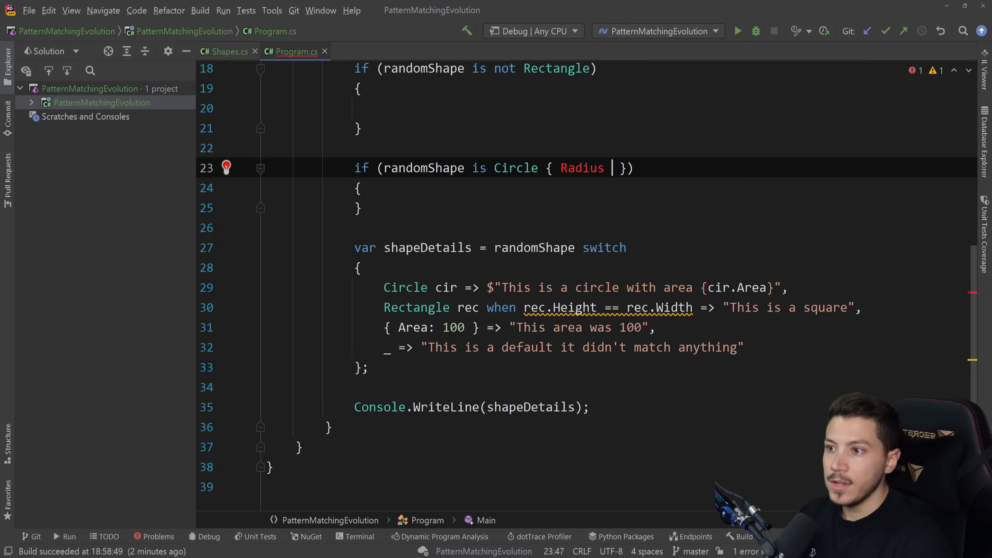
type(": > 10")
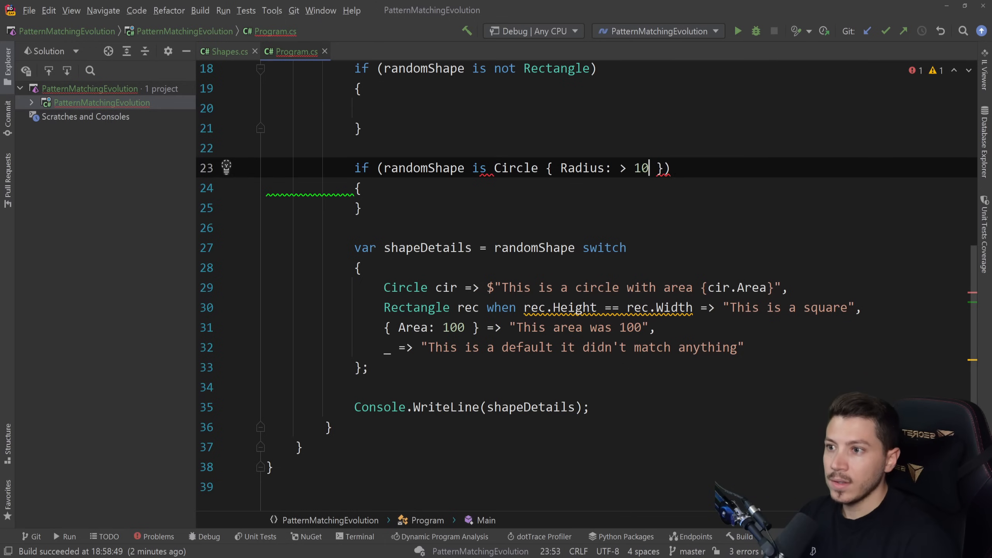
type("0")
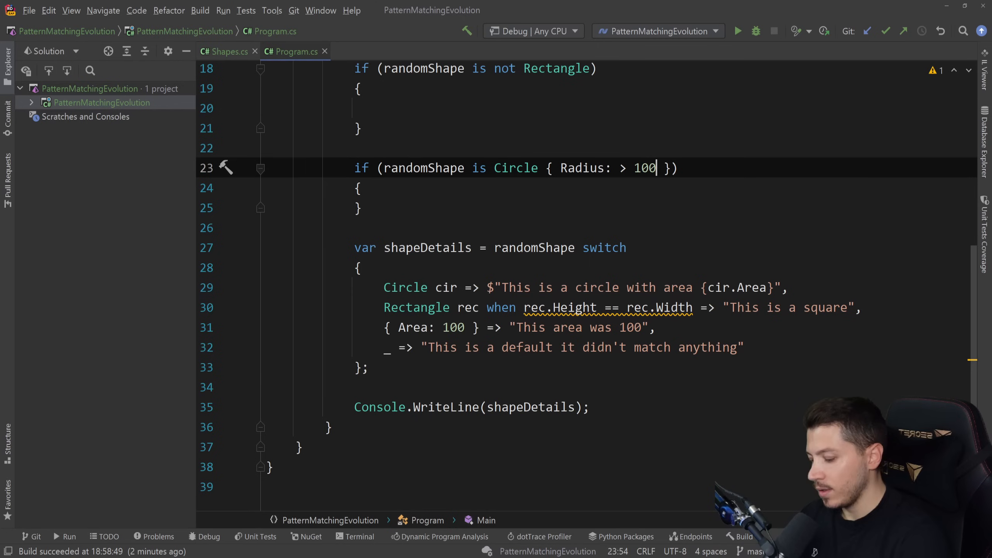
type("and <")
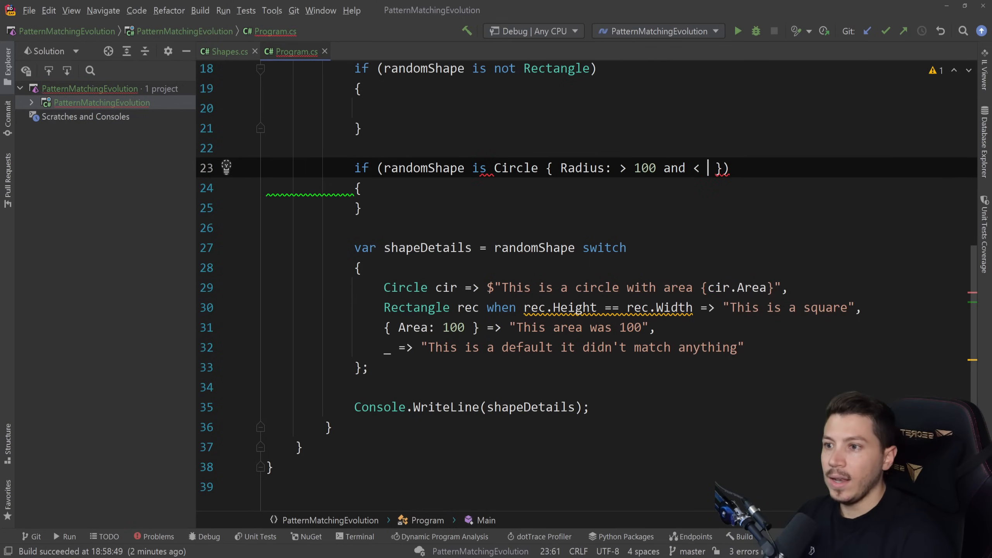
type("200")
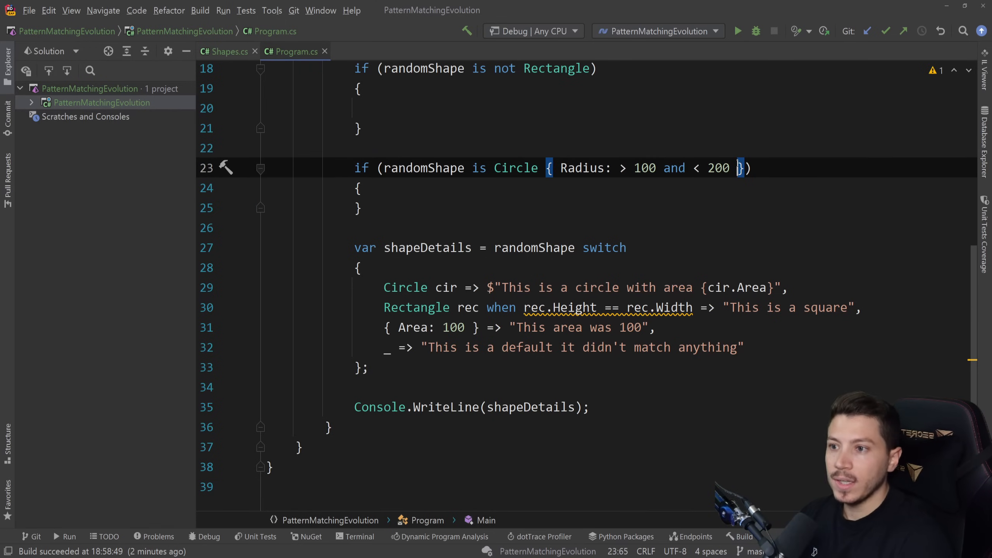
type(",")
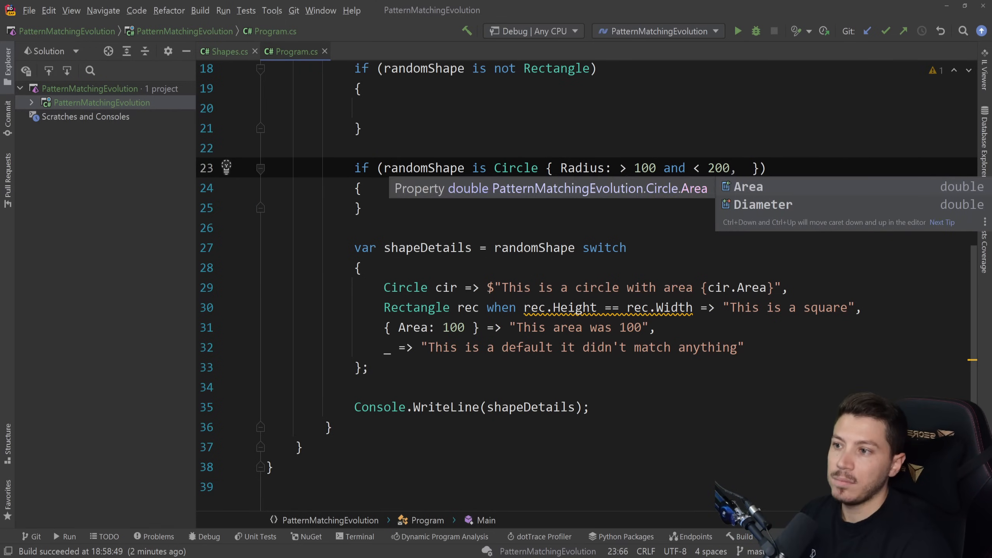
type("Area:")
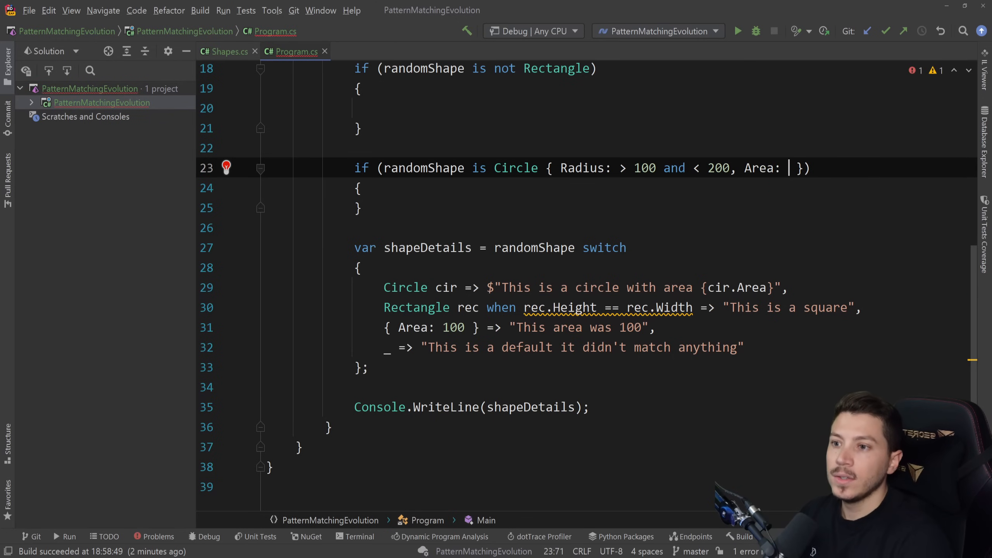
type(">= 1000")
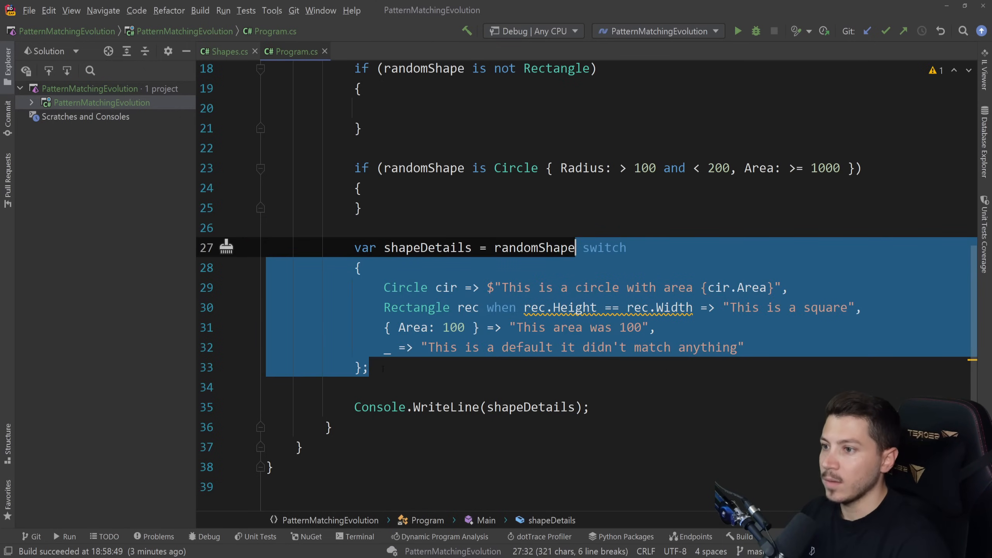
Step: Delete the old switch arms and add Circle { Area: > 100 and < 200 } => "My magic circle"
key("Delete")
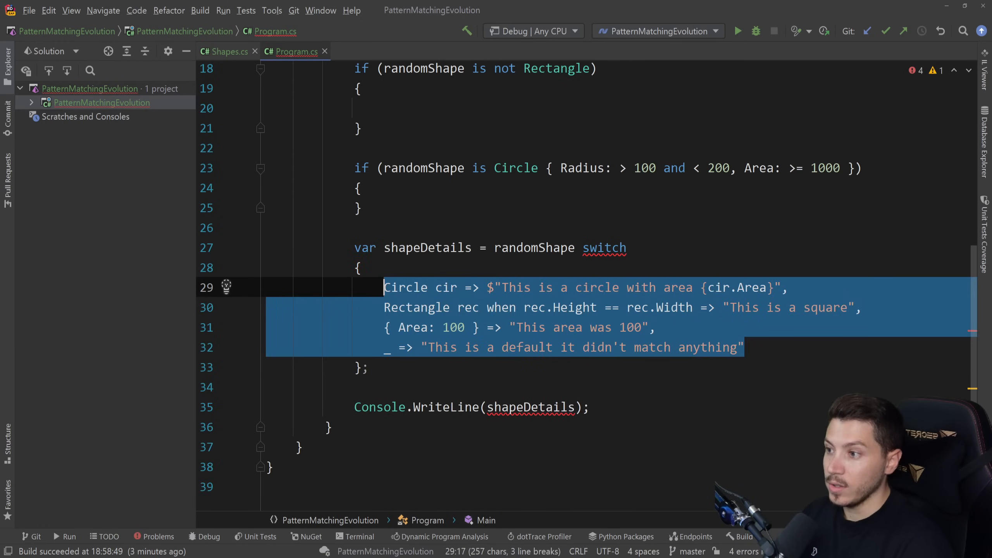
key("Delete")
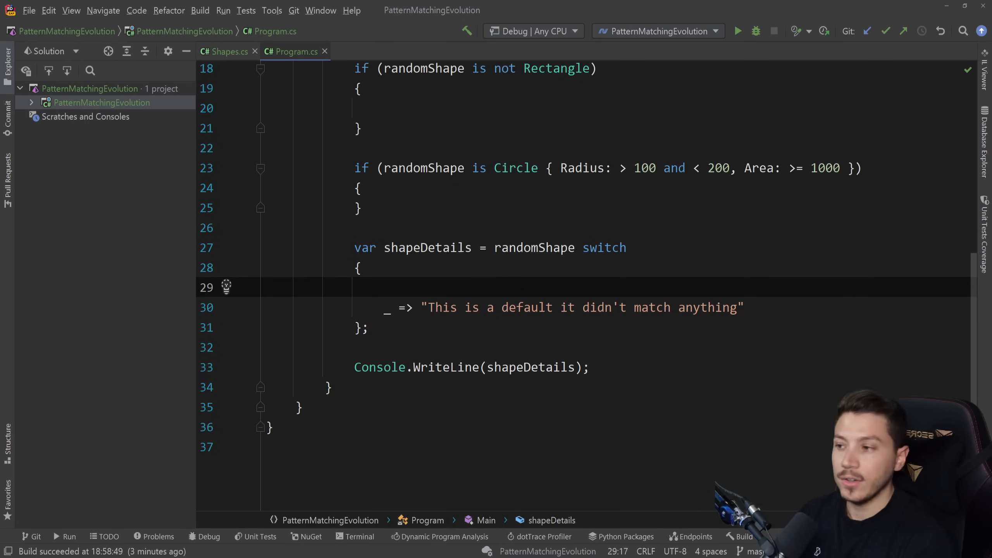
type("Circle {Area:")
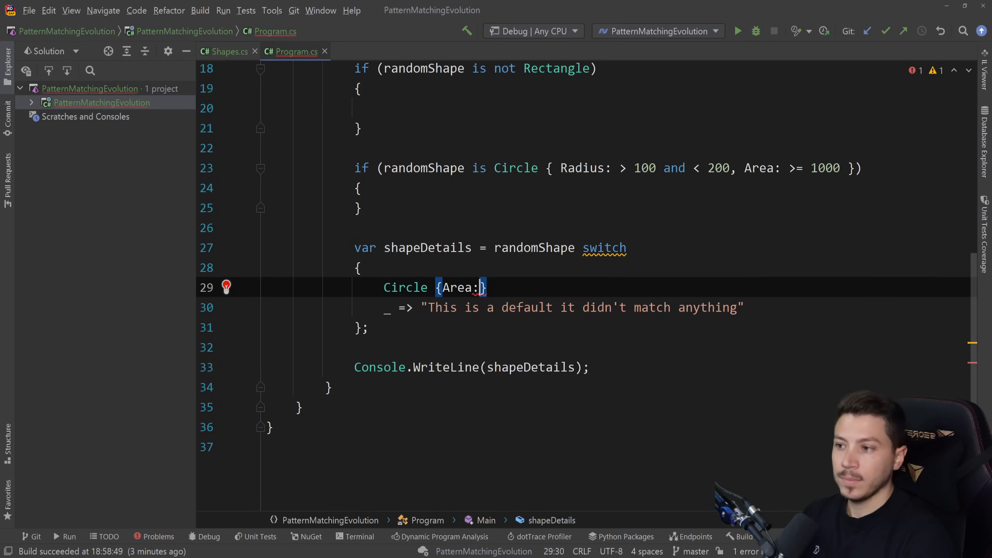
type("> 100")
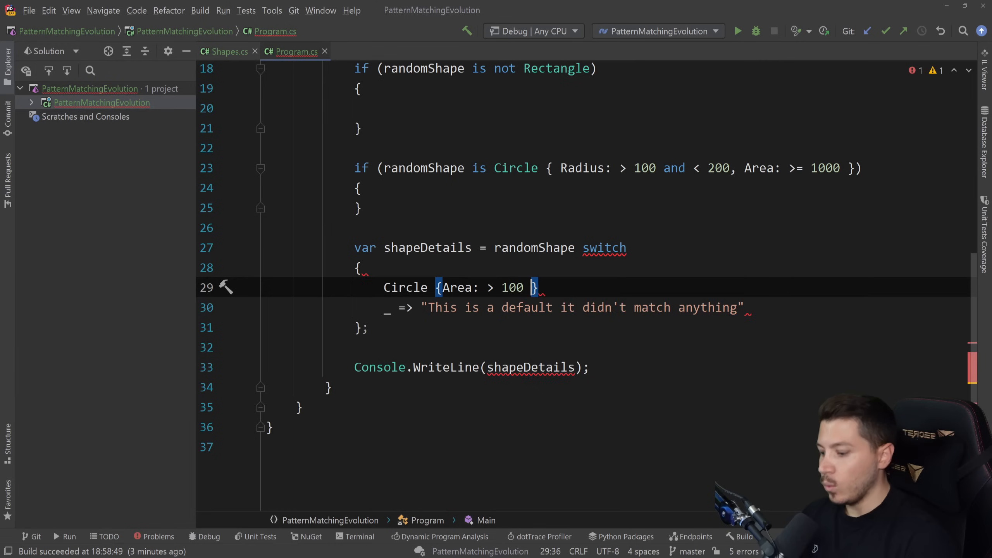
type("and")
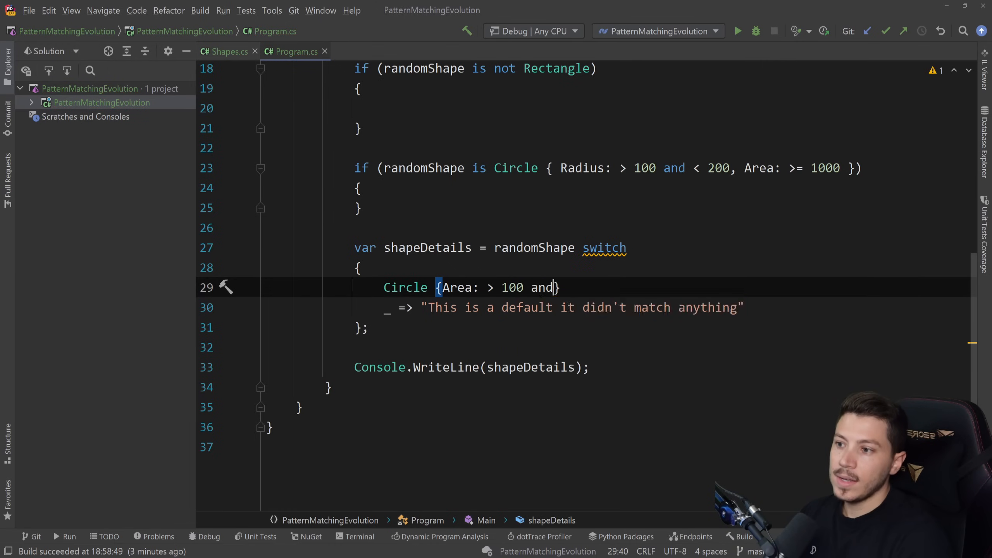
type("< 200}")
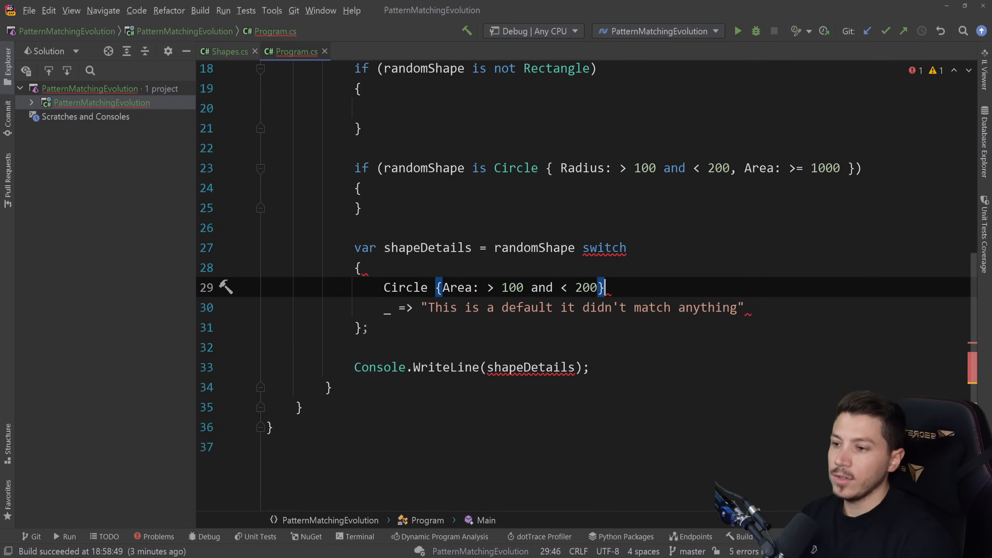
type("=>")
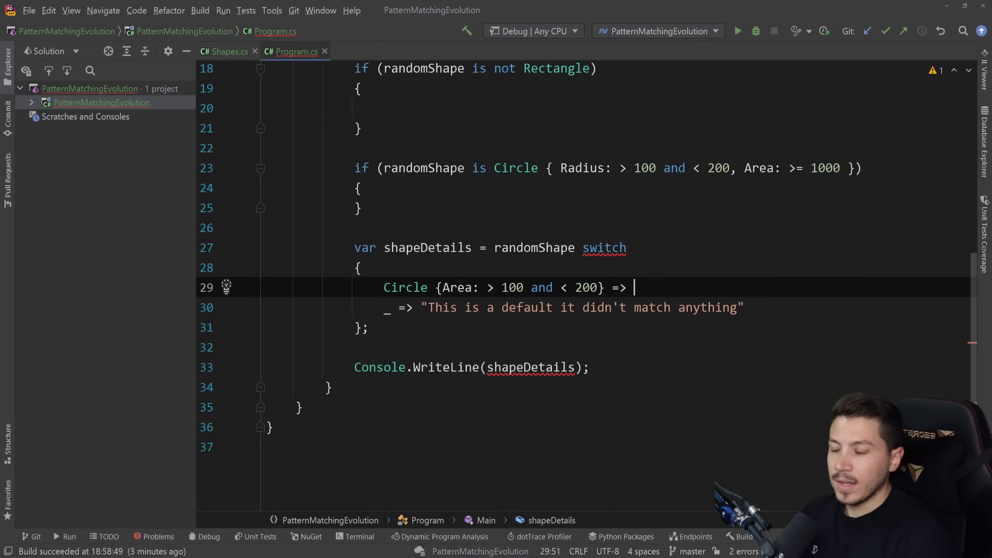
type("\"My ma\"")
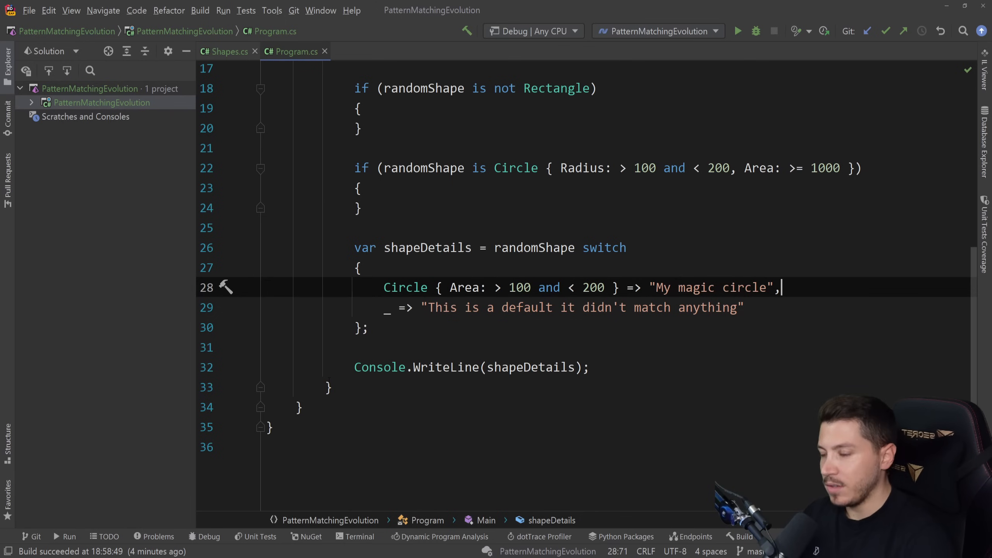
Step: Add a Circle { Diameter: 100 } arm returning an empty string
type("Circle")
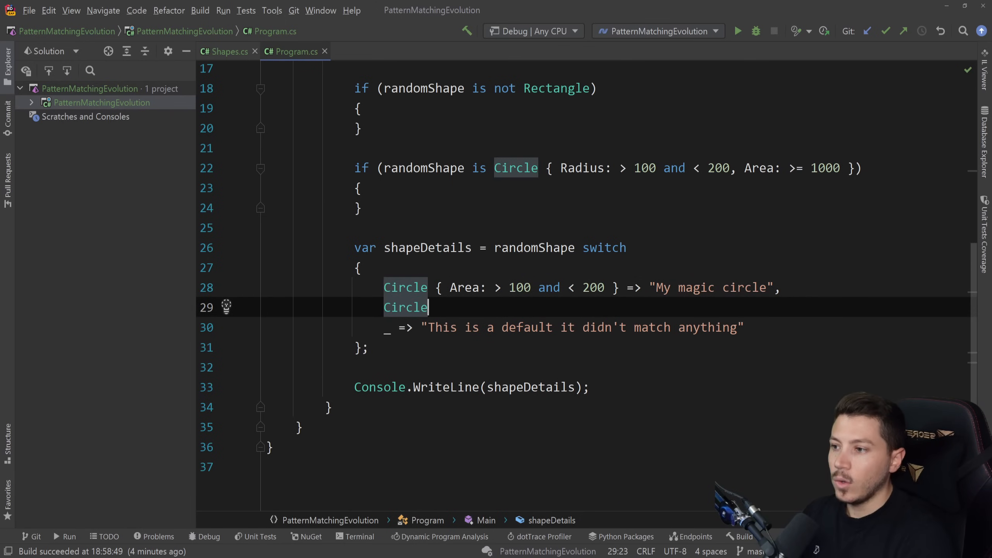
type("{Diameter: }")
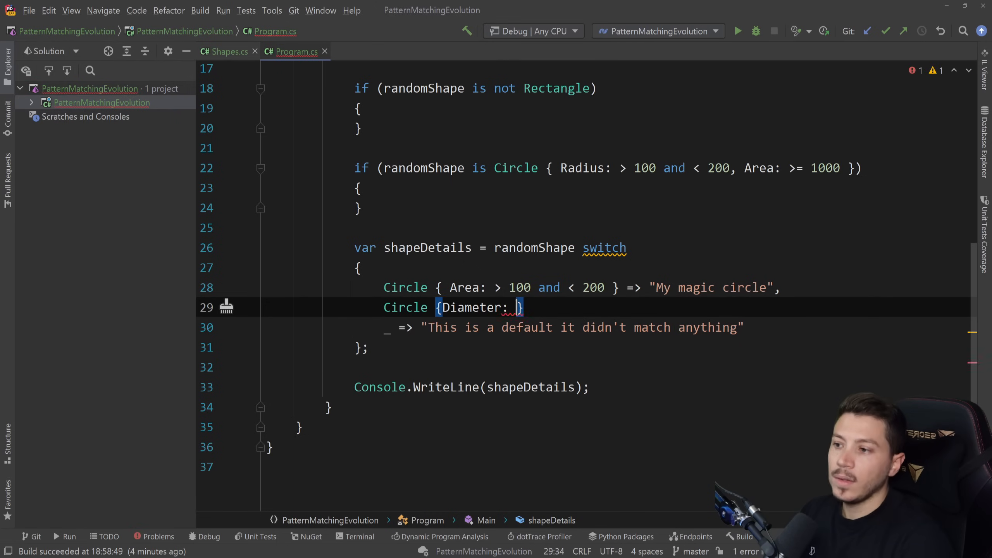
type("100} =.")
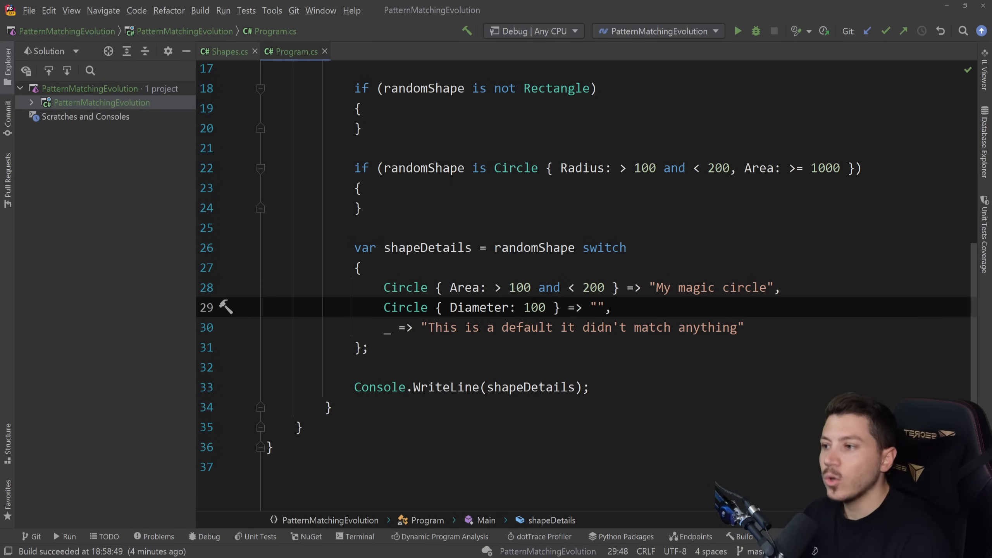
Step: Type var areaDetails = randomShape.Area switch with a '>= 100 and <= 200' arm and a '_' default arm
type("var")
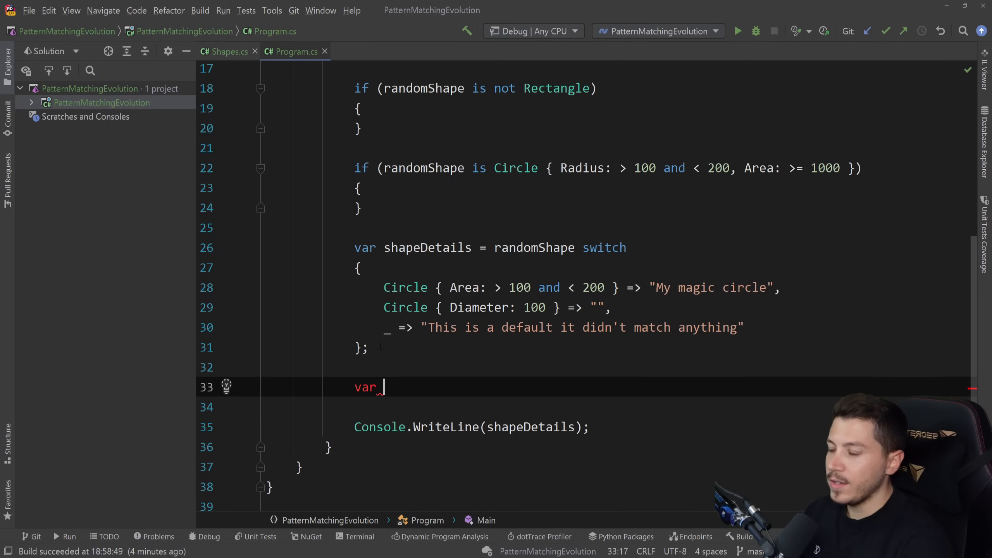
type("area")
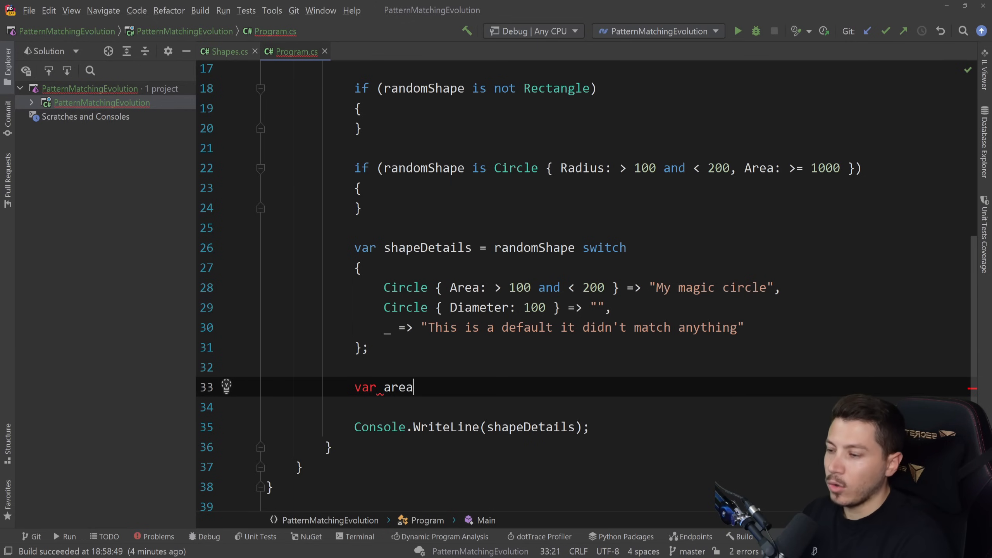
type("Details = rectangle")
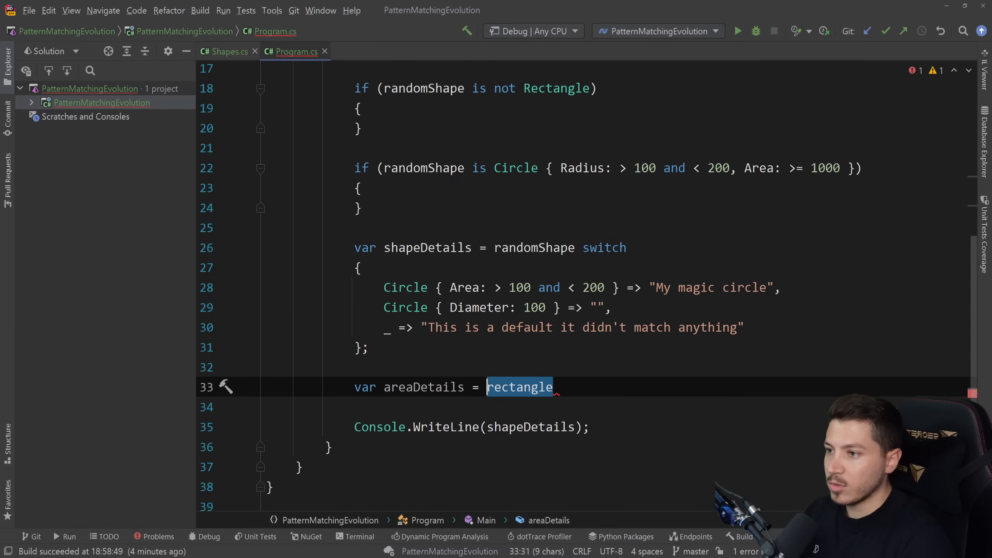
type("randomShape.")
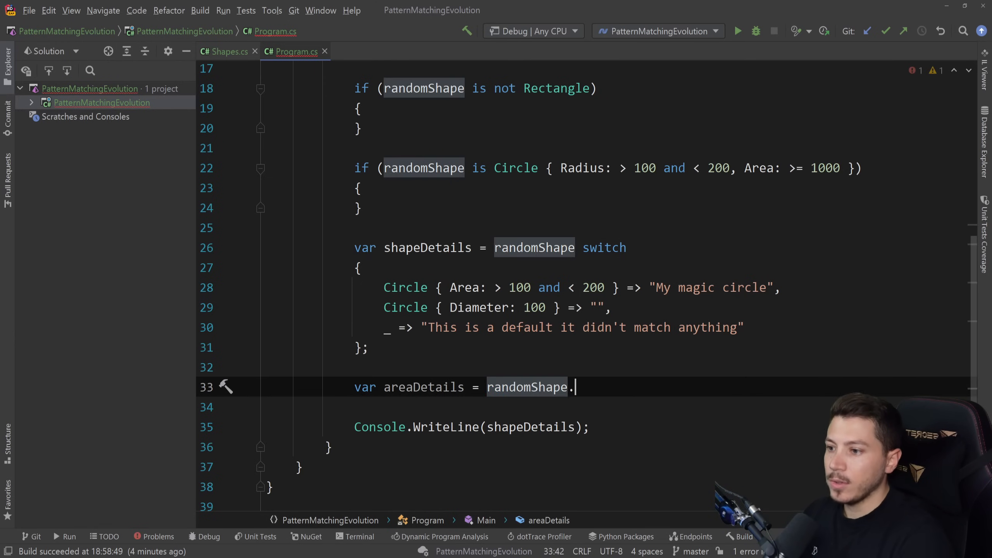
type("Area switch")
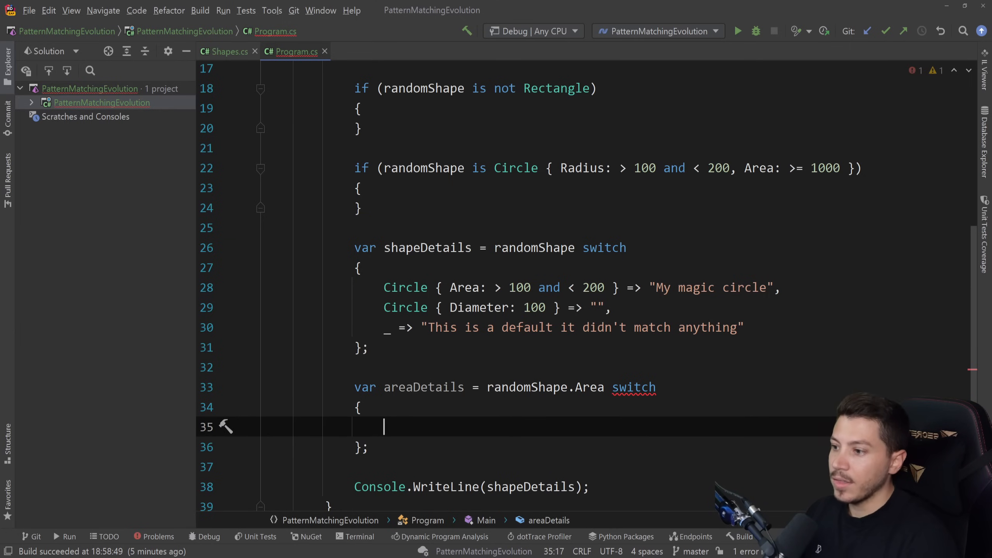
type(">= 1")
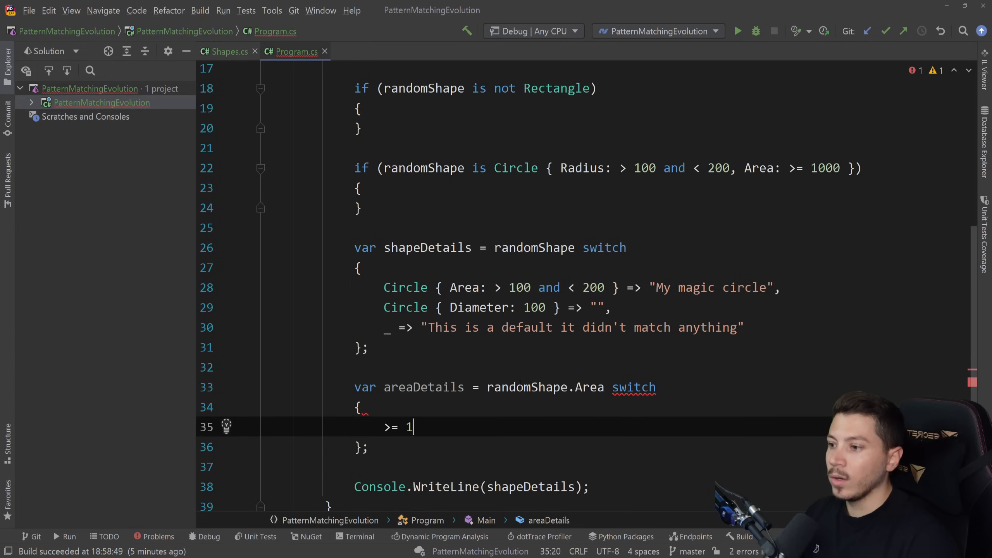
type("00 and <")
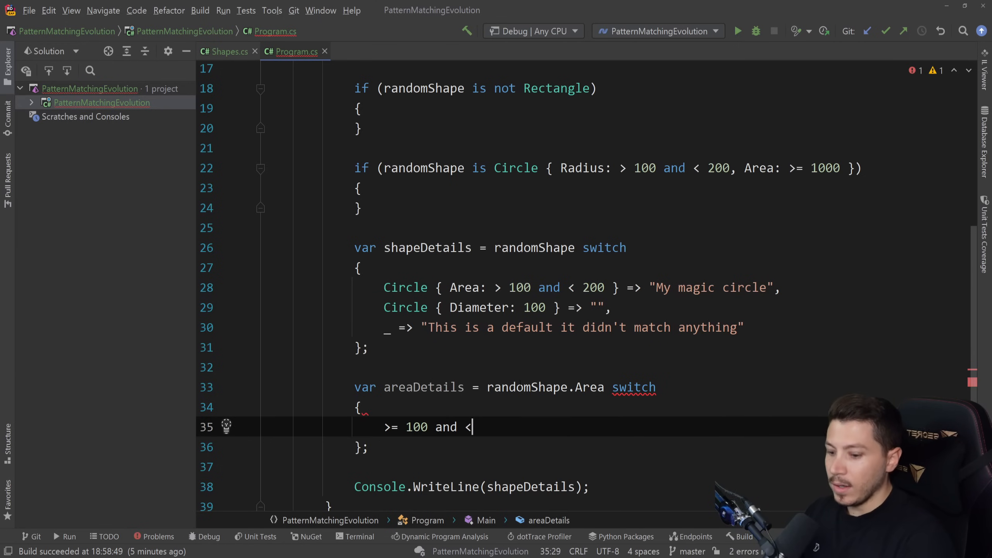
type("= 200 => \"\",")
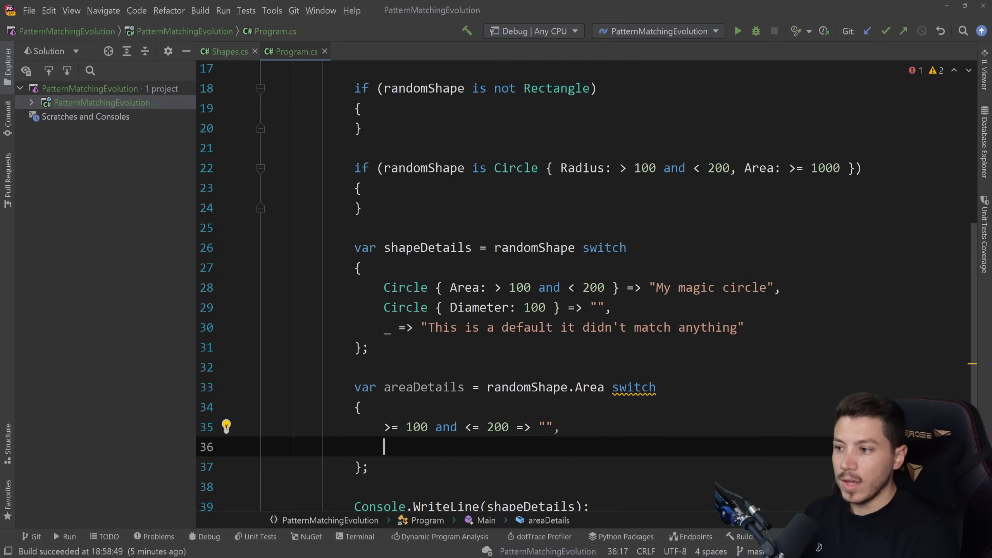
type("_ => \"")
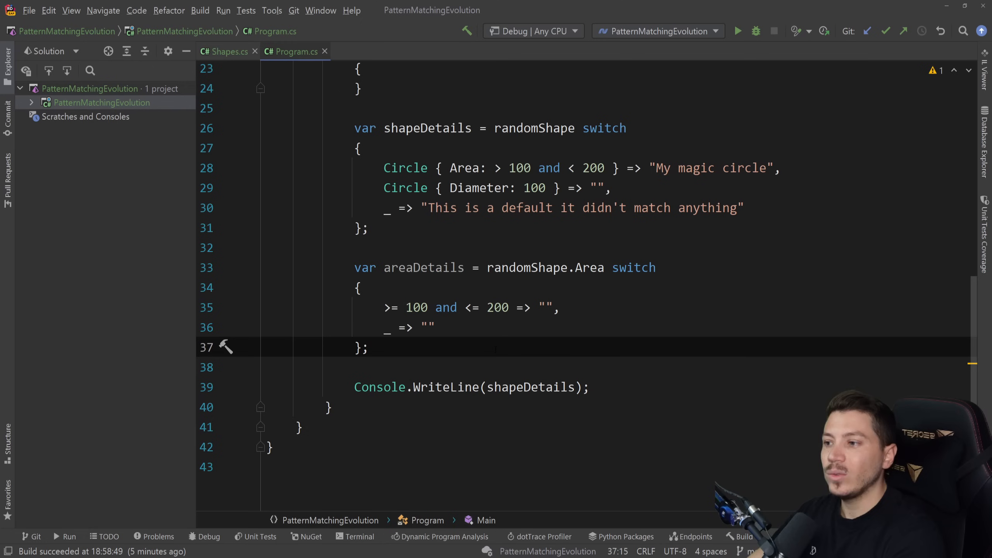
Step: Paste the GetGroupTicketPriceDiscount tuple-switch method into Program above the Extensions class
scroll("up", 3)
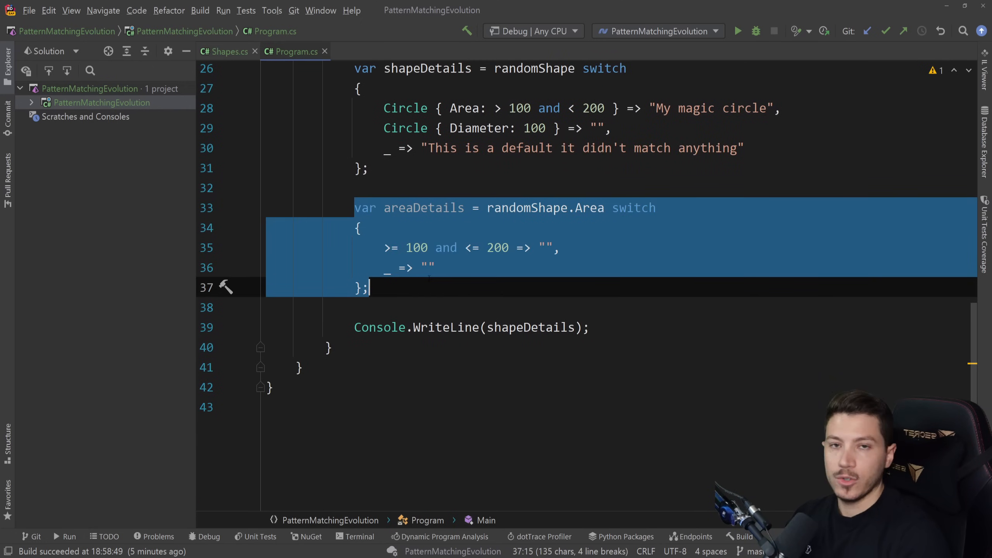
left_click(369, 287)
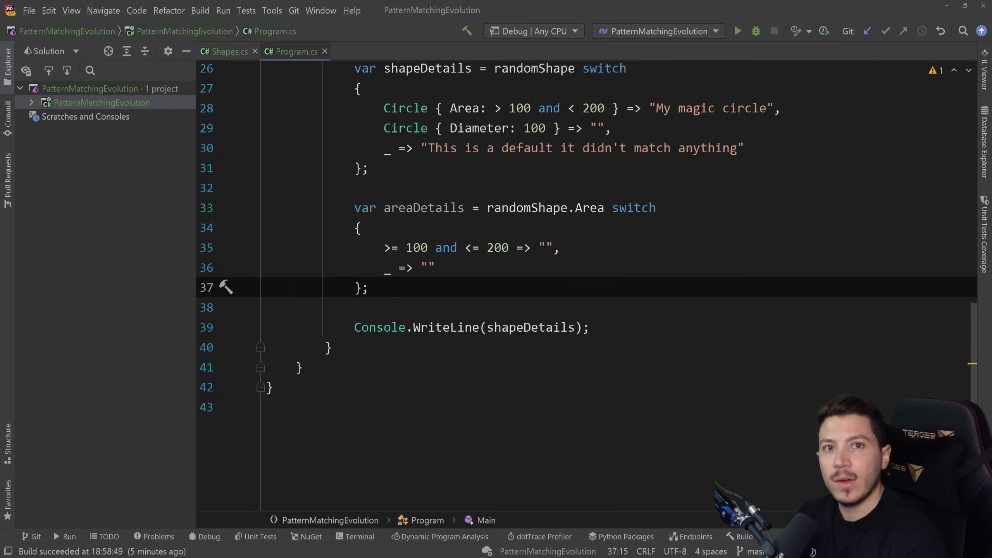
scroll("down", 3)
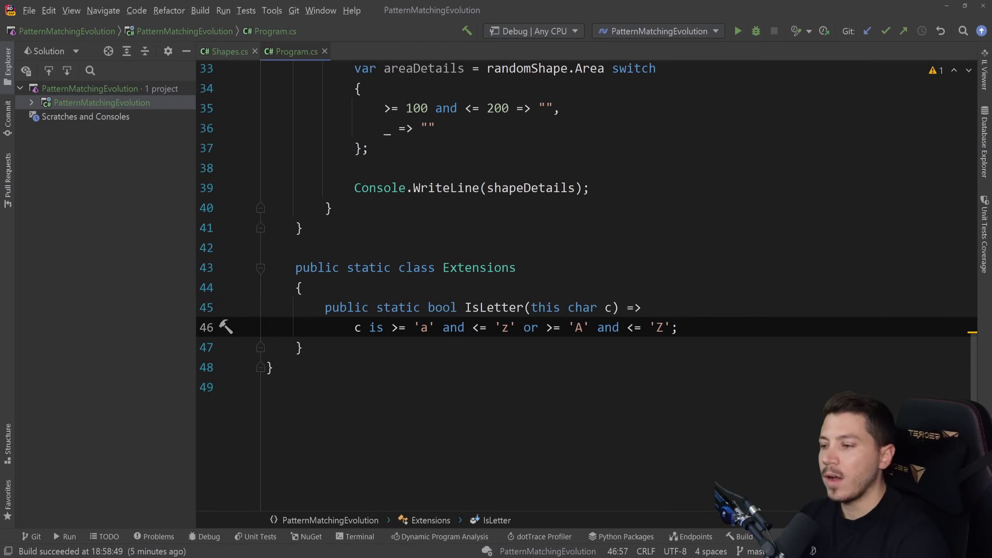
double_click(479, 267)
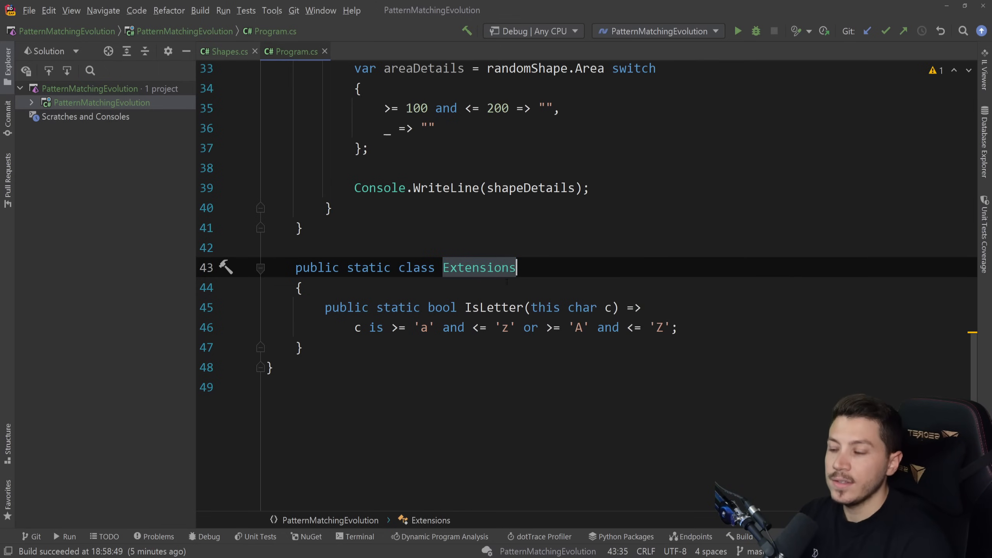
left_click(299, 287)
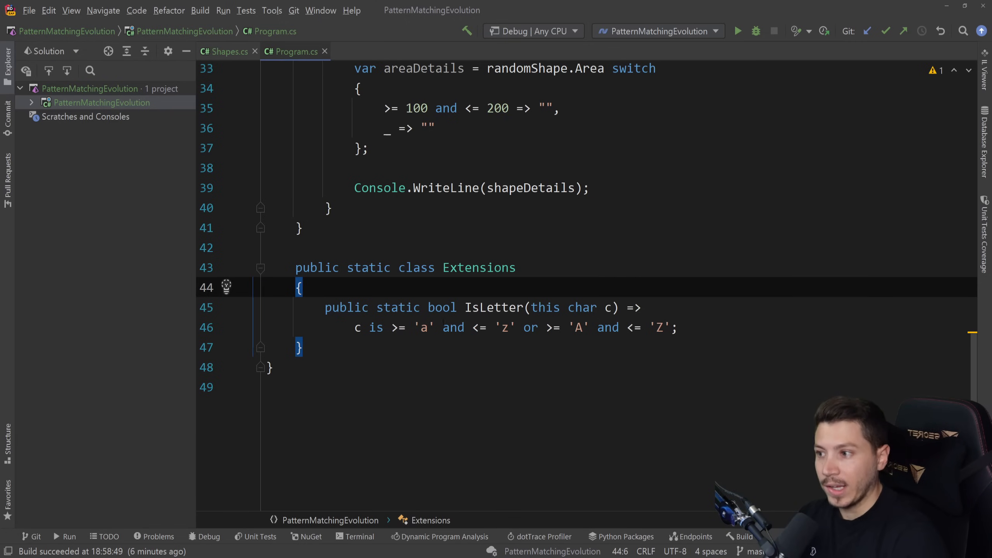
left_click(392, 327)
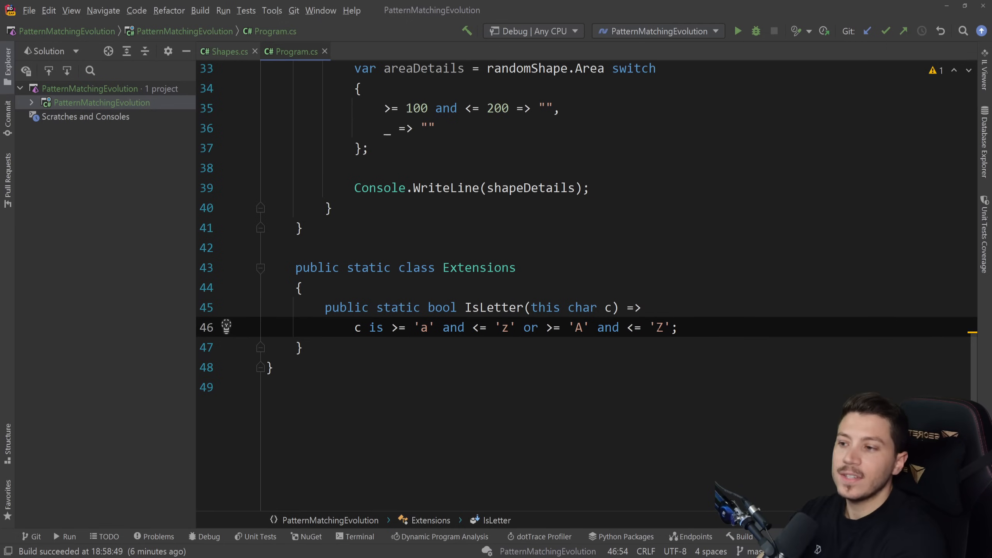
key("Enter")
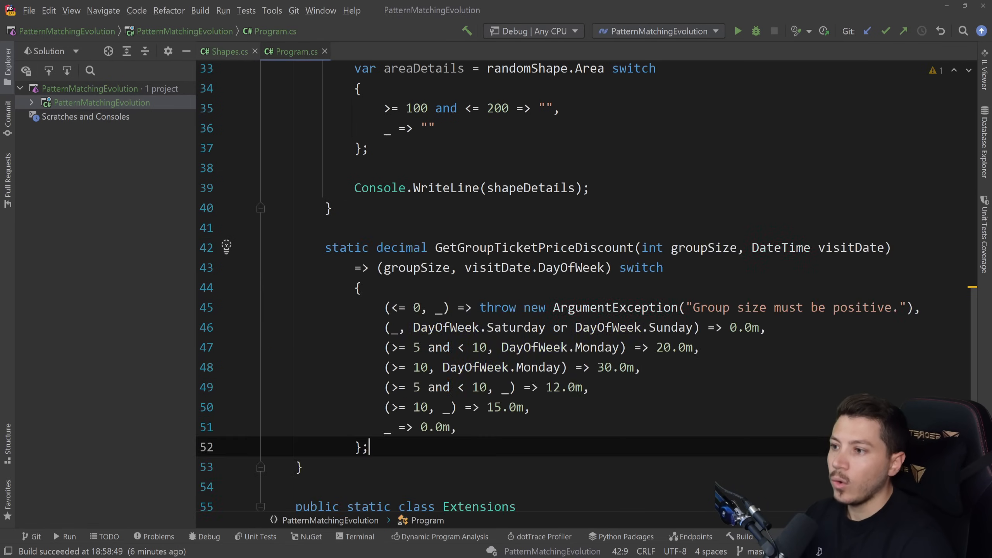
Step: Highlight the discard, Monday five-to-nine, 20.0 weekday and default zero-discount arms of the ticket switch
scroll("down", 3)
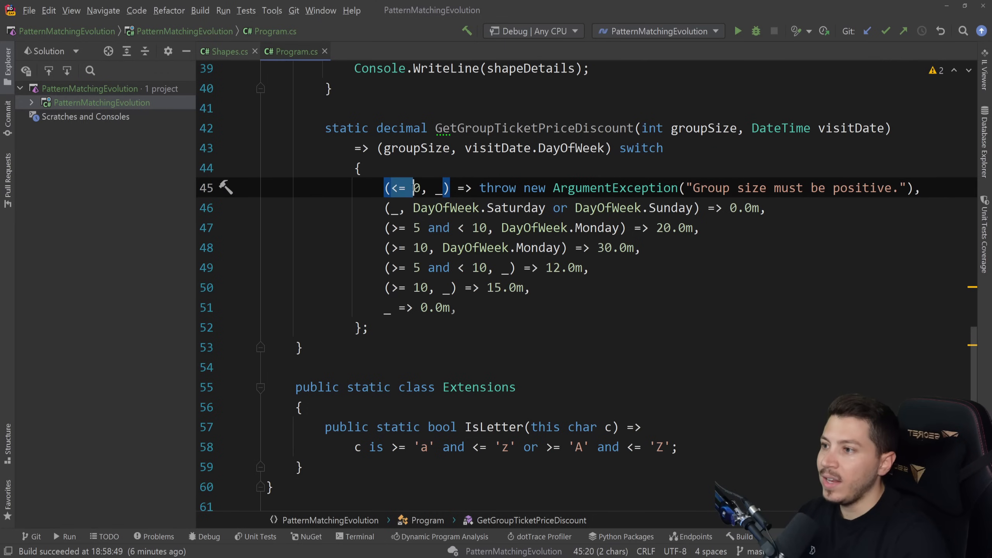
double_click(416, 188)
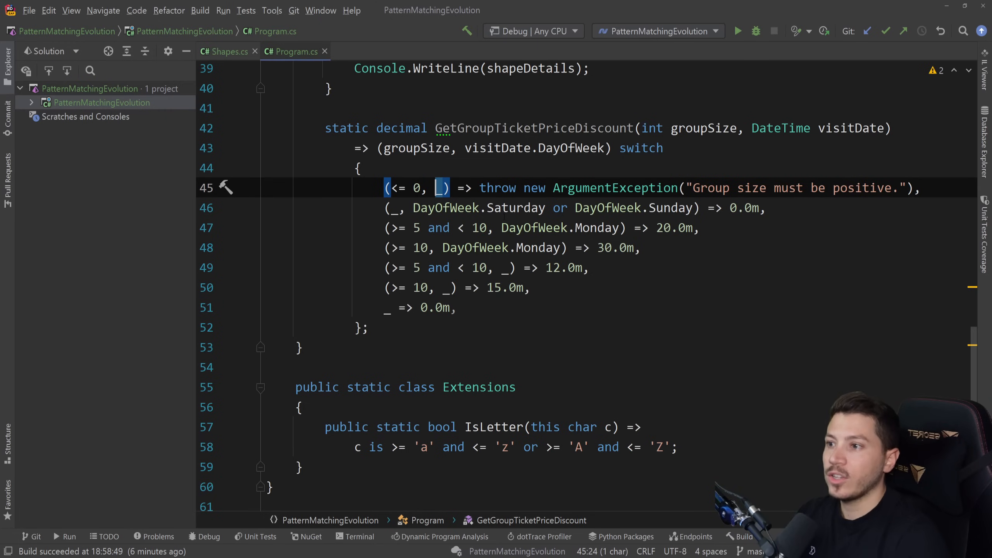
double_click(670, 207)
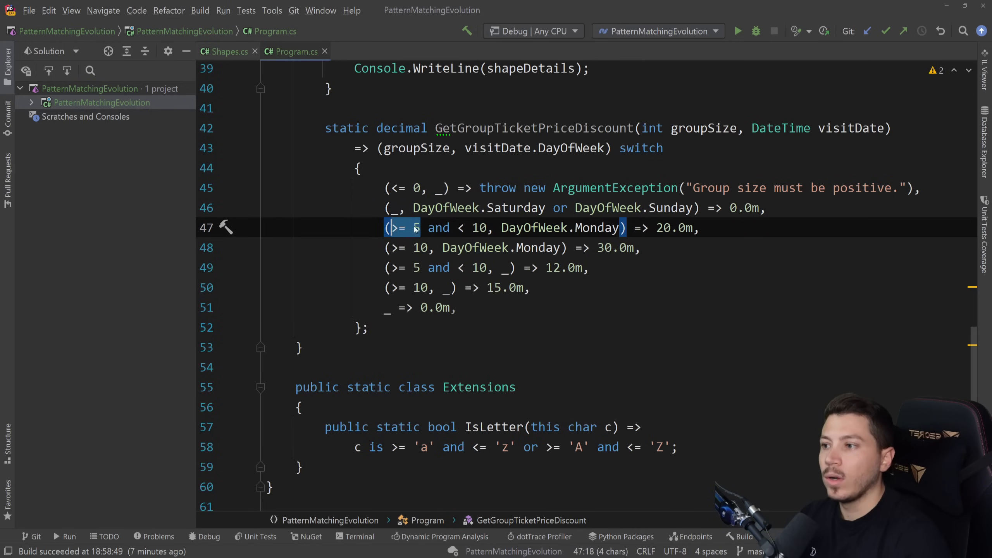
double_click(597, 228)
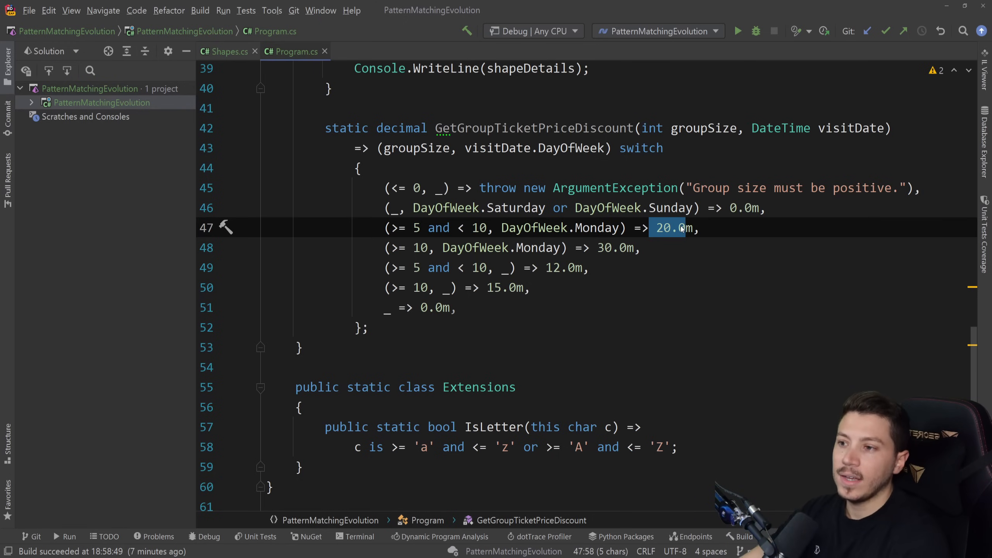
left_click(421, 307)
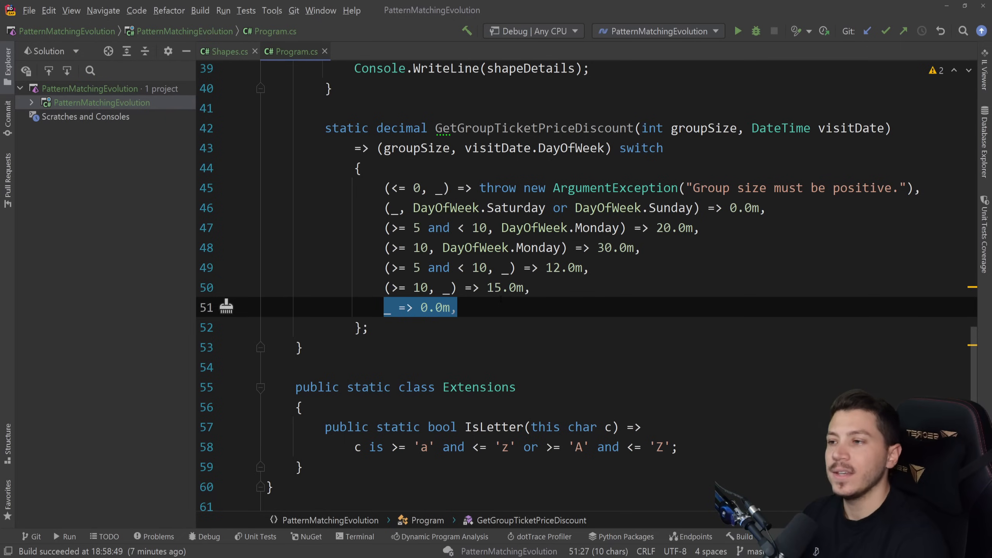
scroll("up", 3)
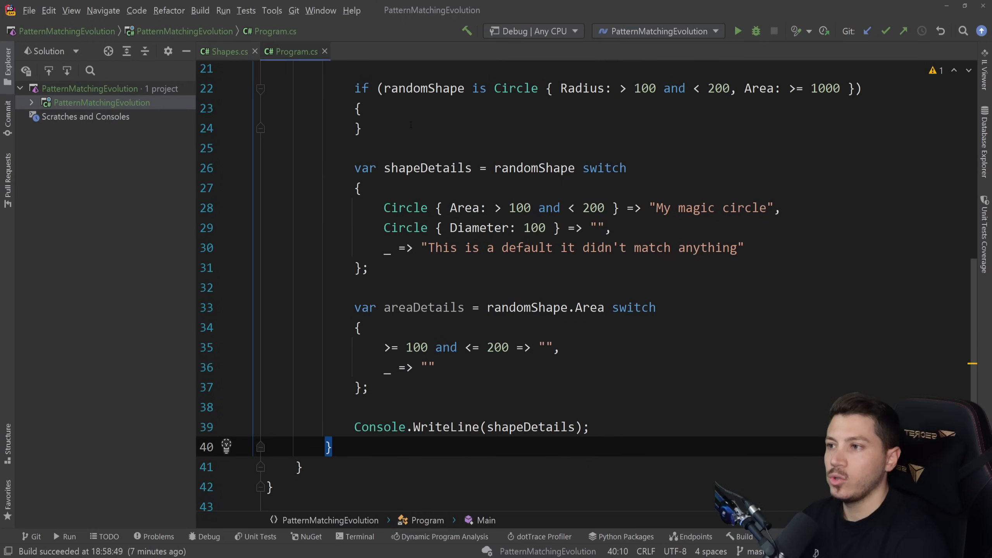
Step: In Shapes.cs, give the abstract Shape class a ShapeInShape property of type Shape
scroll("up", 3)
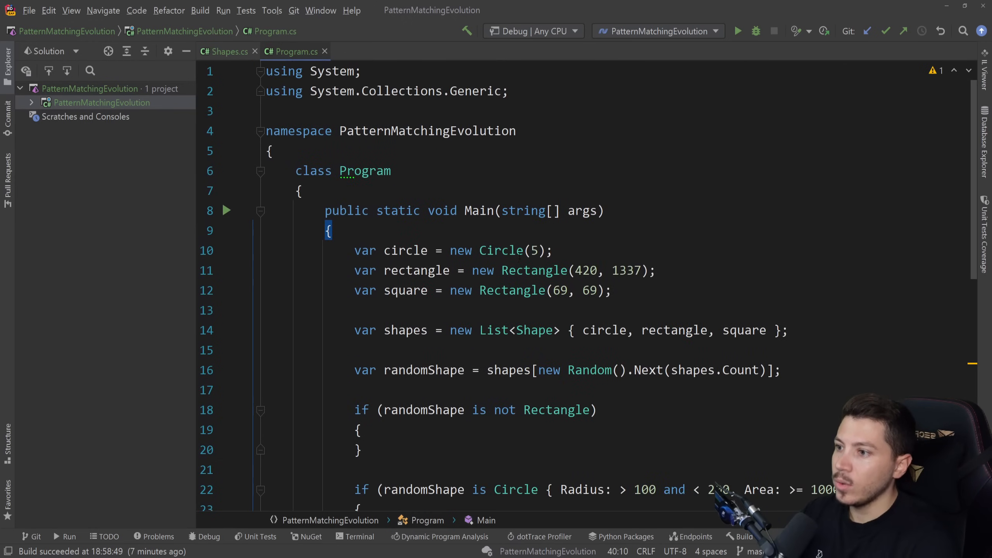
left_click(222, 52)
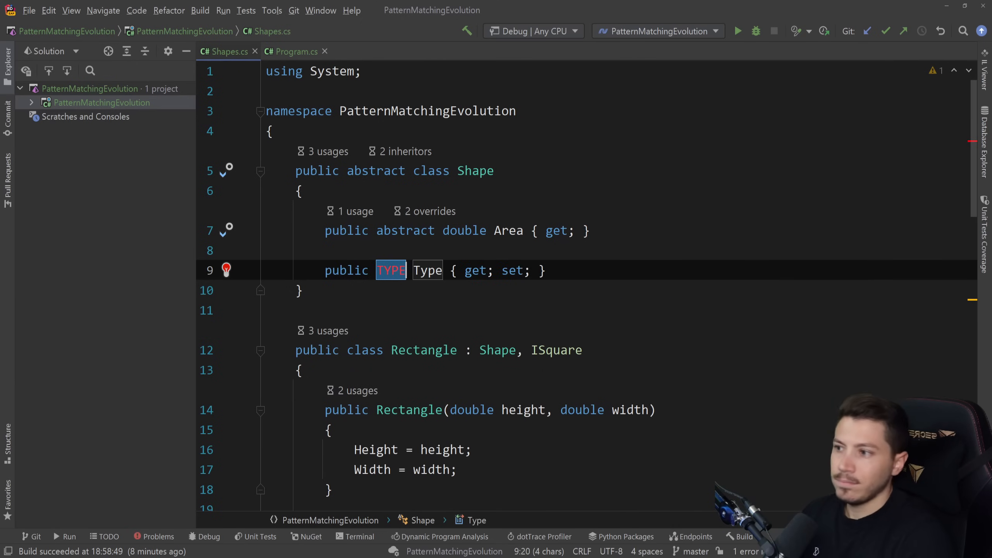
type("Shape")
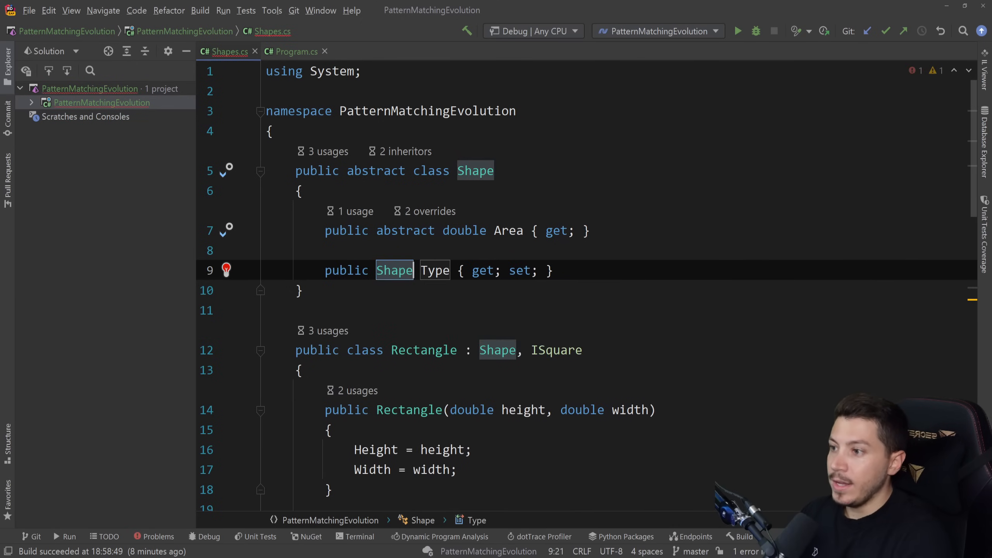
type("ShapeInS")
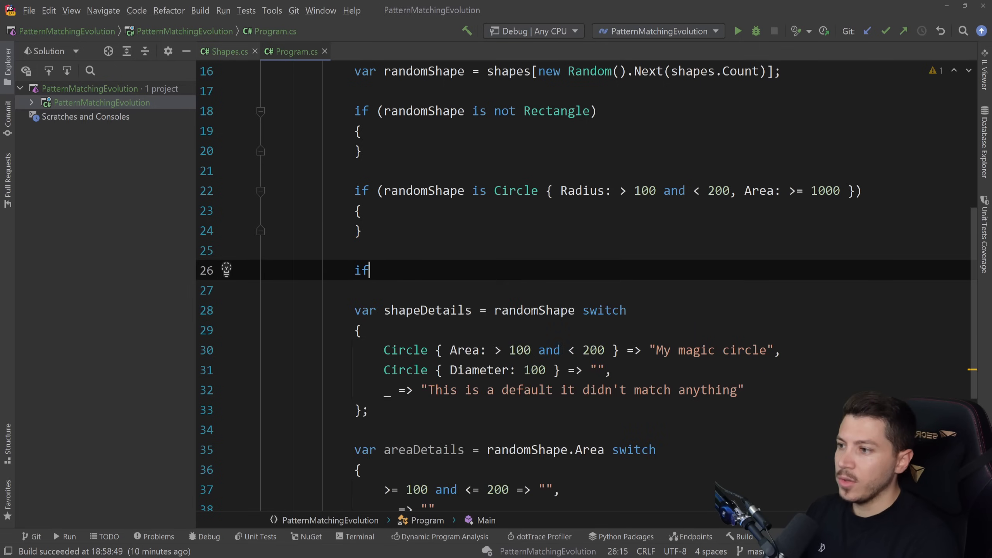
Step: Write if (randomShape is Rectangle { ShapeInShape: { Area: 100 } }), then rewrite it as ShapeInShape.Area: 100
type("(re")
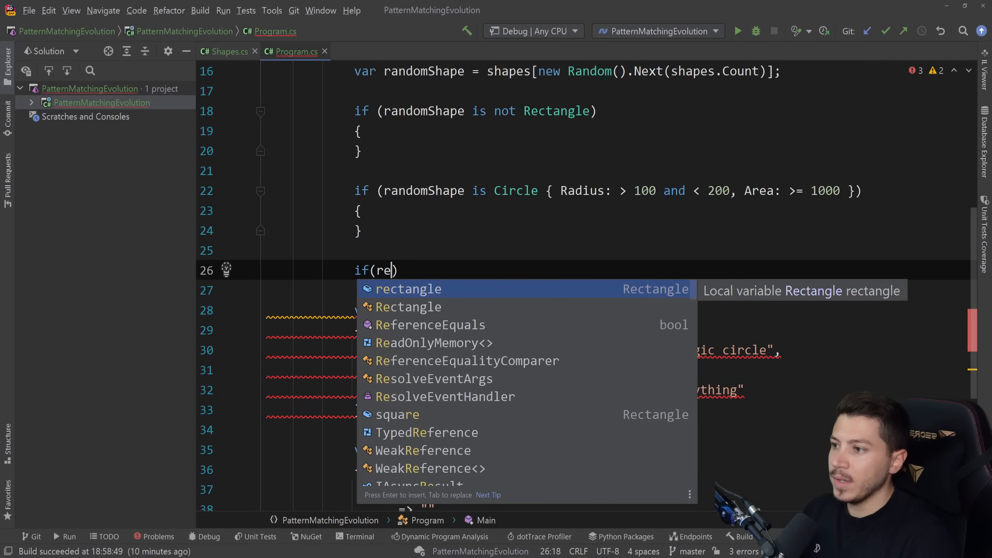
type("randomShape is Rectangle {")
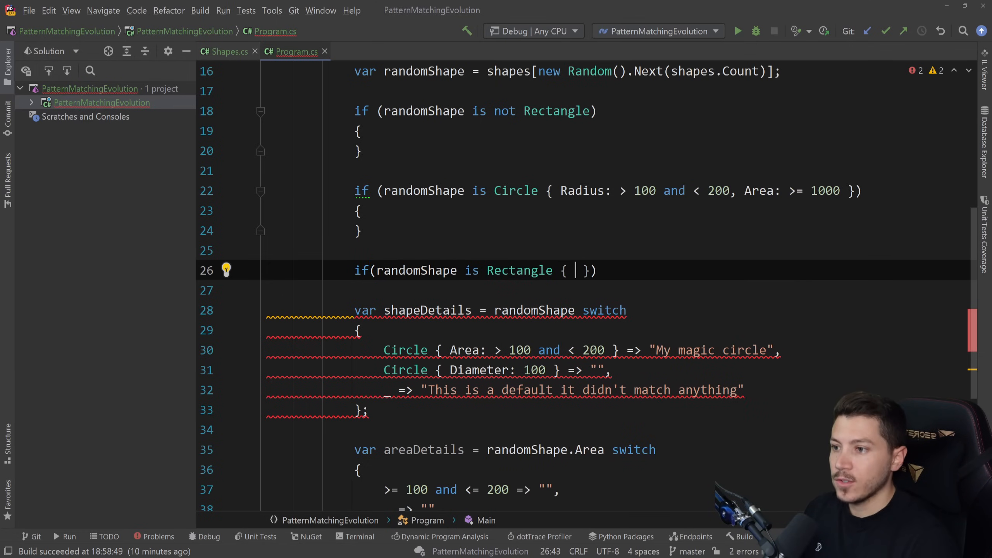
type("ShapeInShape:")
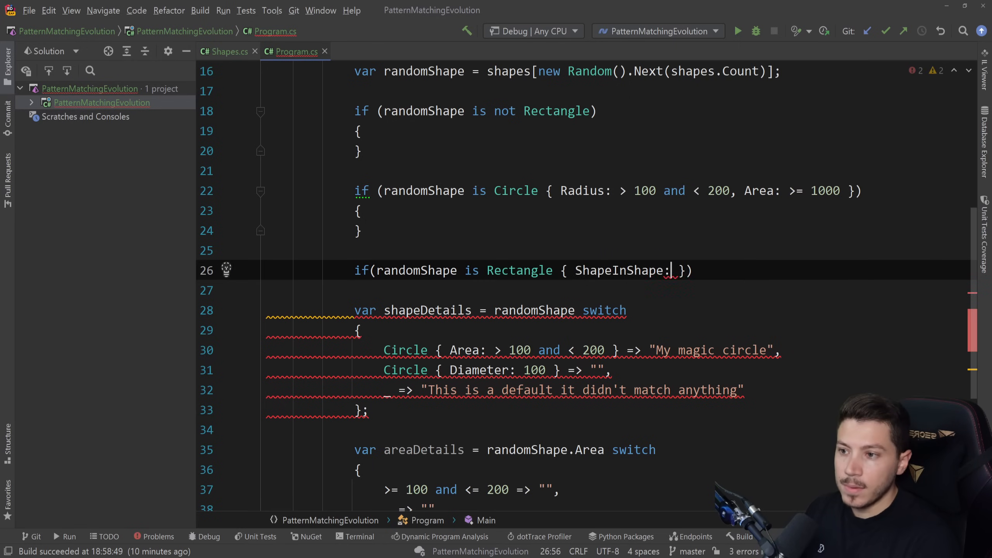
type("{}")
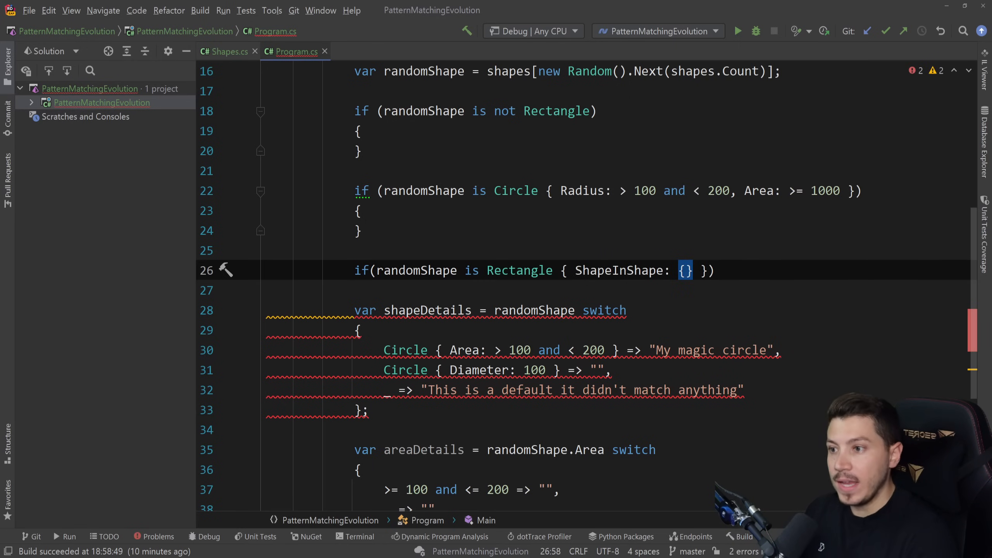
type("Area: 100")
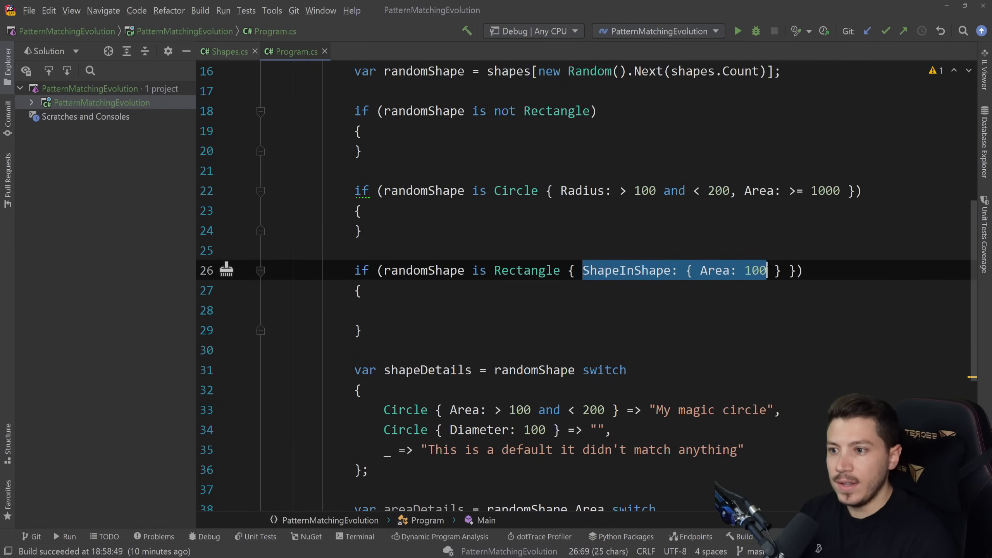
left_click(656, 270)
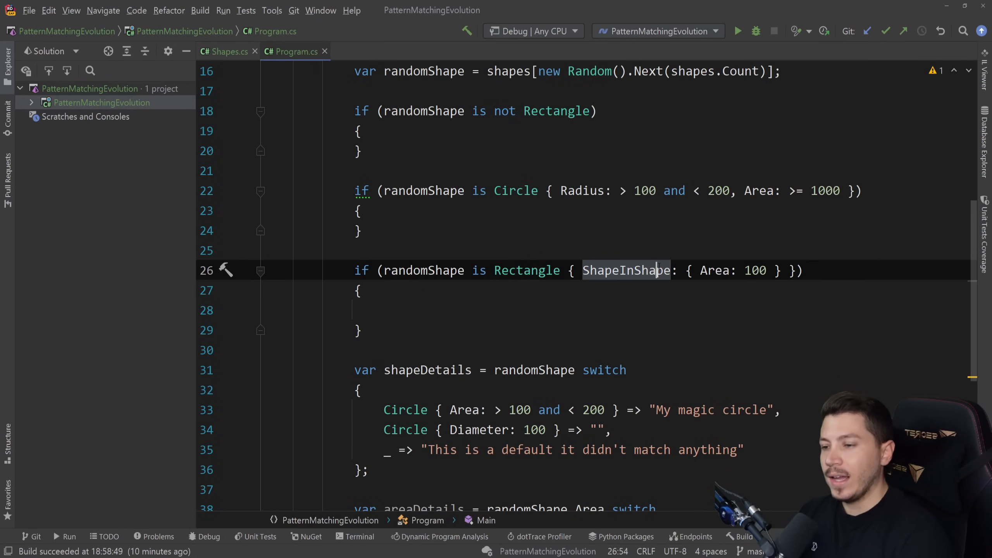
mouse_move(626, 270)
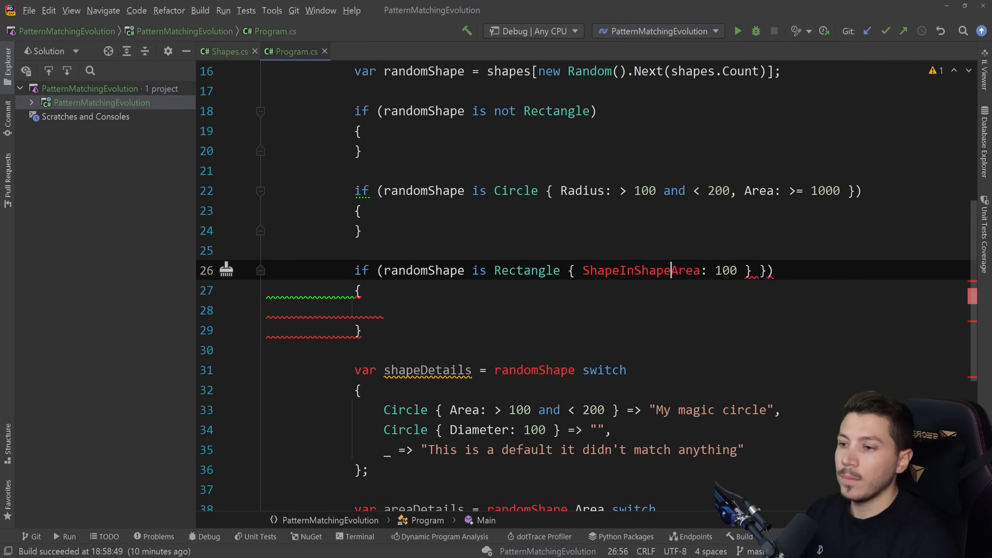
type(".")
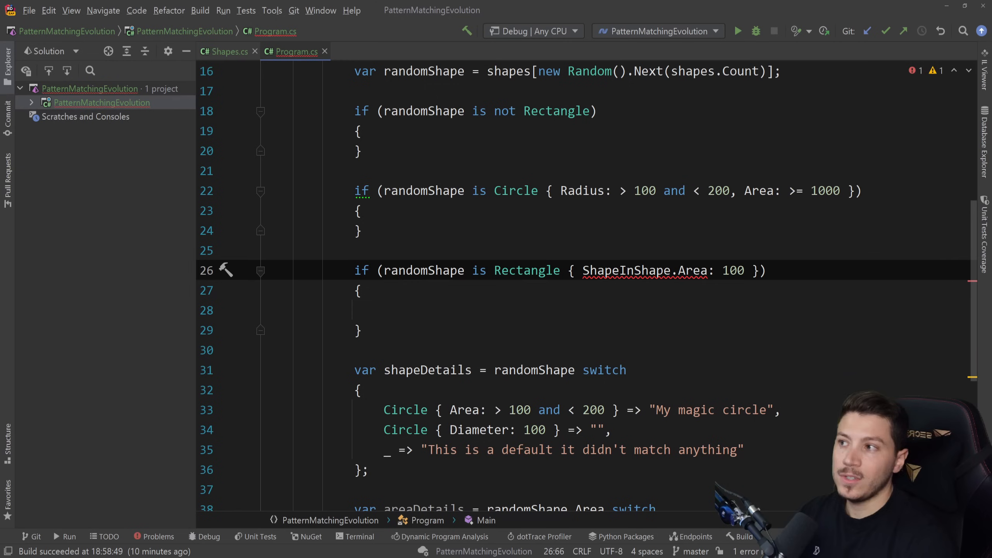
Step: Open the PatternMatchingEvolution .csproj to confirm LangVersion 10, then return to Program.cs
left_click(101, 102)
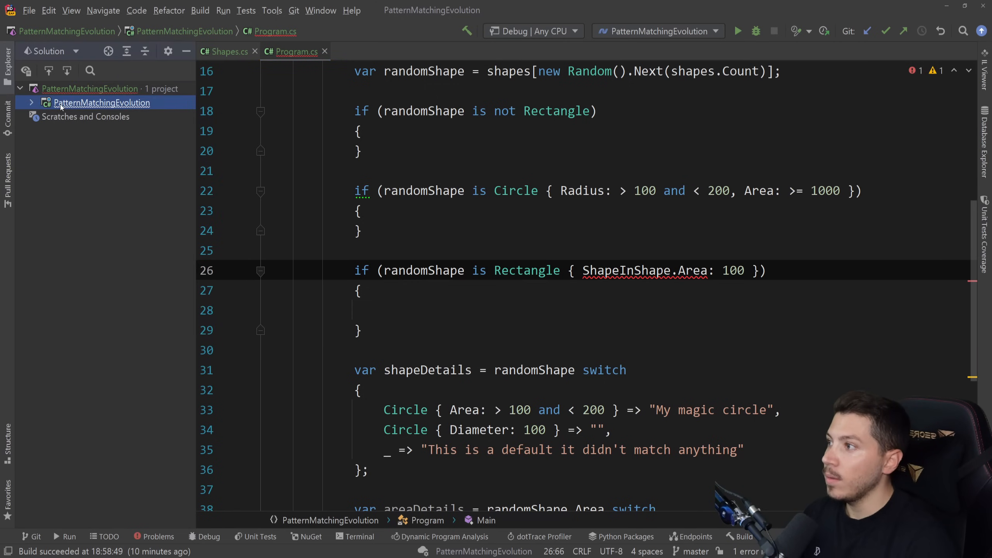
right_click(101, 102)
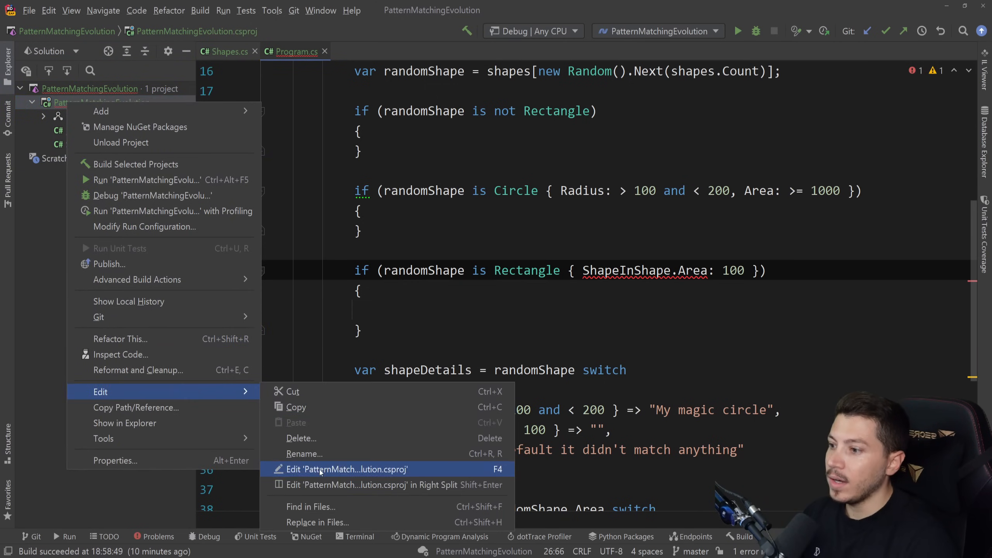
left_click(346, 469)
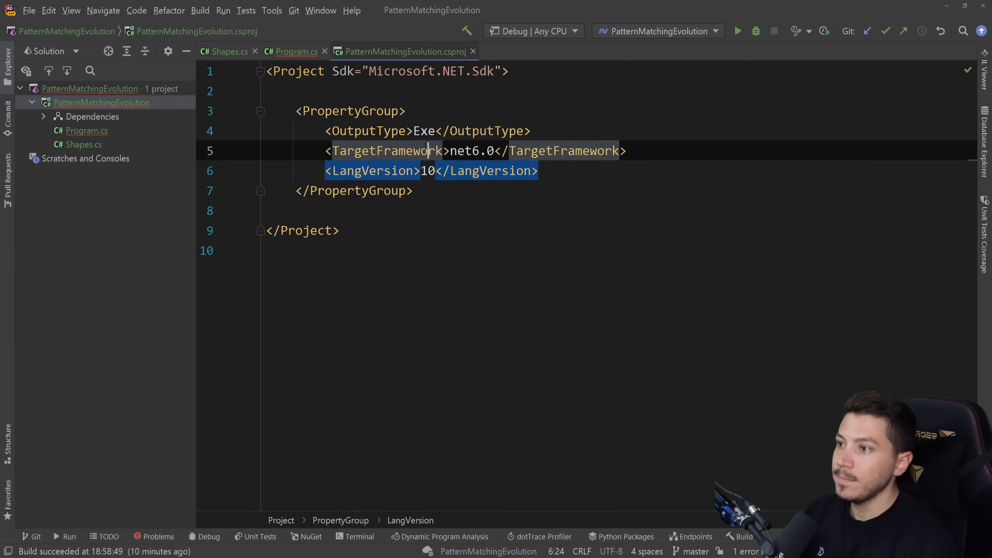
left_click(295, 52)
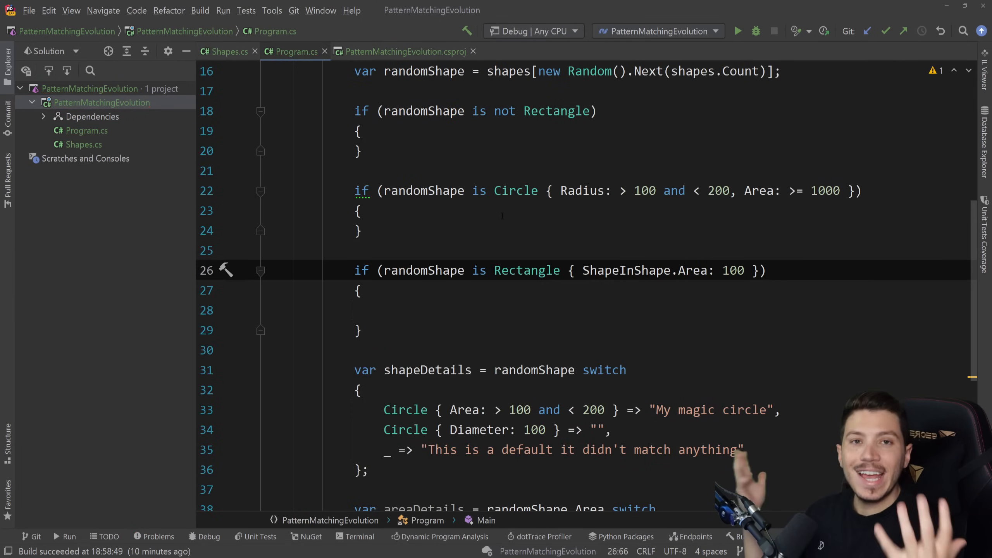